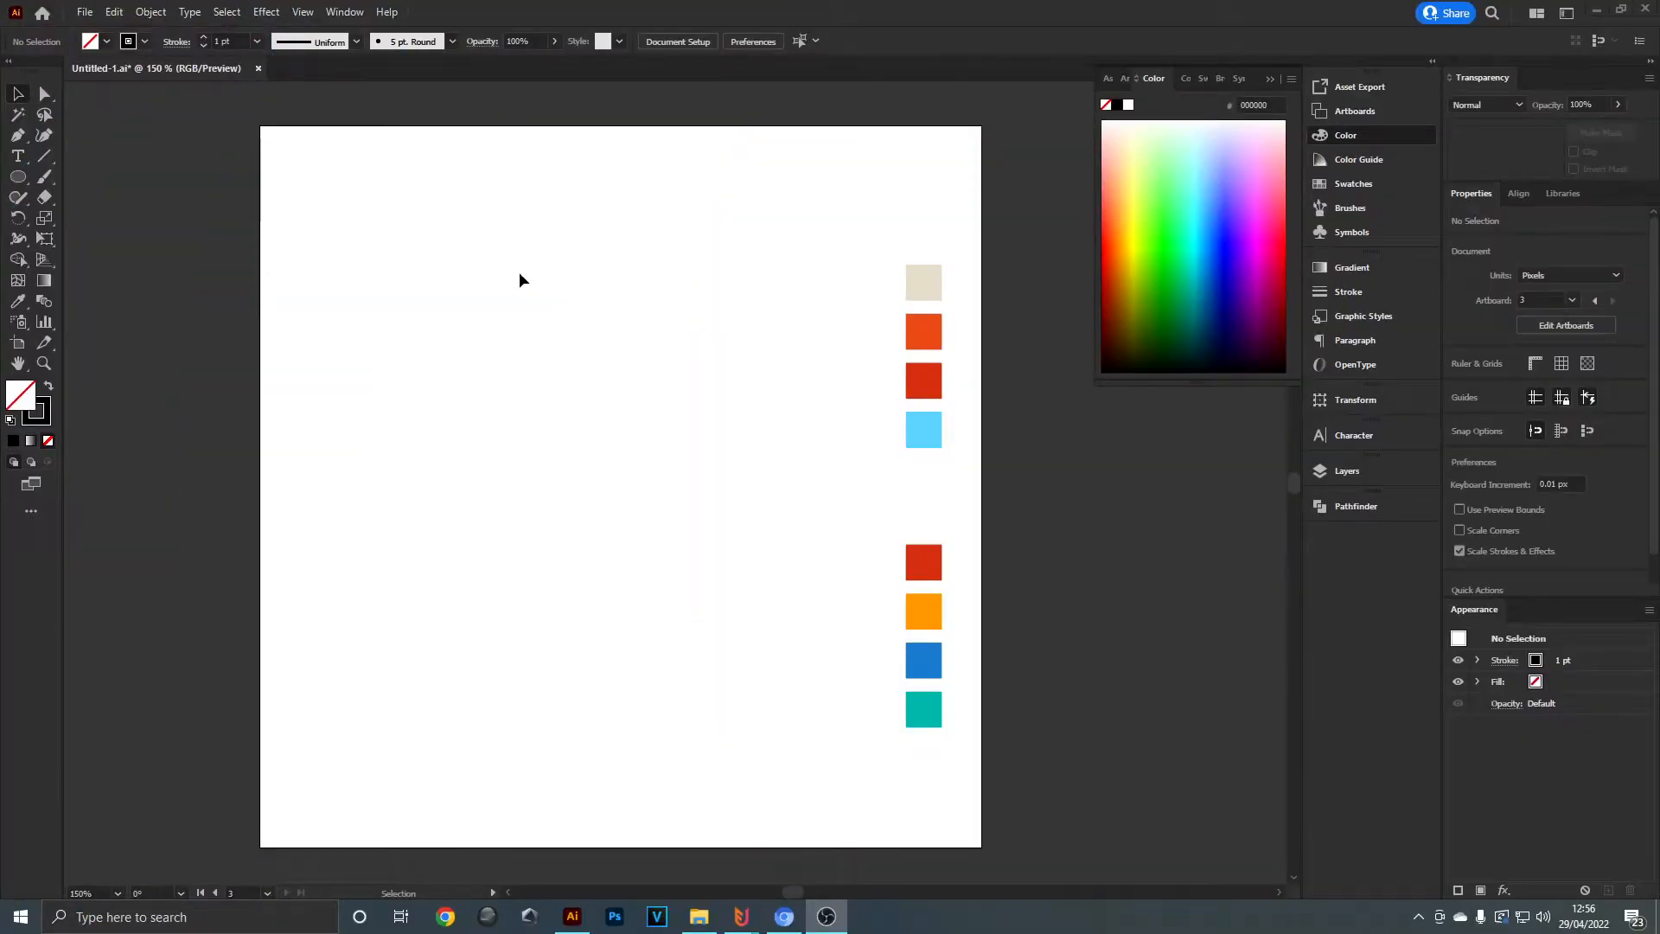
pyautogui.moveTo(812, 370)
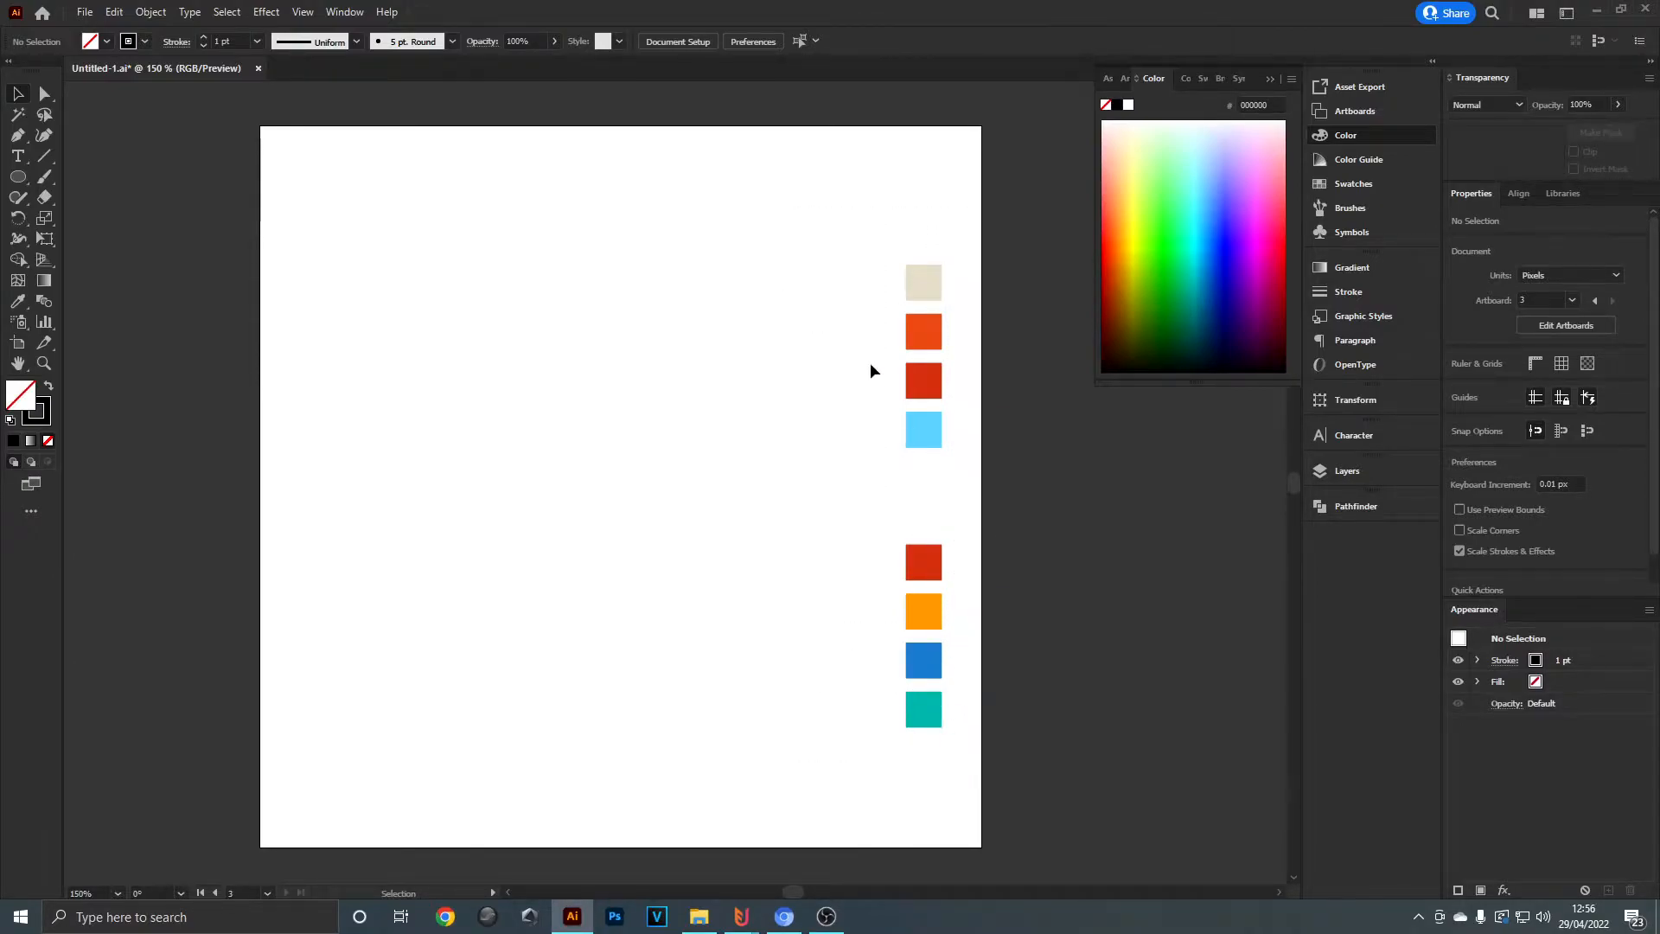
pyautogui.moveTo(968, 449)
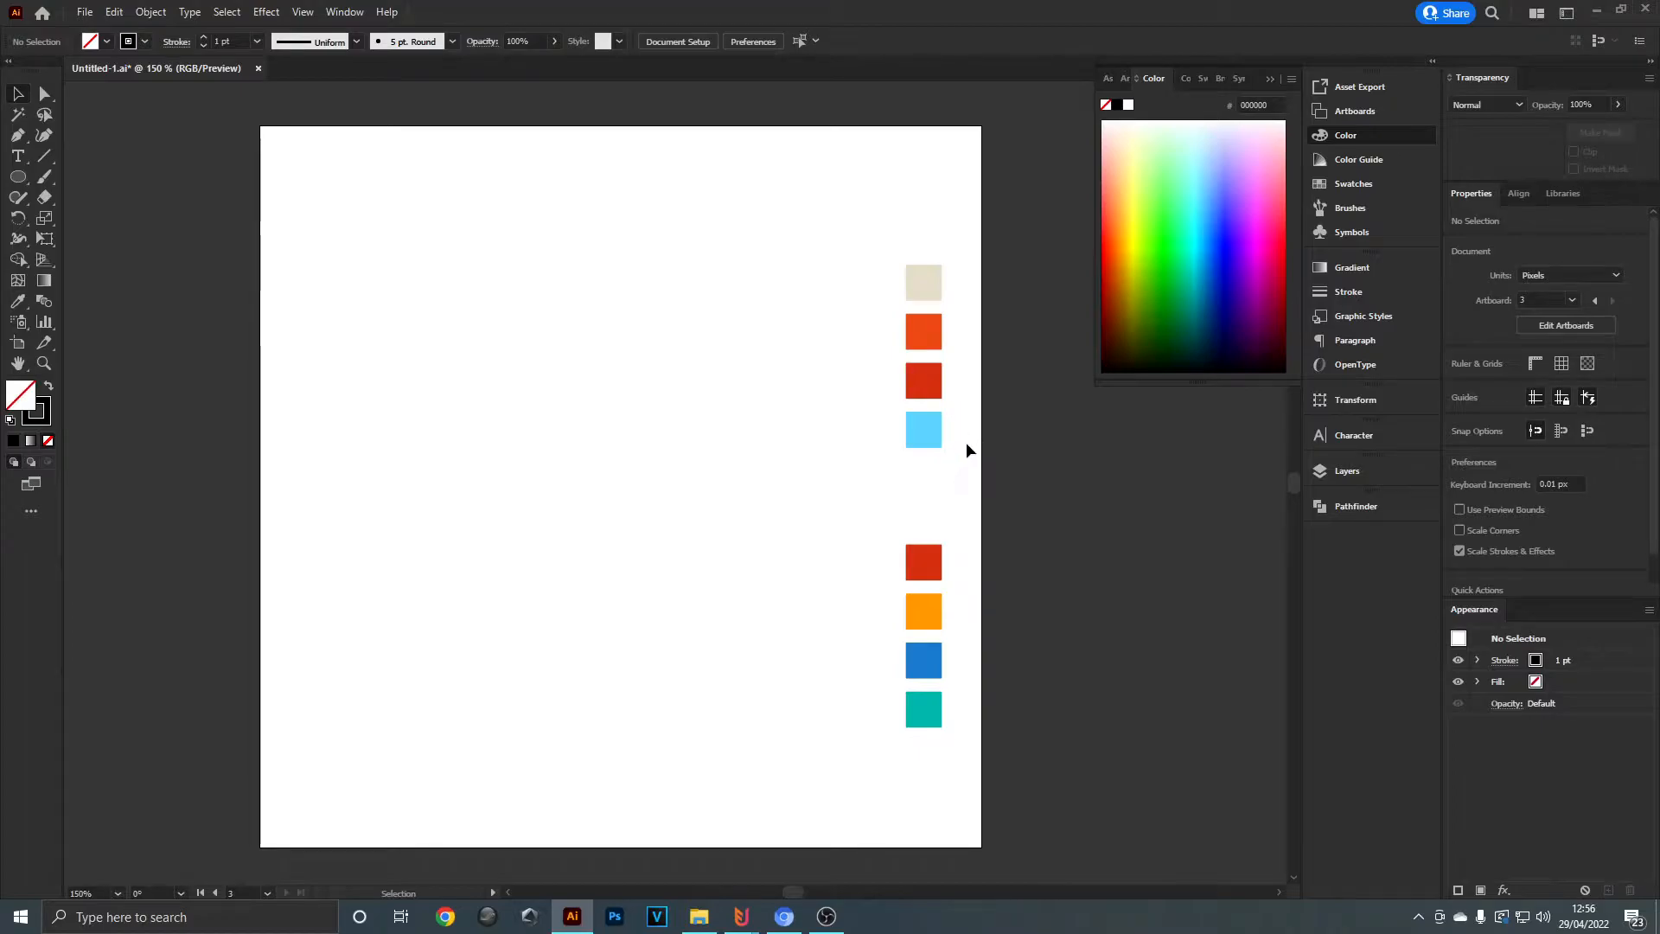
pyautogui.moveTo(881, 533)
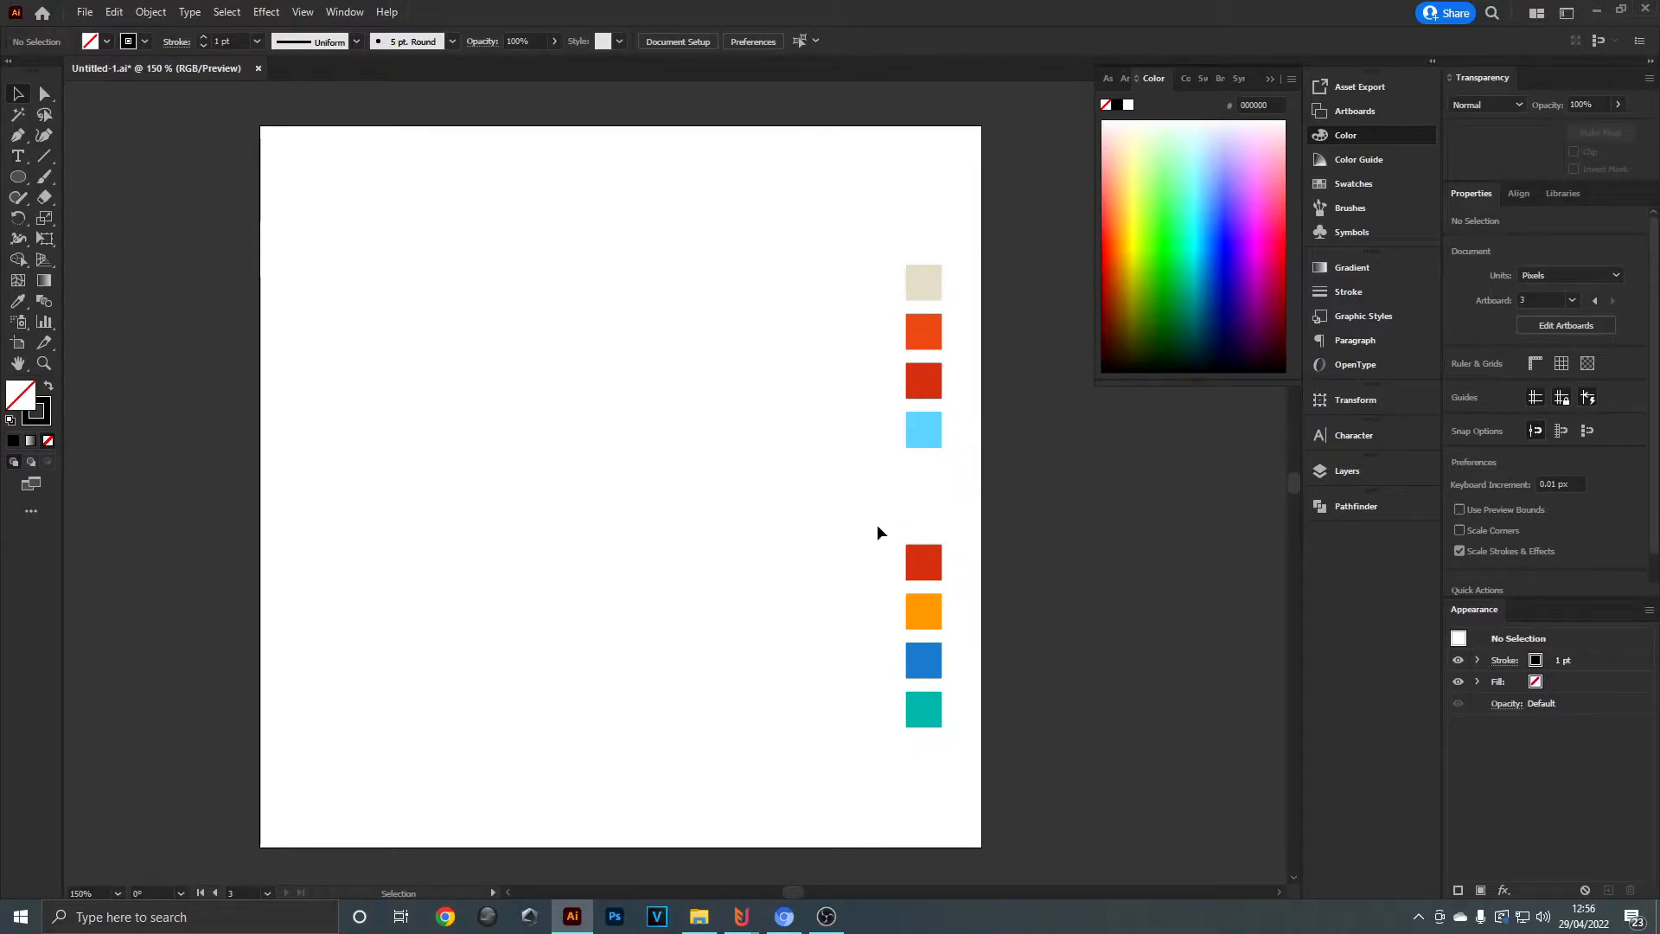
pyautogui.moveTo(837, 236)
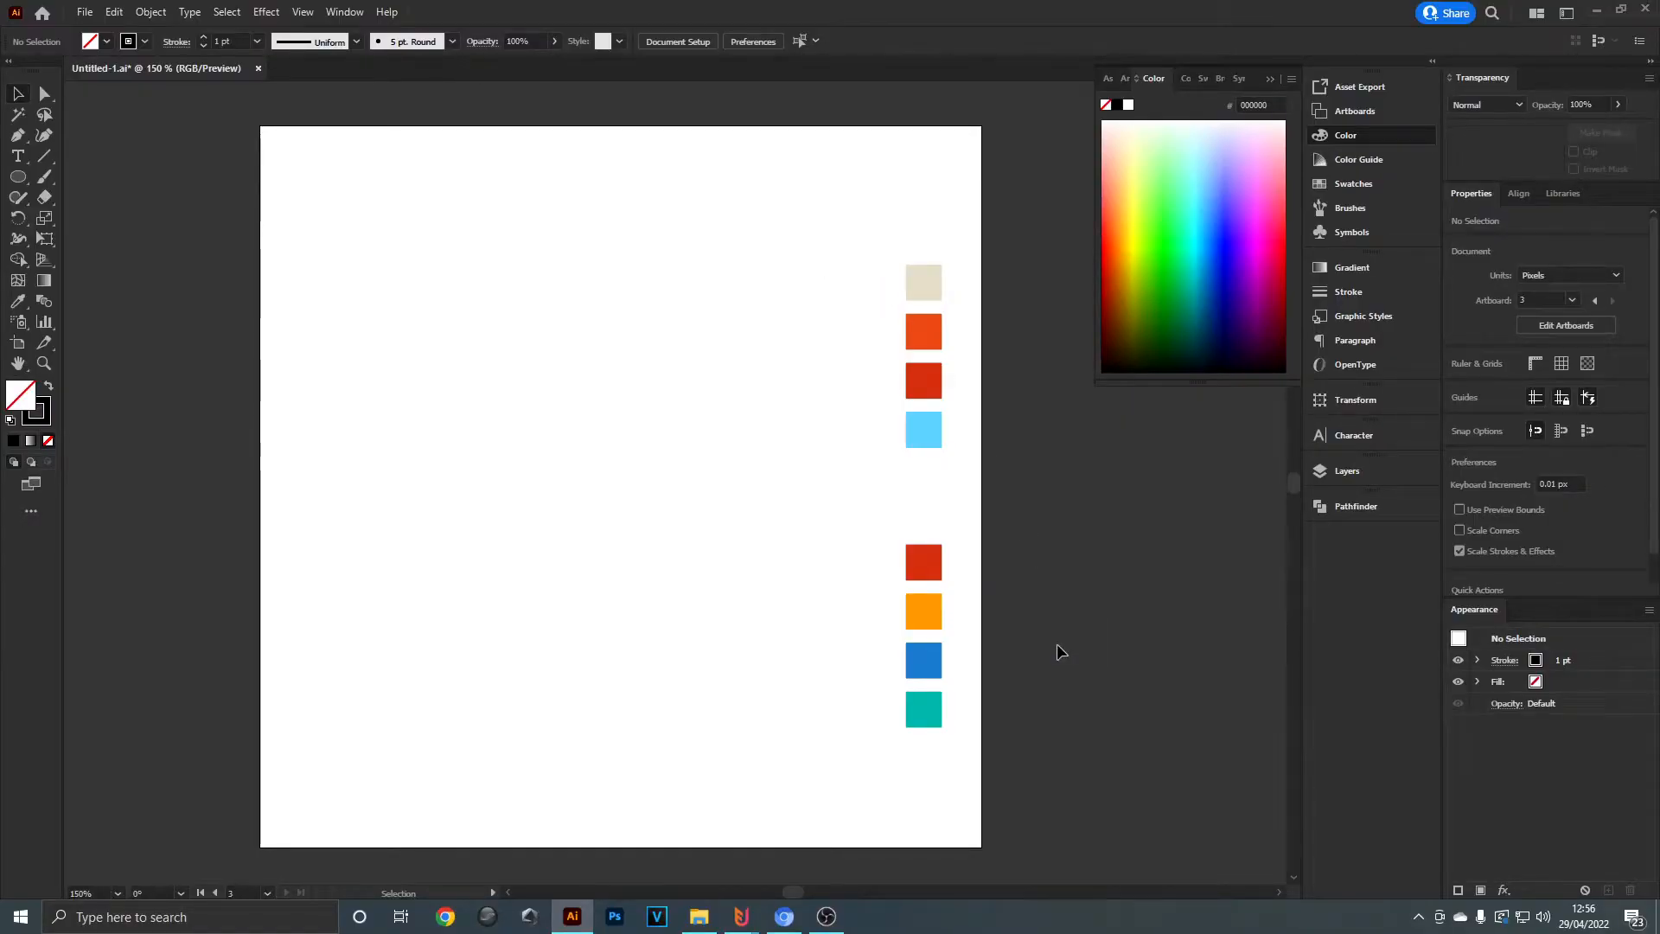
pyautogui.moveTo(938, 498)
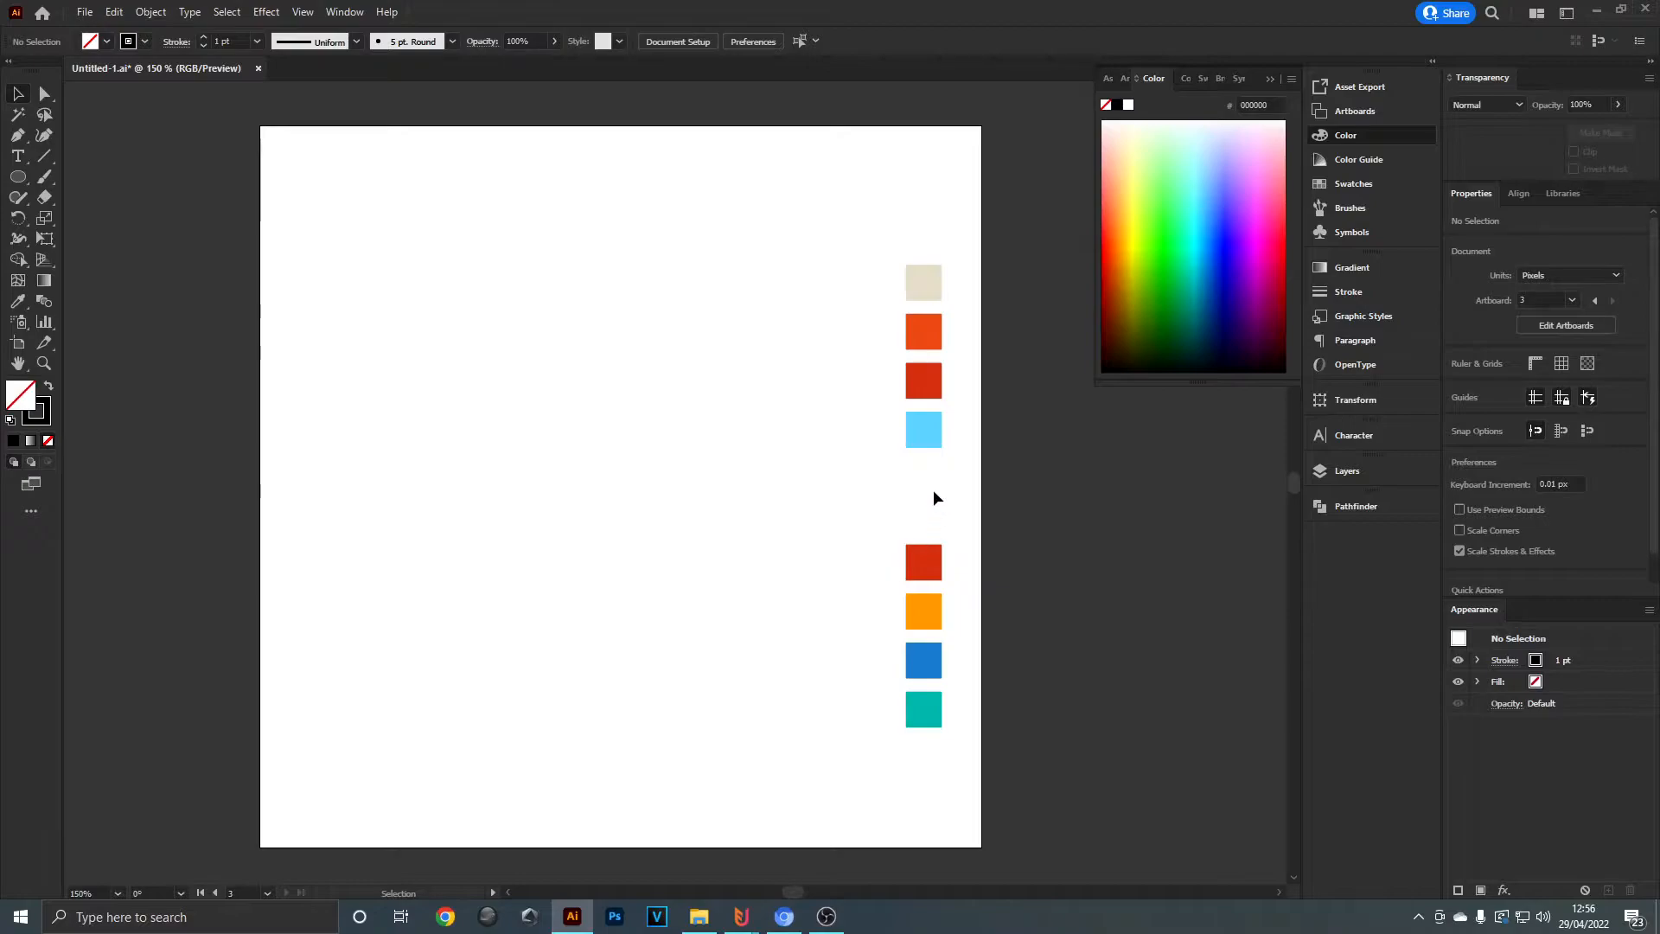
pyautogui.moveTo(69, 199)
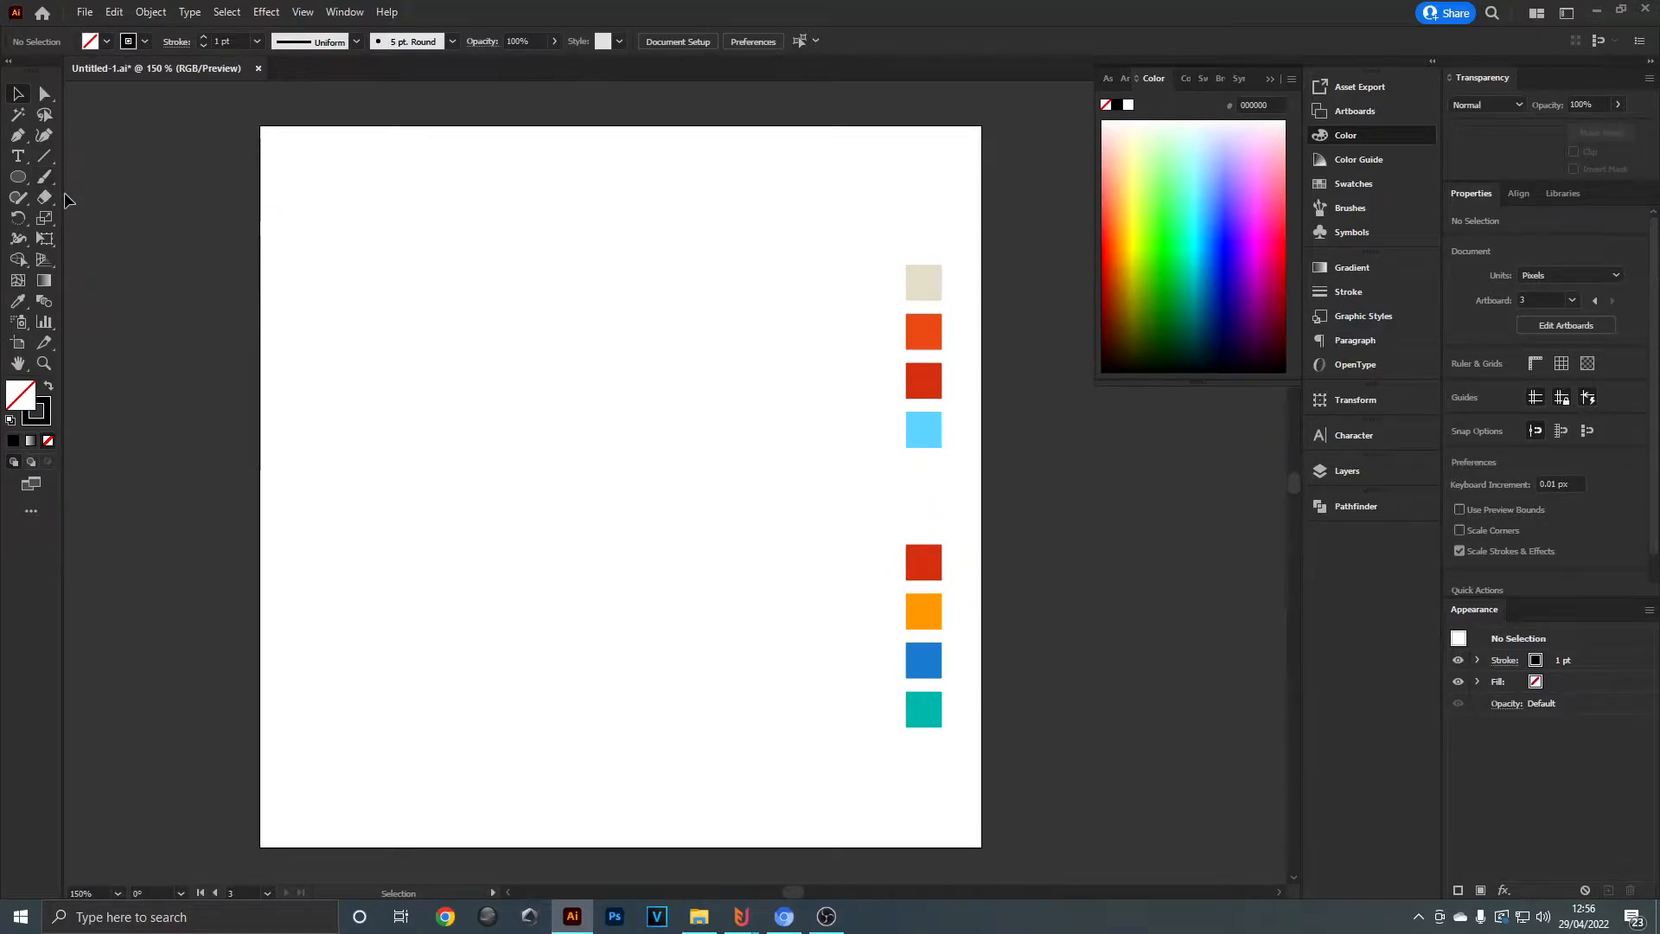
pyautogui.moveTo(17, 177)
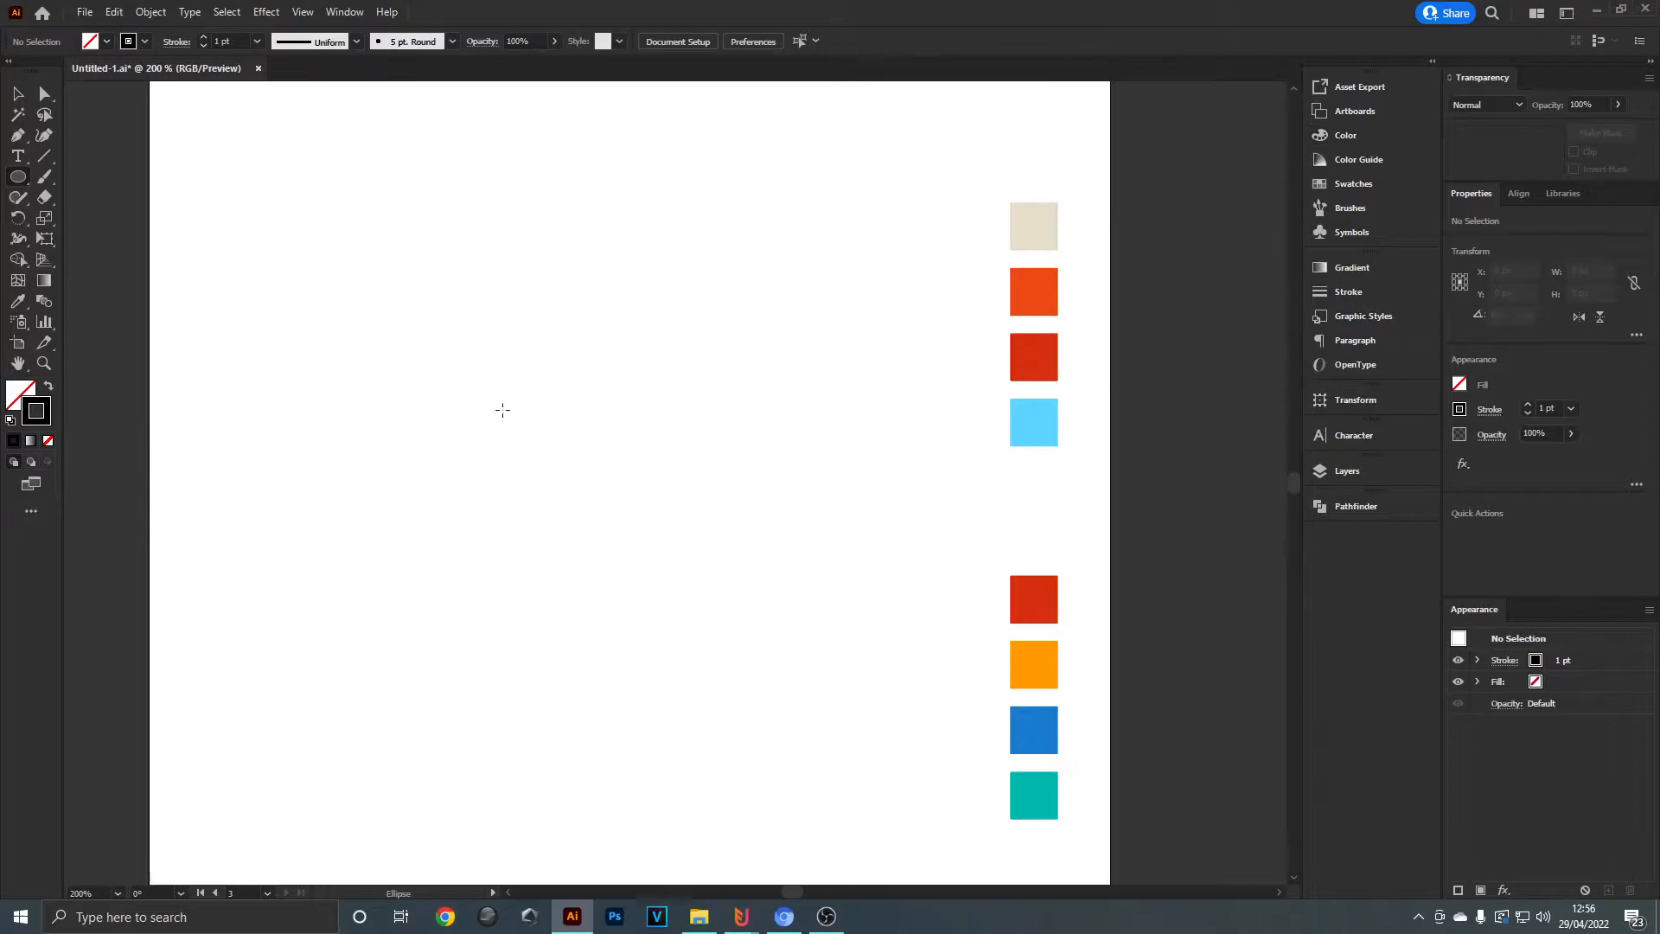
pyautogui.moveTo(411, 460)
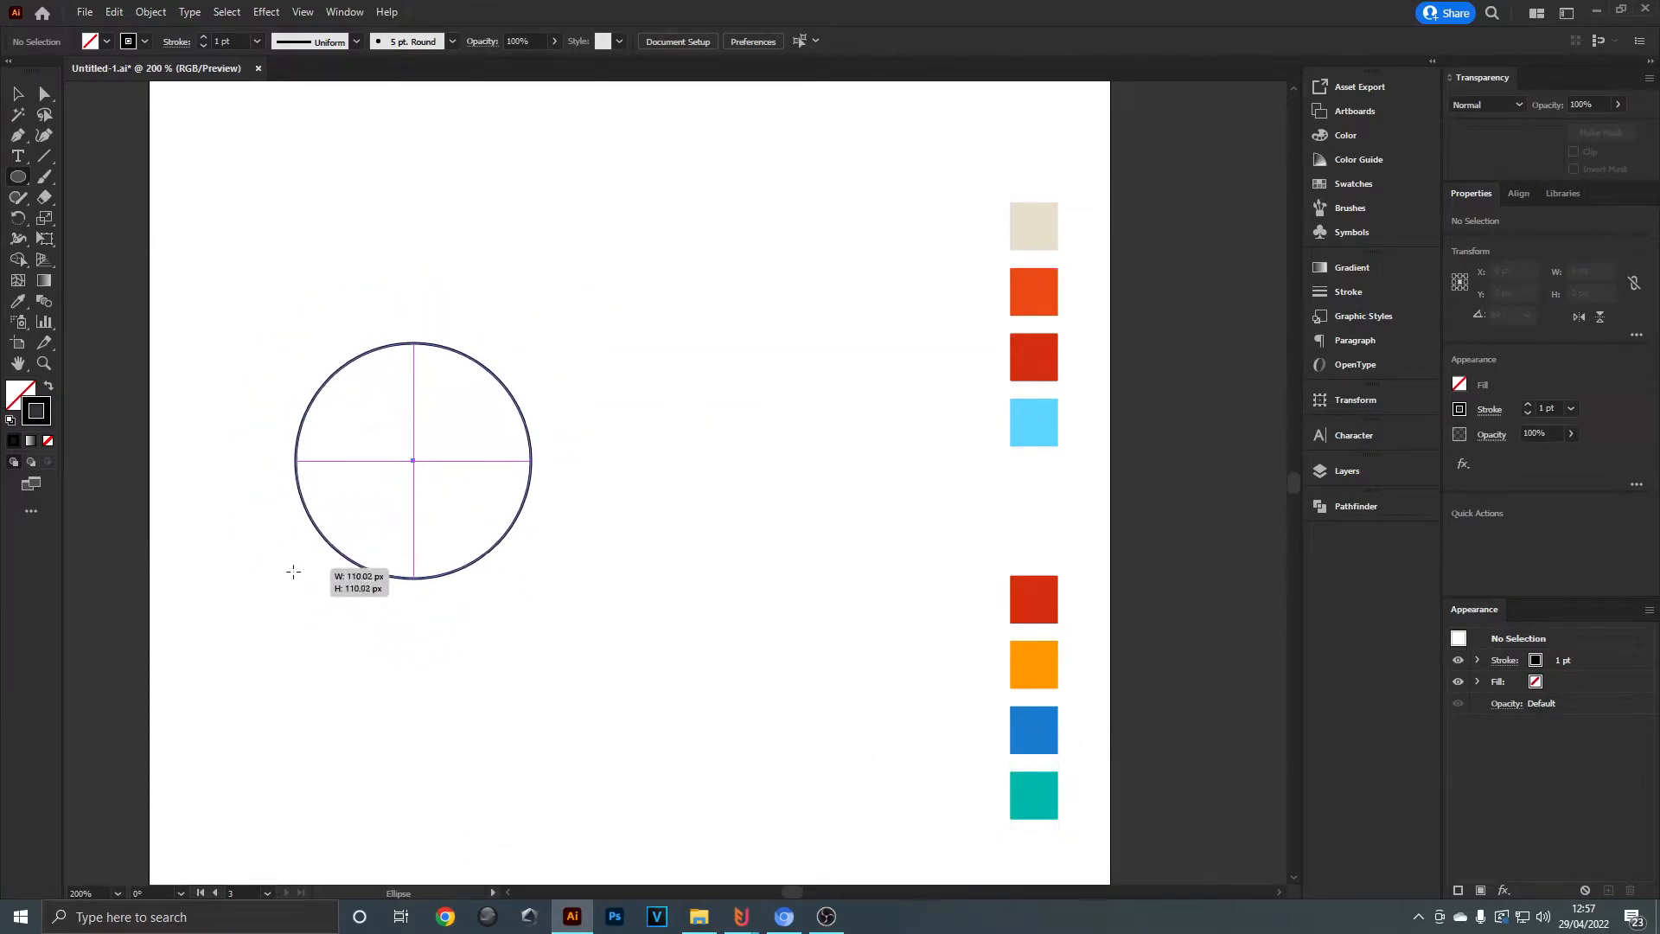
# - Draw a circle, Alt-drag an overlapping copy to the right, and Shape Build away the outer crescents
pyautogui.moveTo(294, 571); pyautogui.dragTo(567, 310)
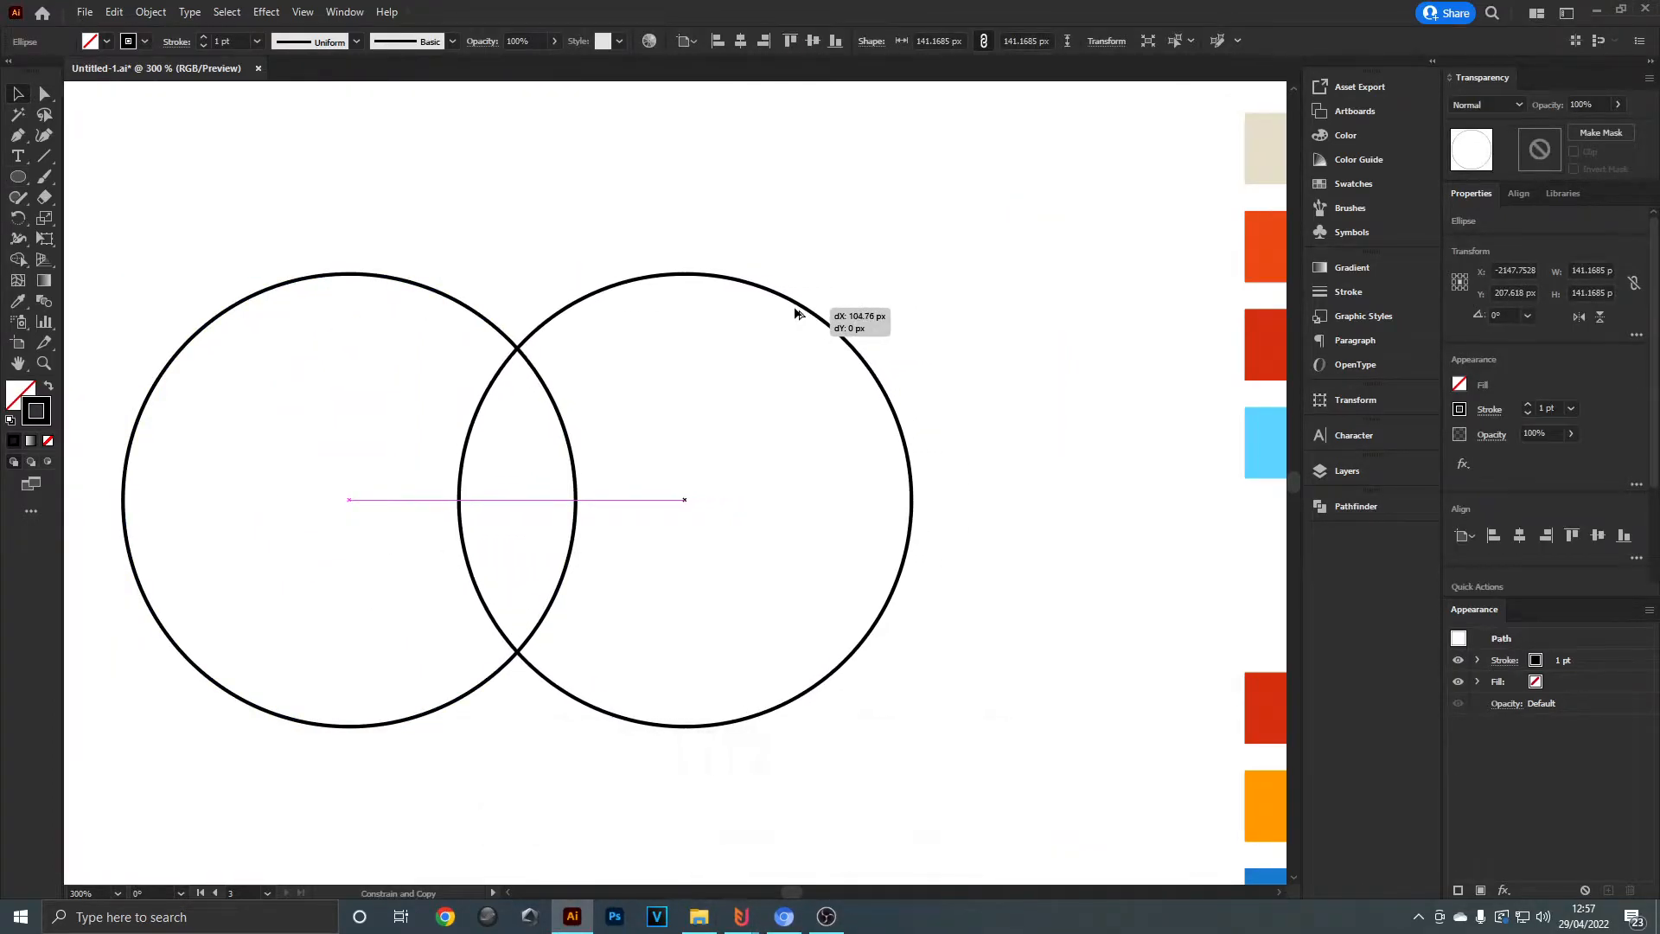
pyautogui.moveTo(794, 311); pyautogui.dragTo(847, 303)
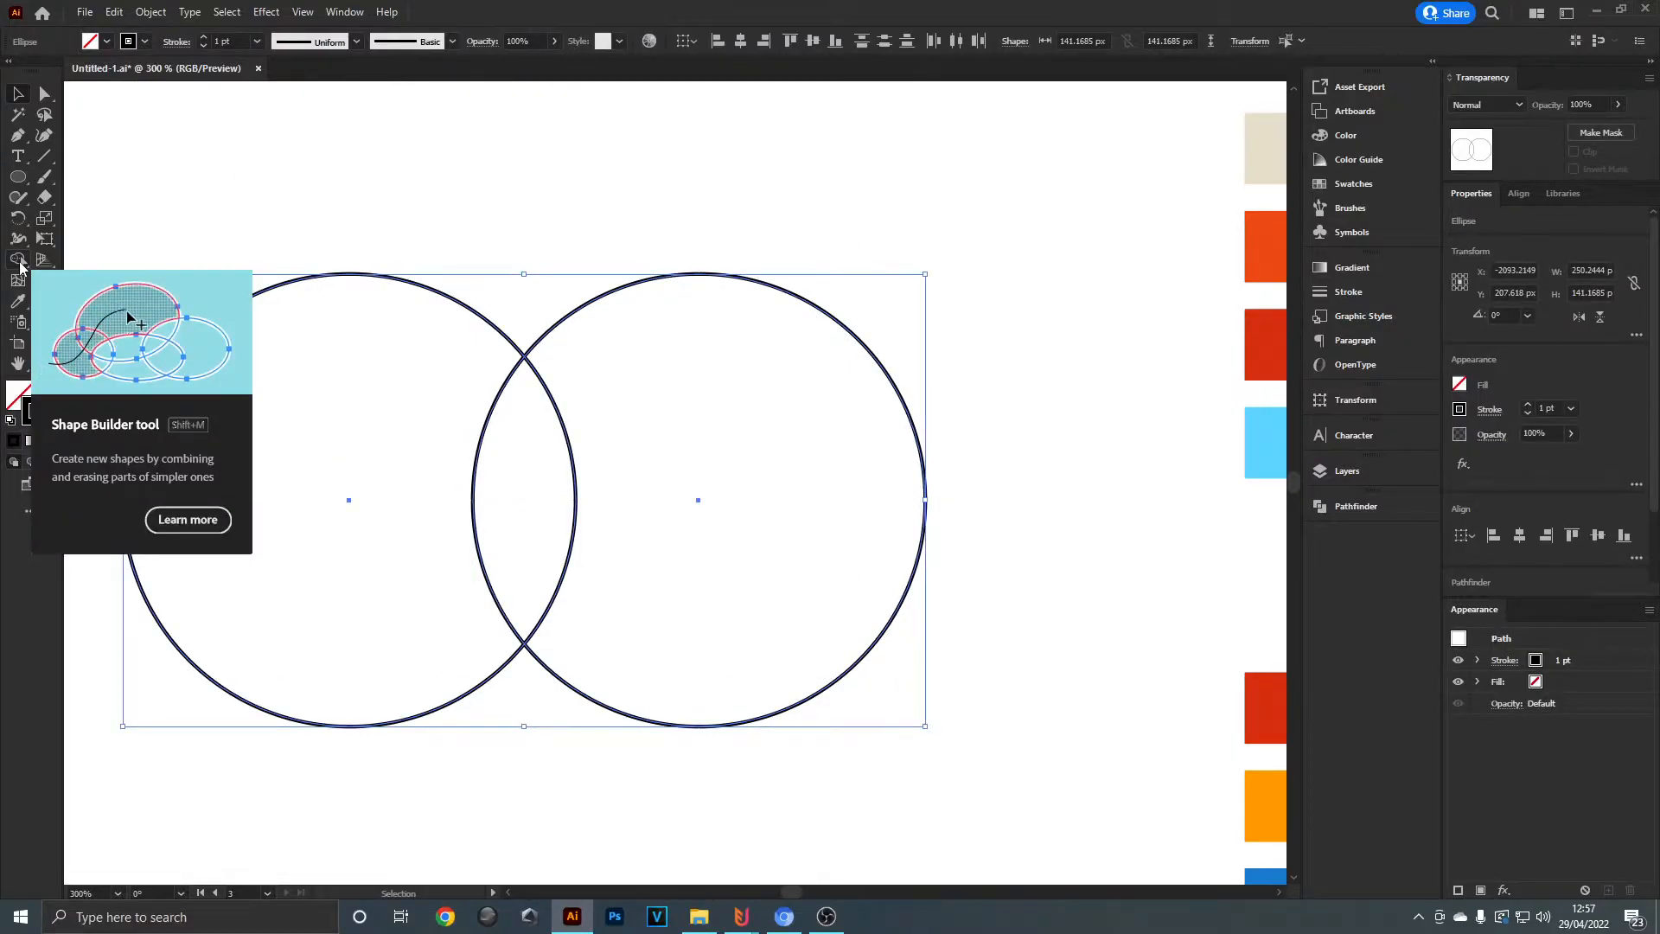
pyautogui.press('shift+m')
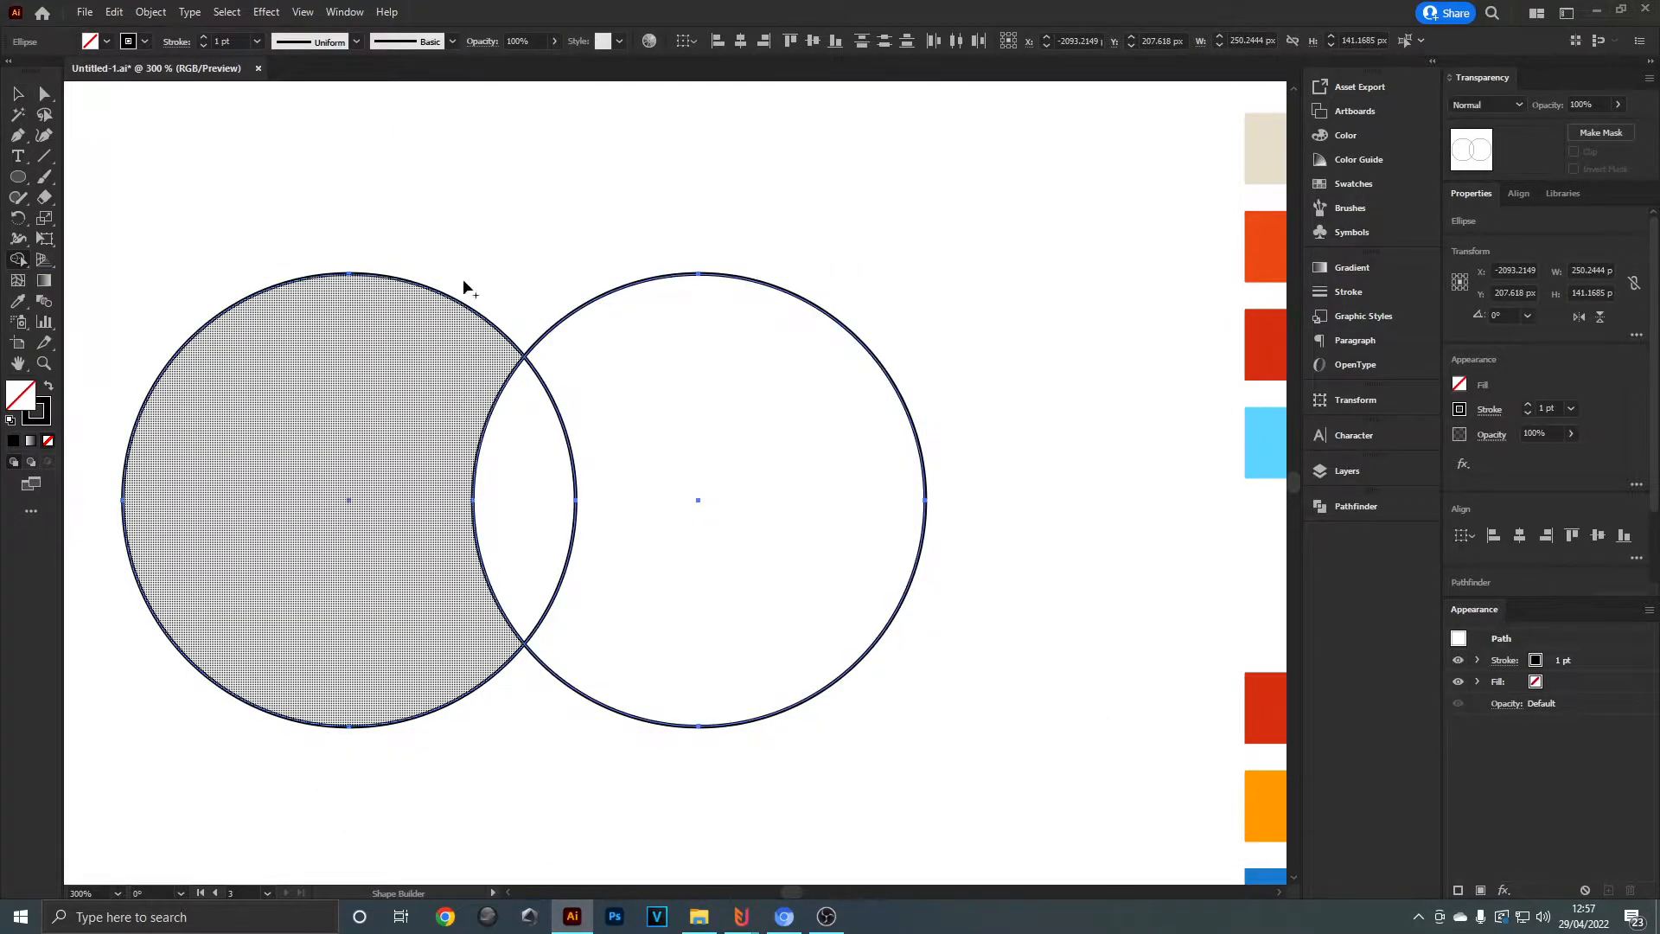
pyautogui.click(735, 534)
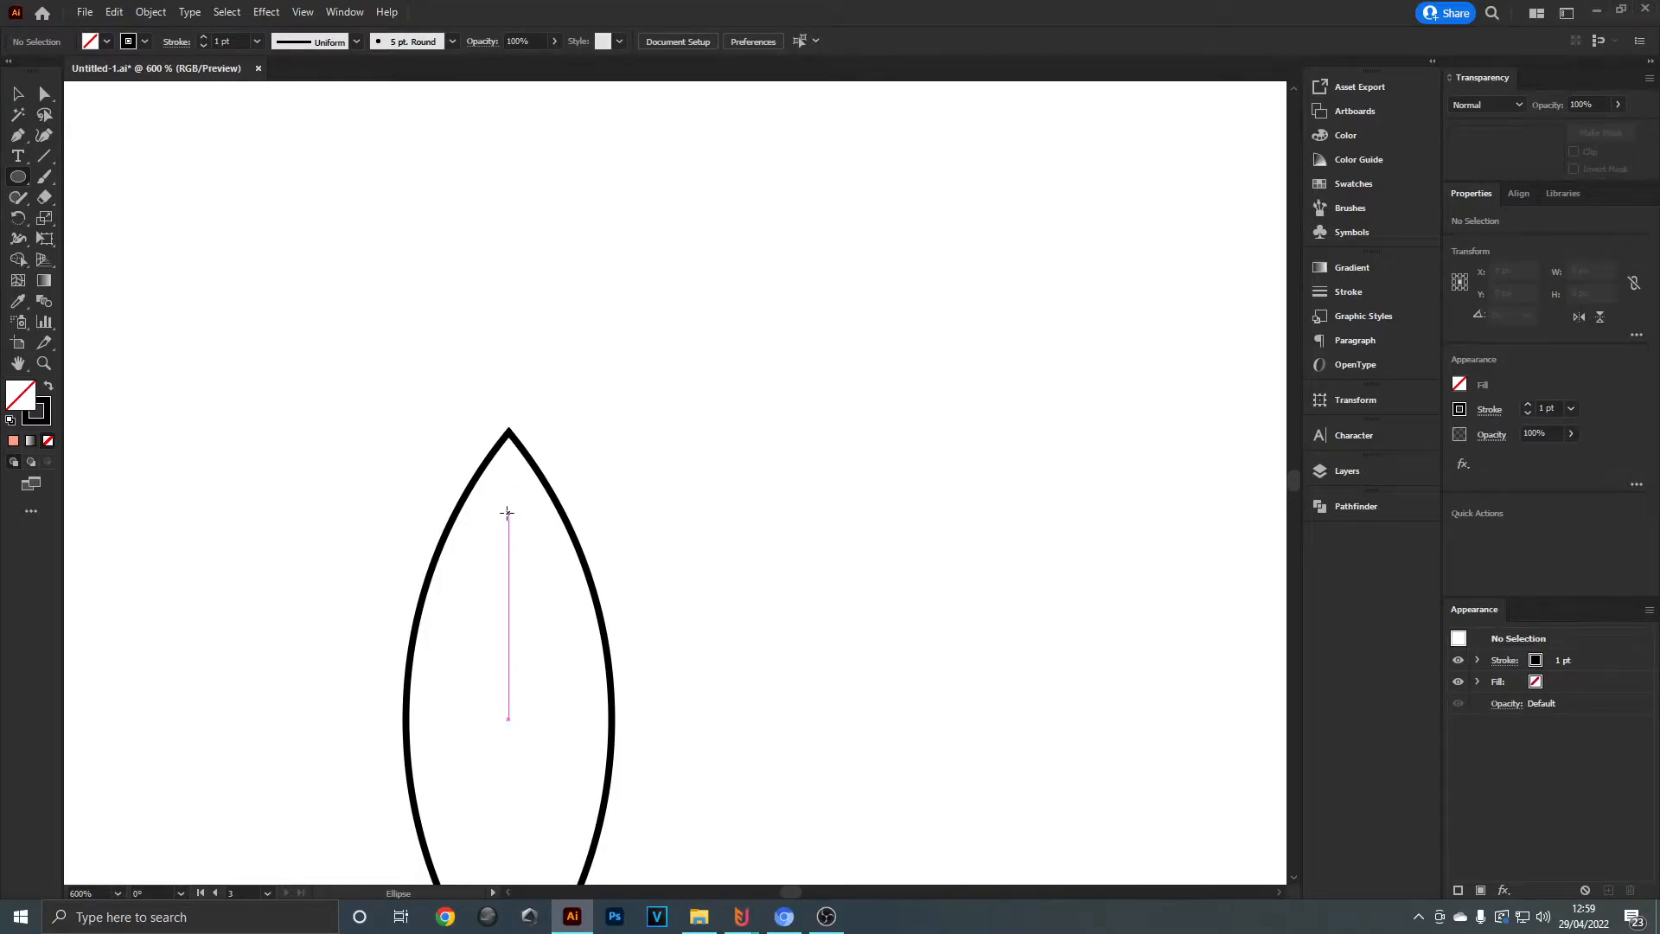
pyautogui.moveTo(508, 586)
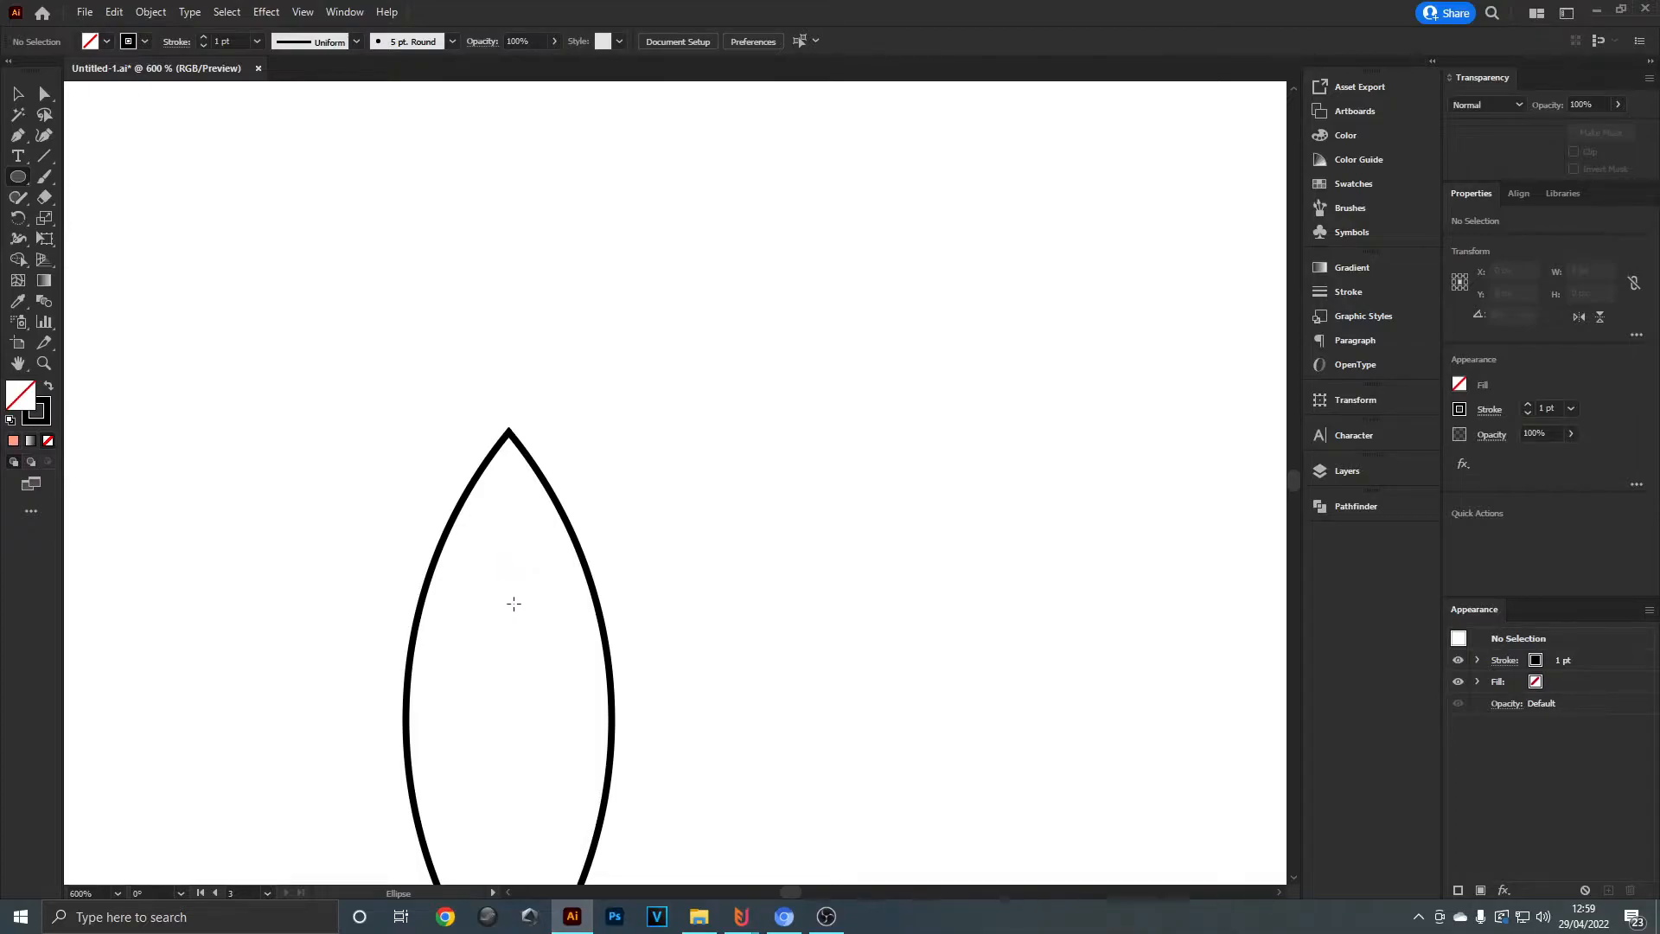
pyautogui.moveTo(425, 288)
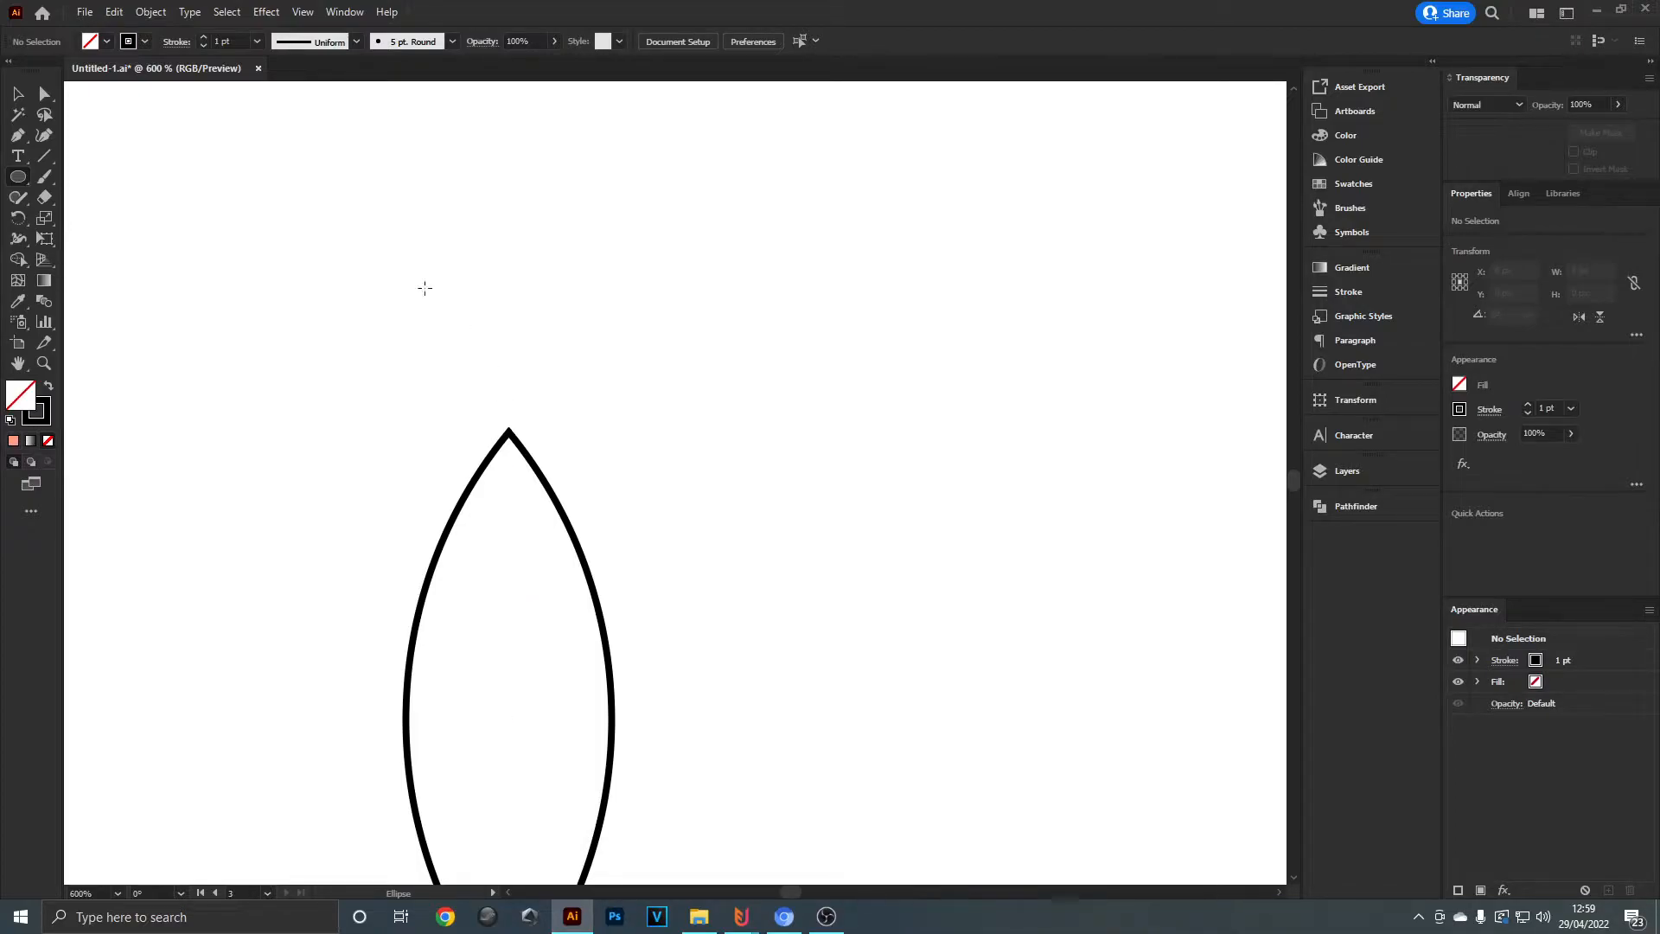
# - Draw a circle over the body's tip and cut off the nose cone with Shape Builder
pyautogui.click(302, 12)
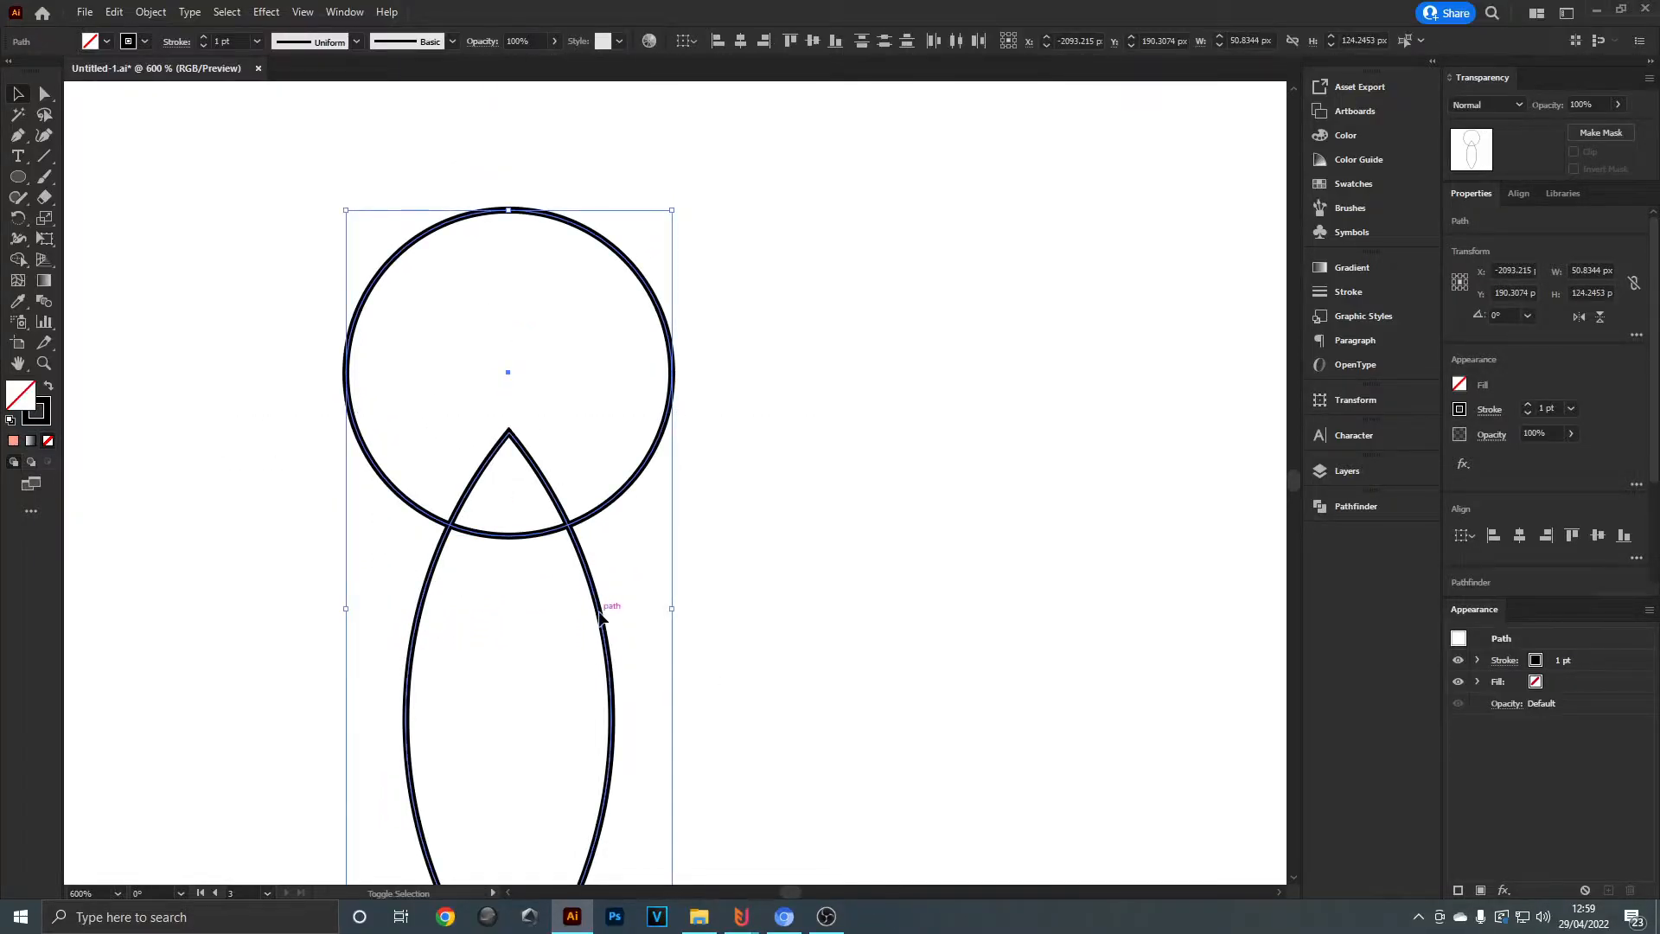
pyautogui.press('shift+m')
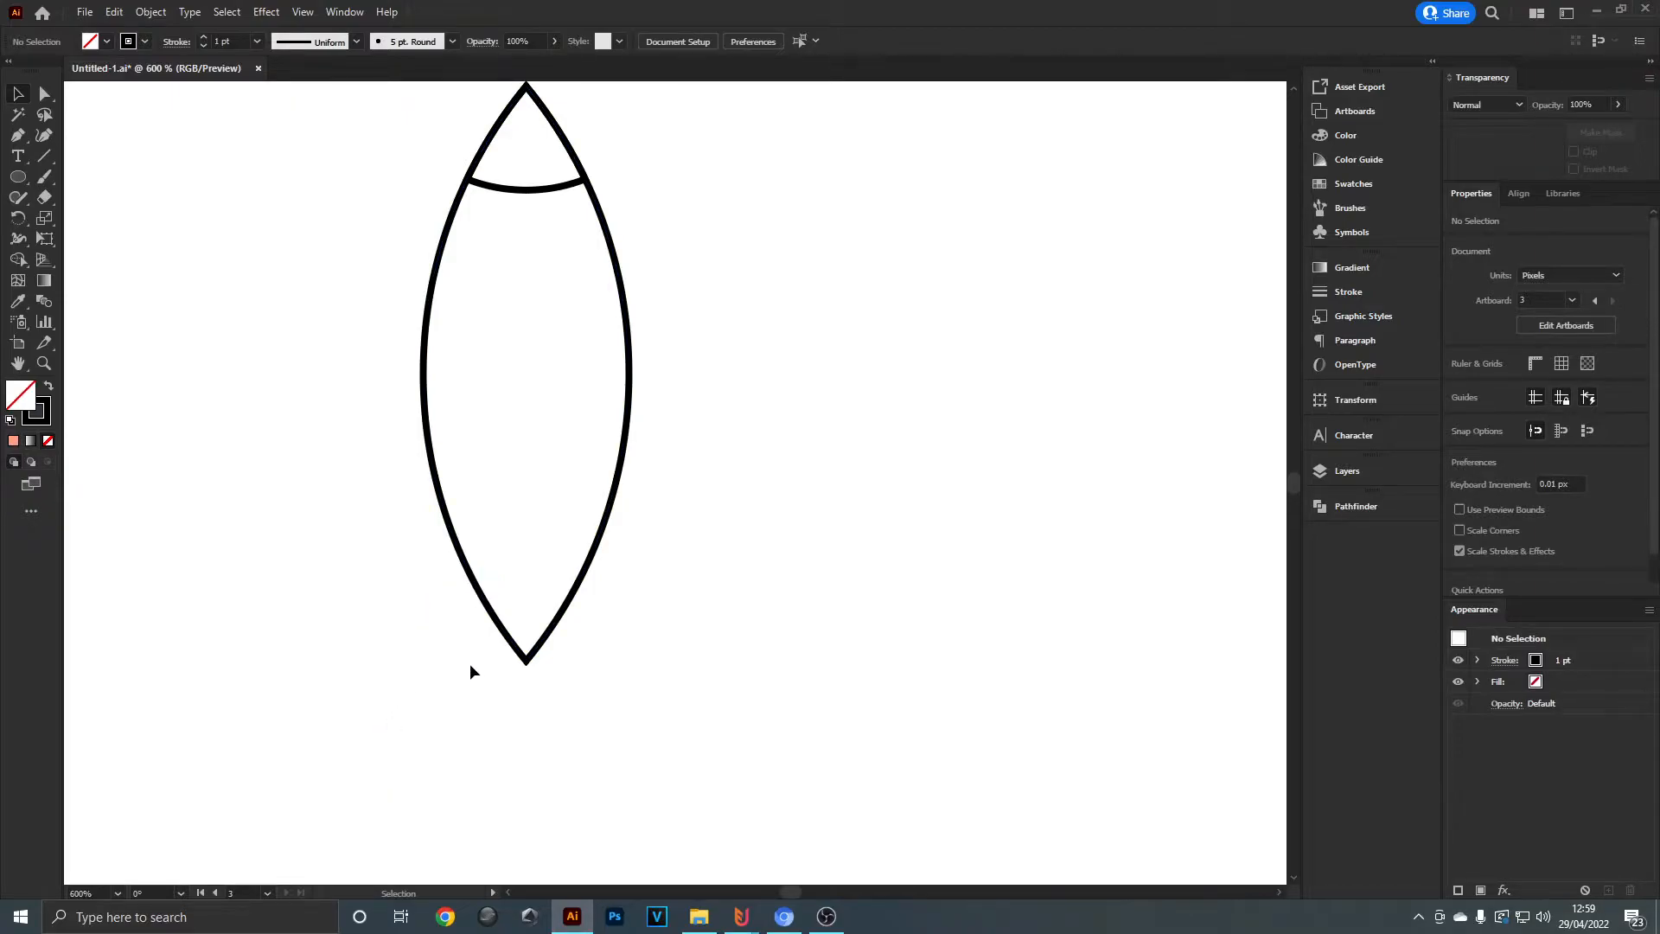
pyautogui.moveTo(404, 747)
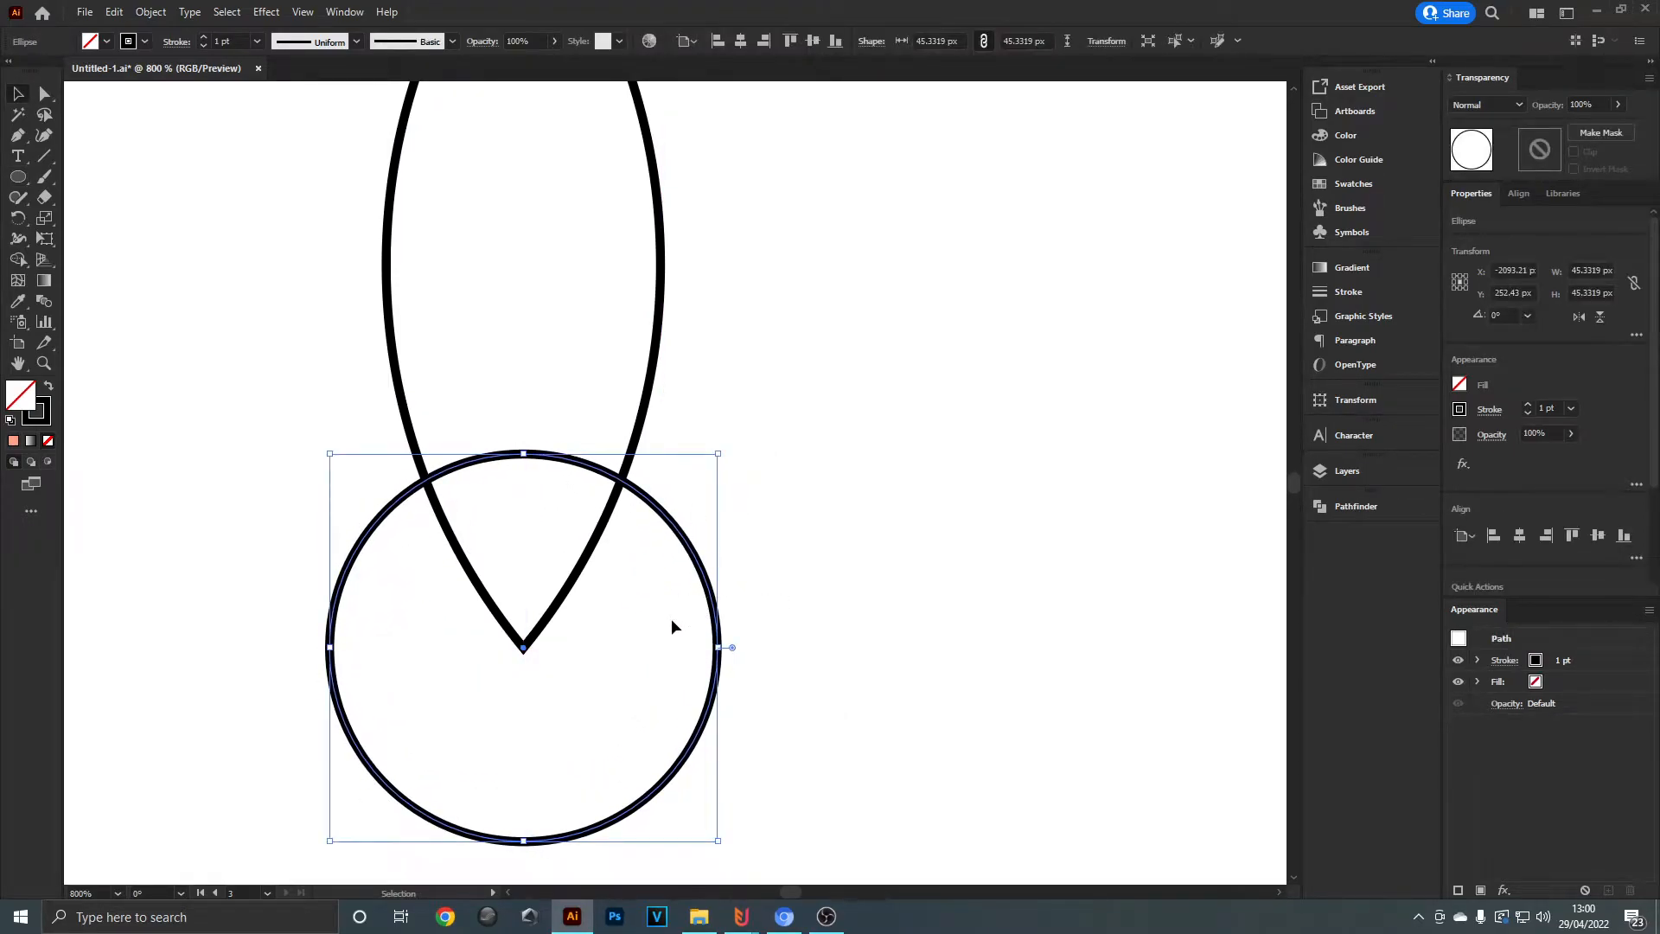
# - Copy the base circle in place, offset it, and delete the overlap to carve two curved fins
pyautogui.press('Ctrl+c')
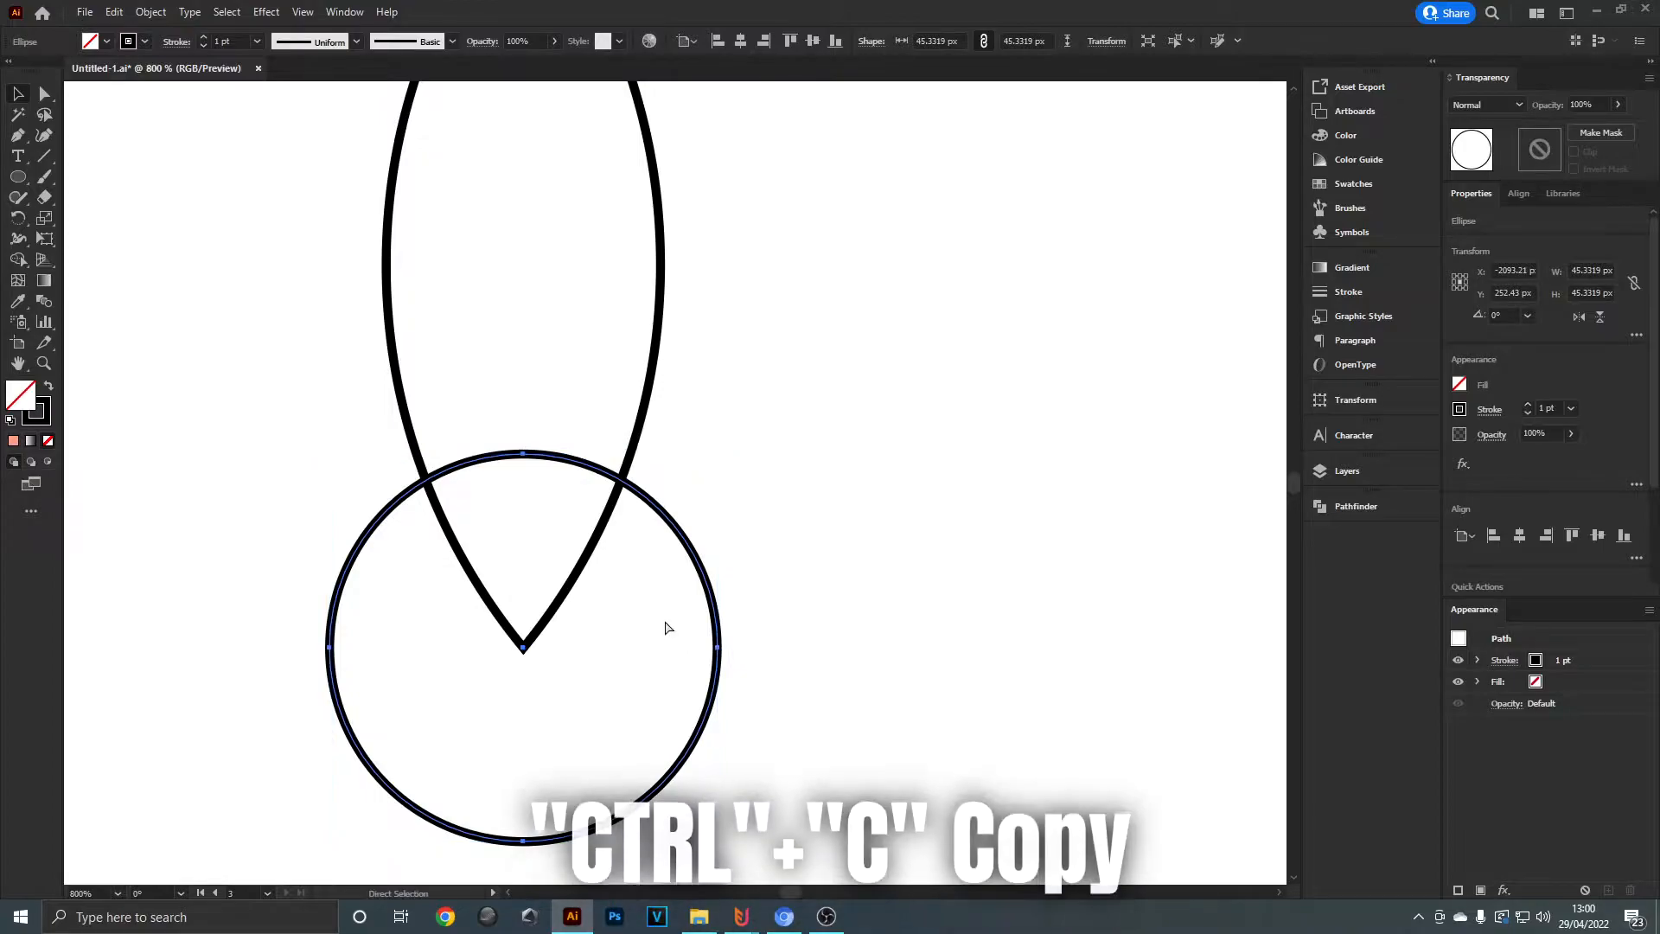
pyautogui.press('ctrl+f')
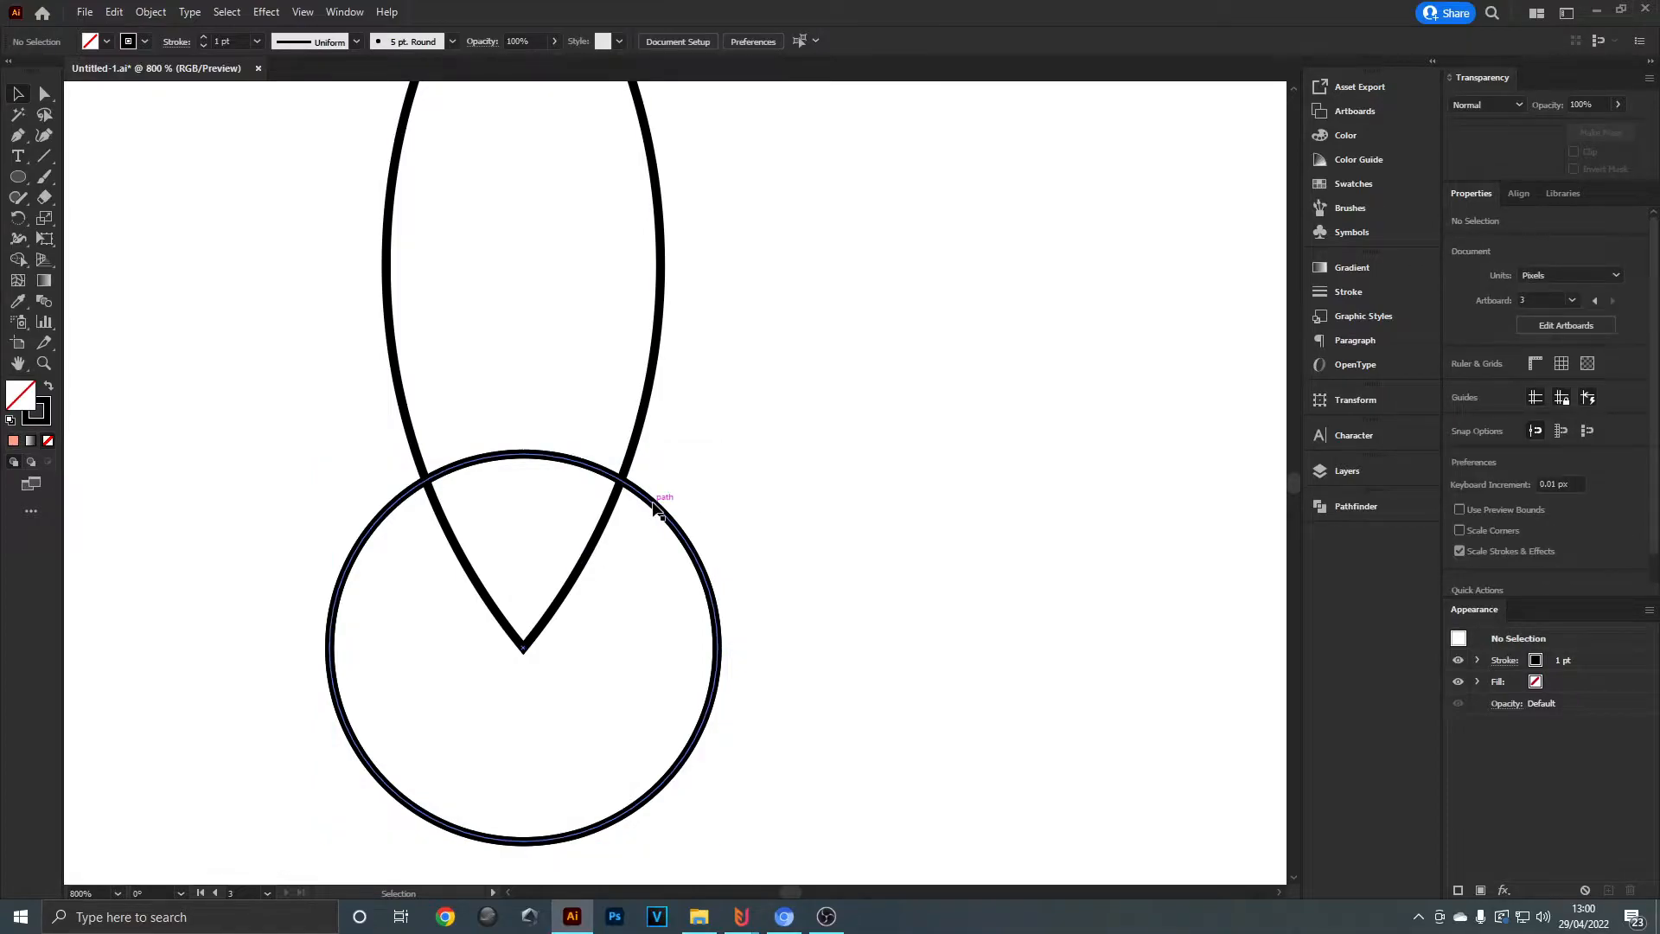
pyautogui.moveTo(549, 457)
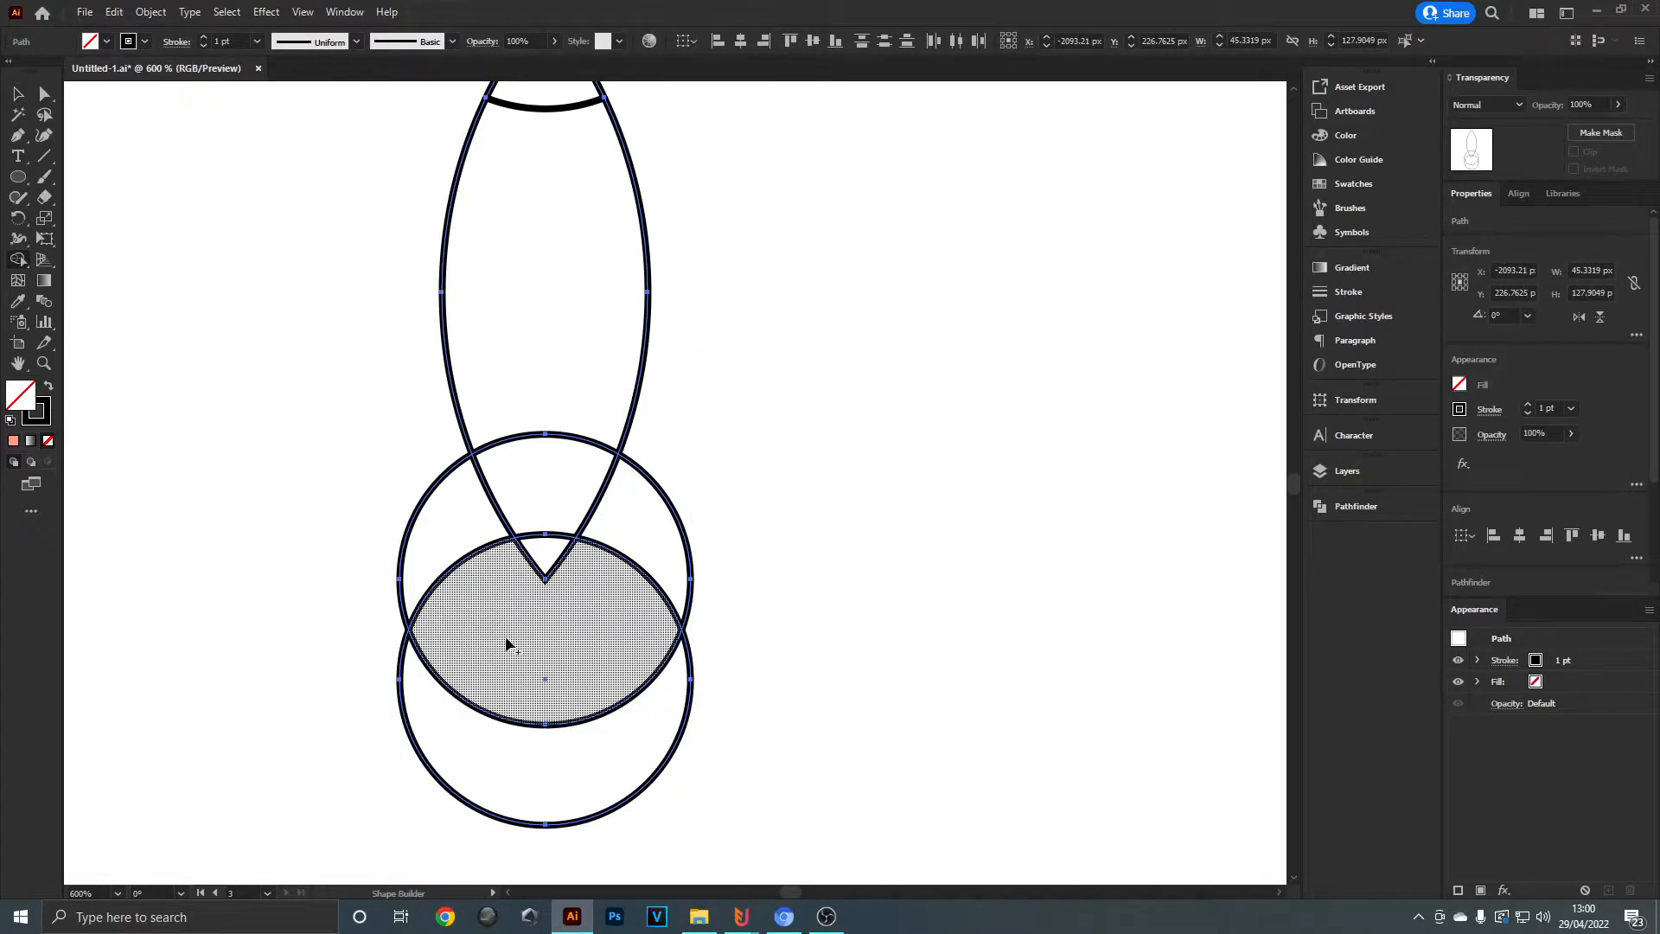
pyautogui.click(551, 291)
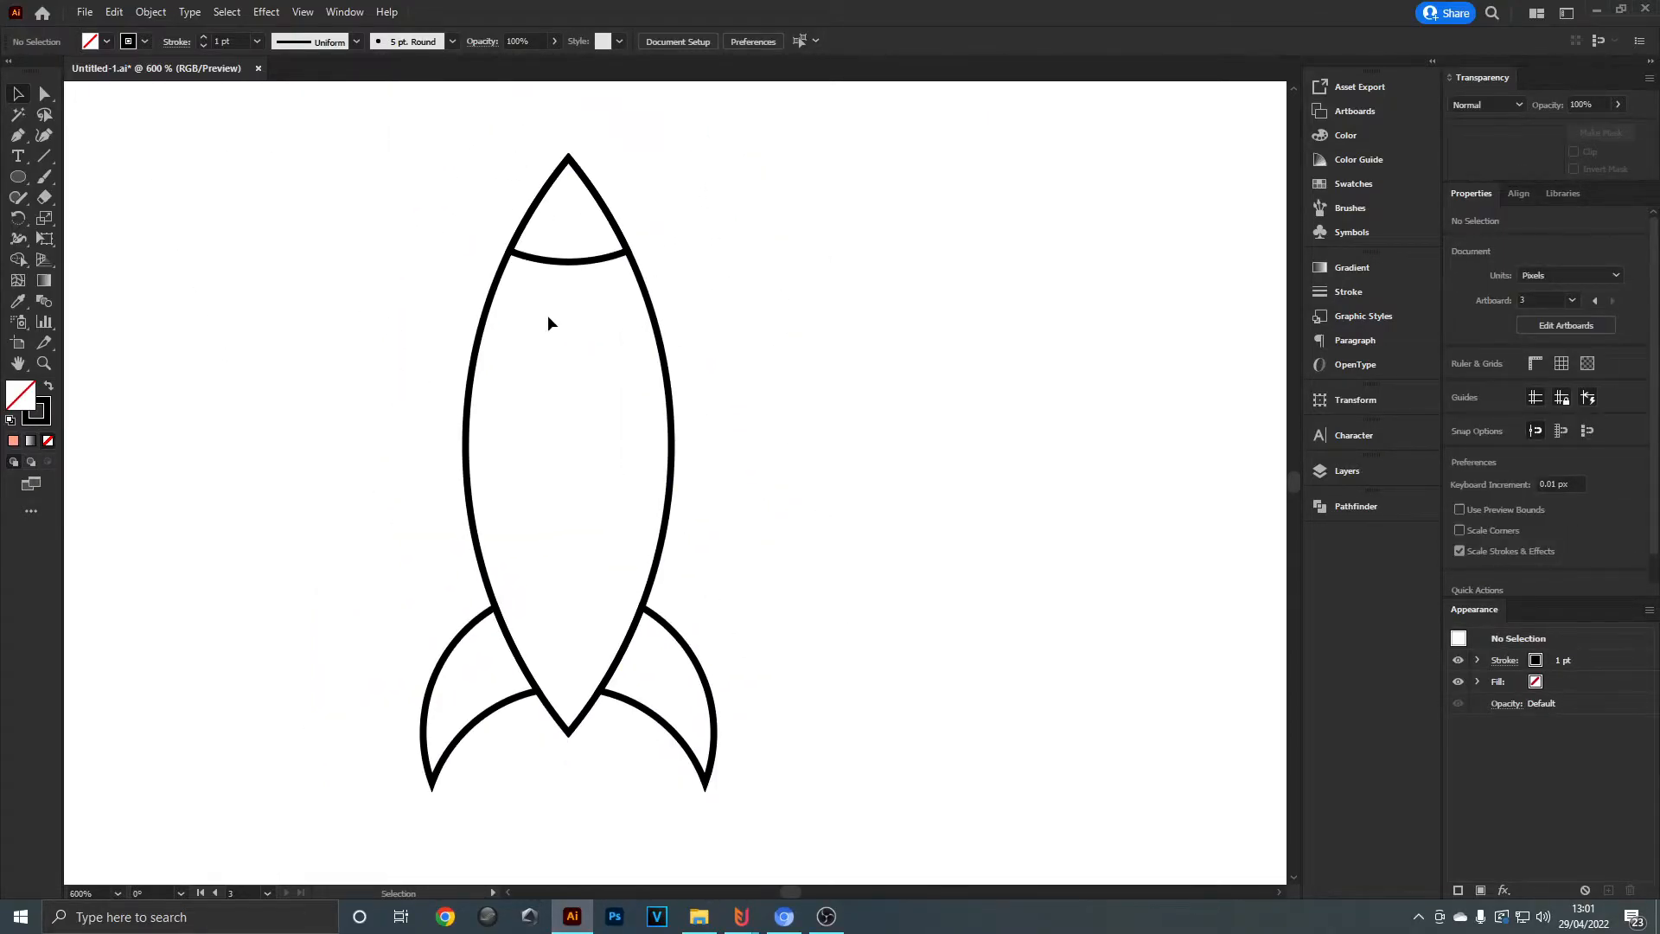
pyautogui.moveTo(18, 178)
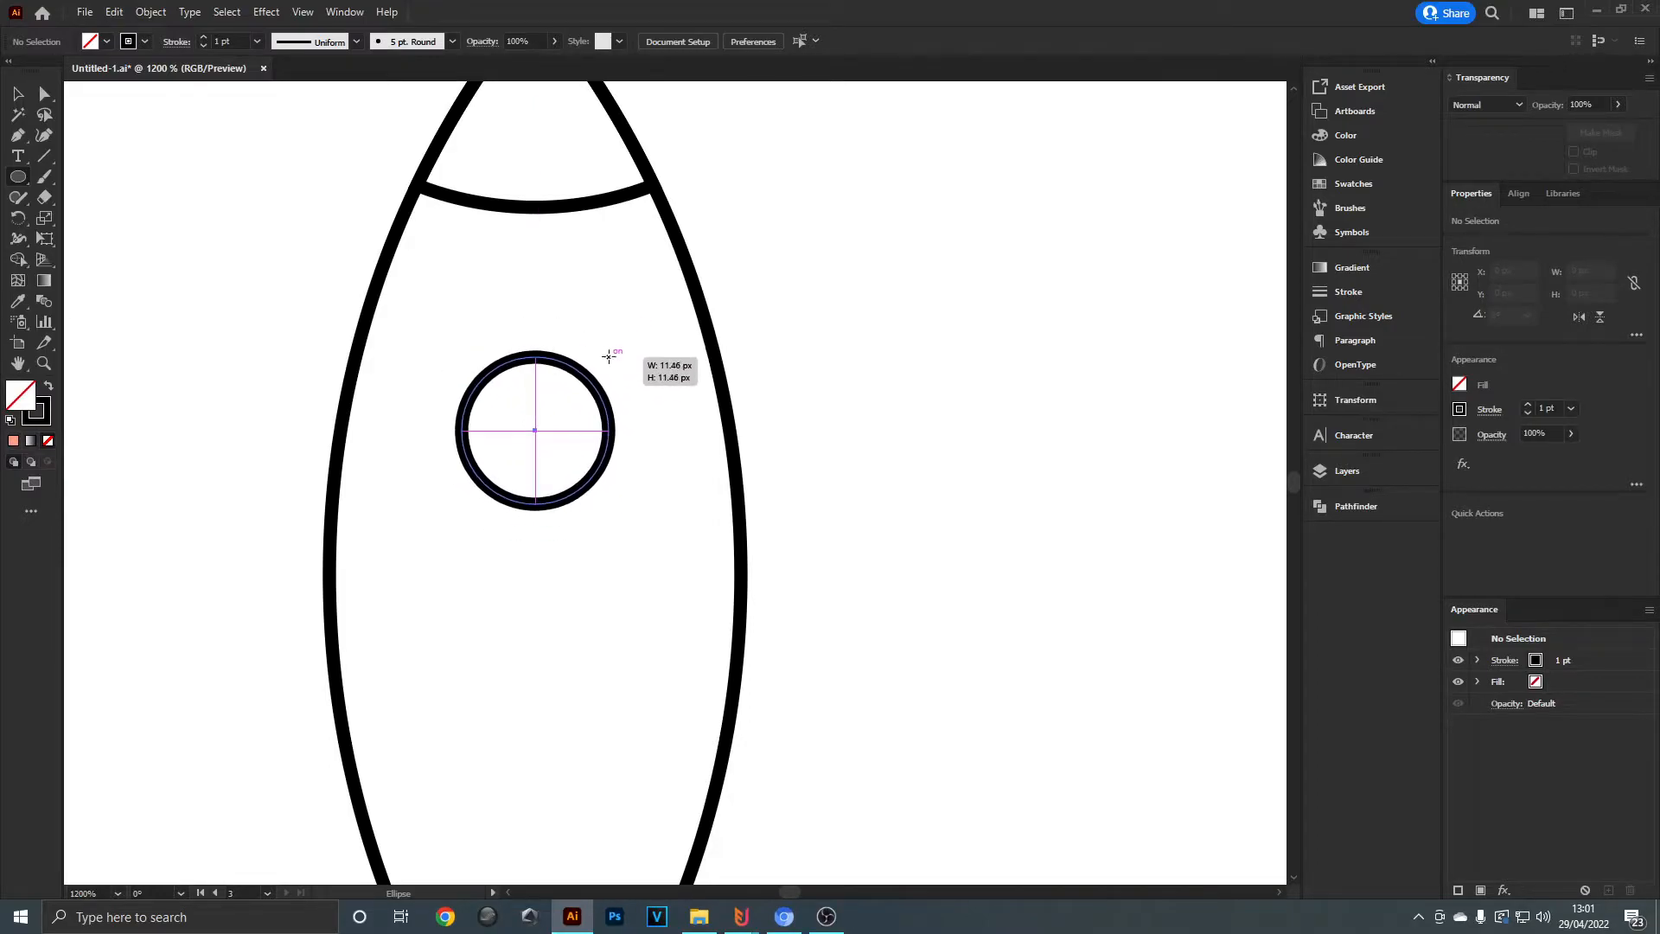
pyautogui.press('Ctrl+c')
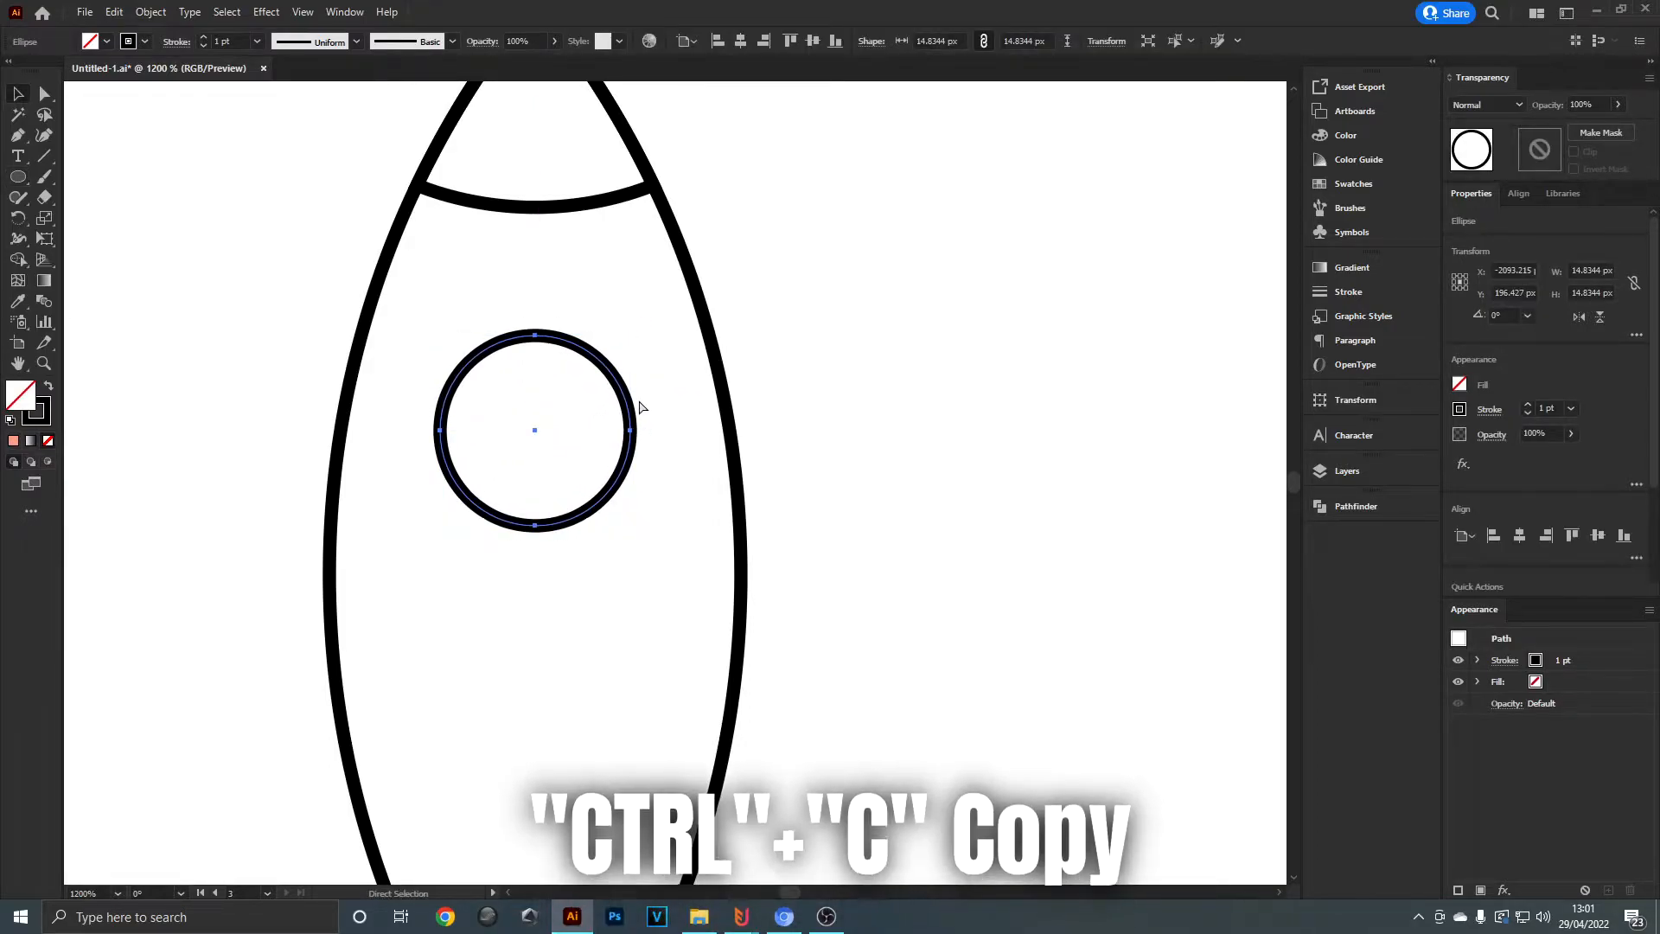
pyautogui.press('ctrl+f')
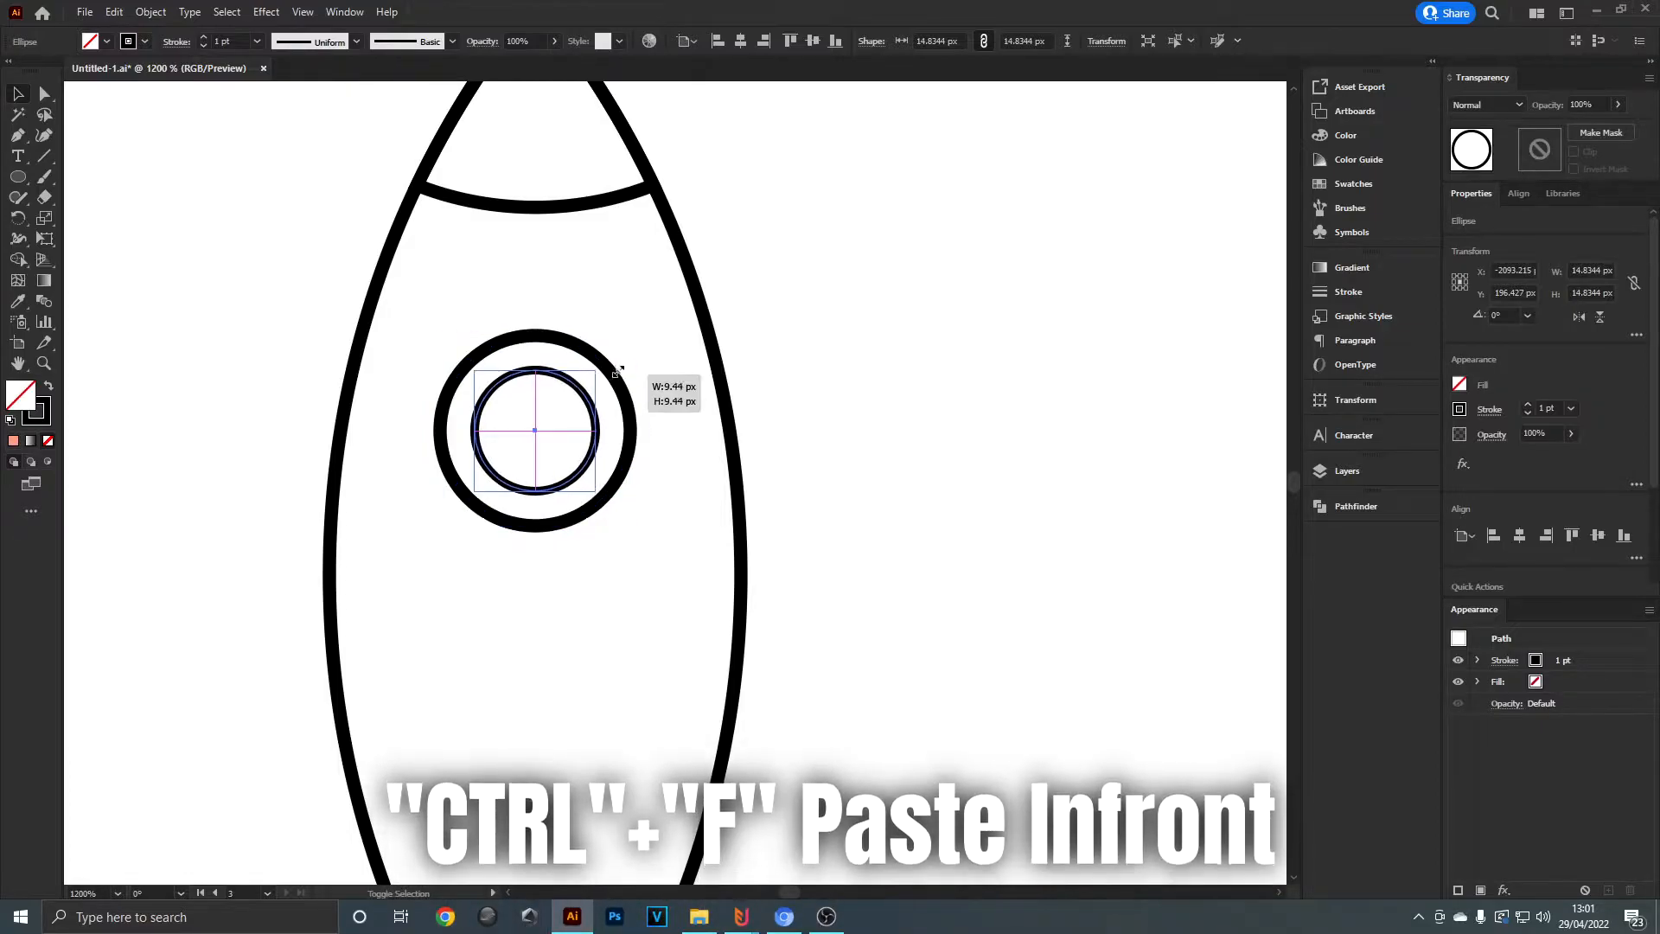
pyautogui.moveTo(608, 371); pyautogui.dragTo(620, 360)
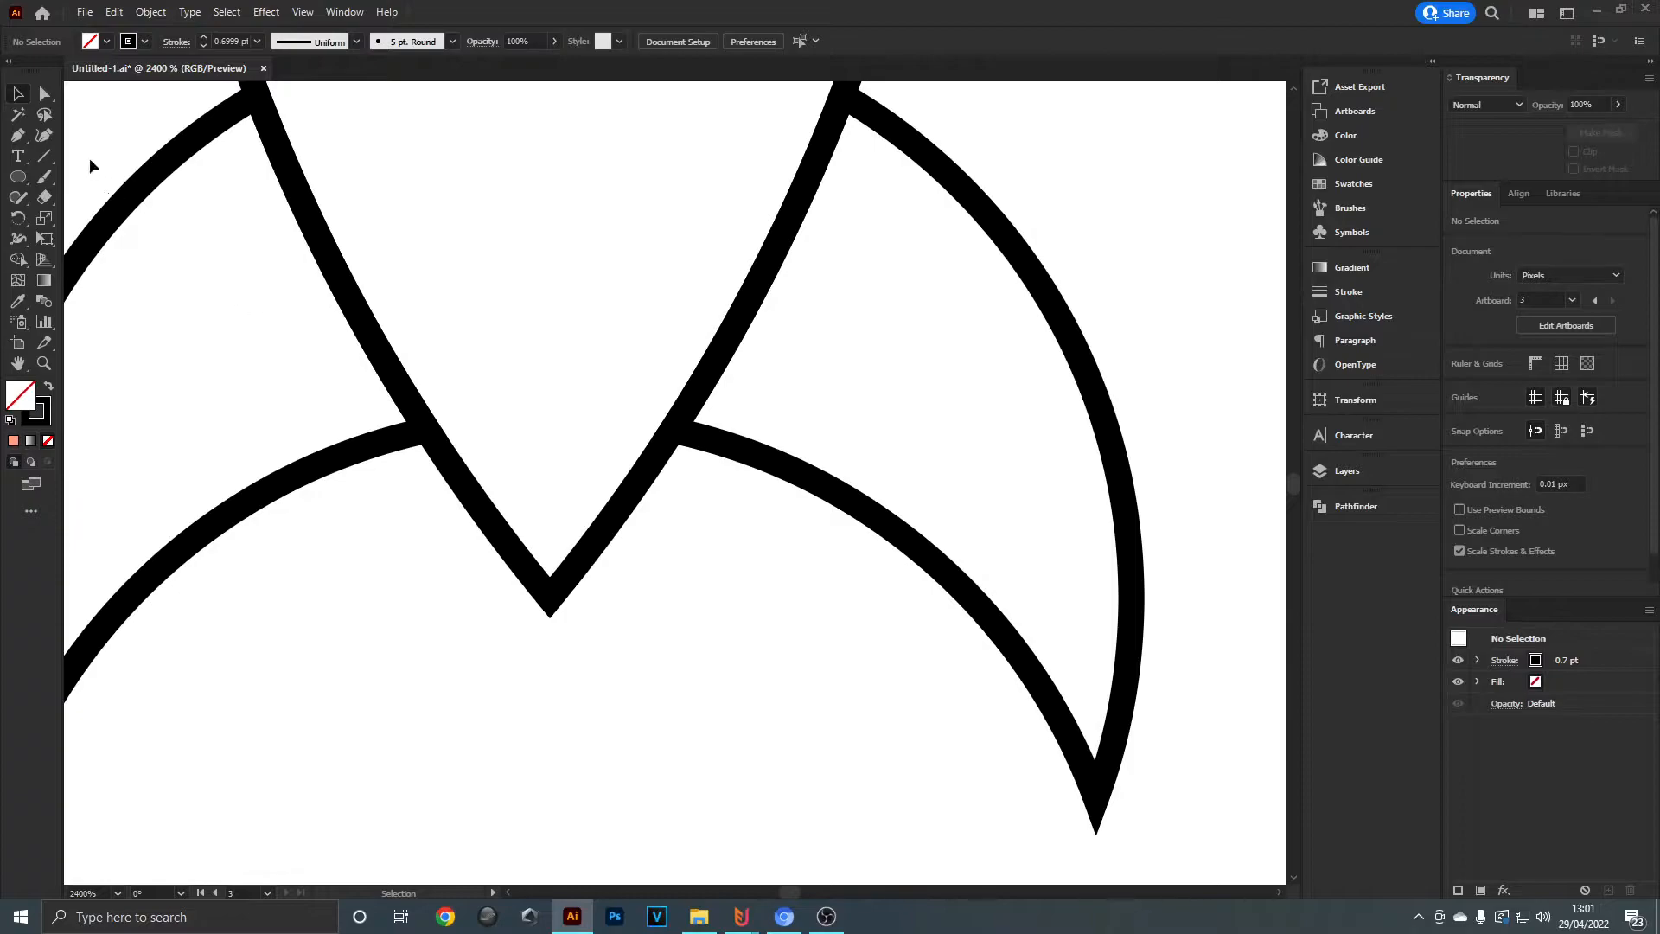
# - In Outline view, draw a rectangle from the left fin junction to the right one
pyautogui.click(18, 175)
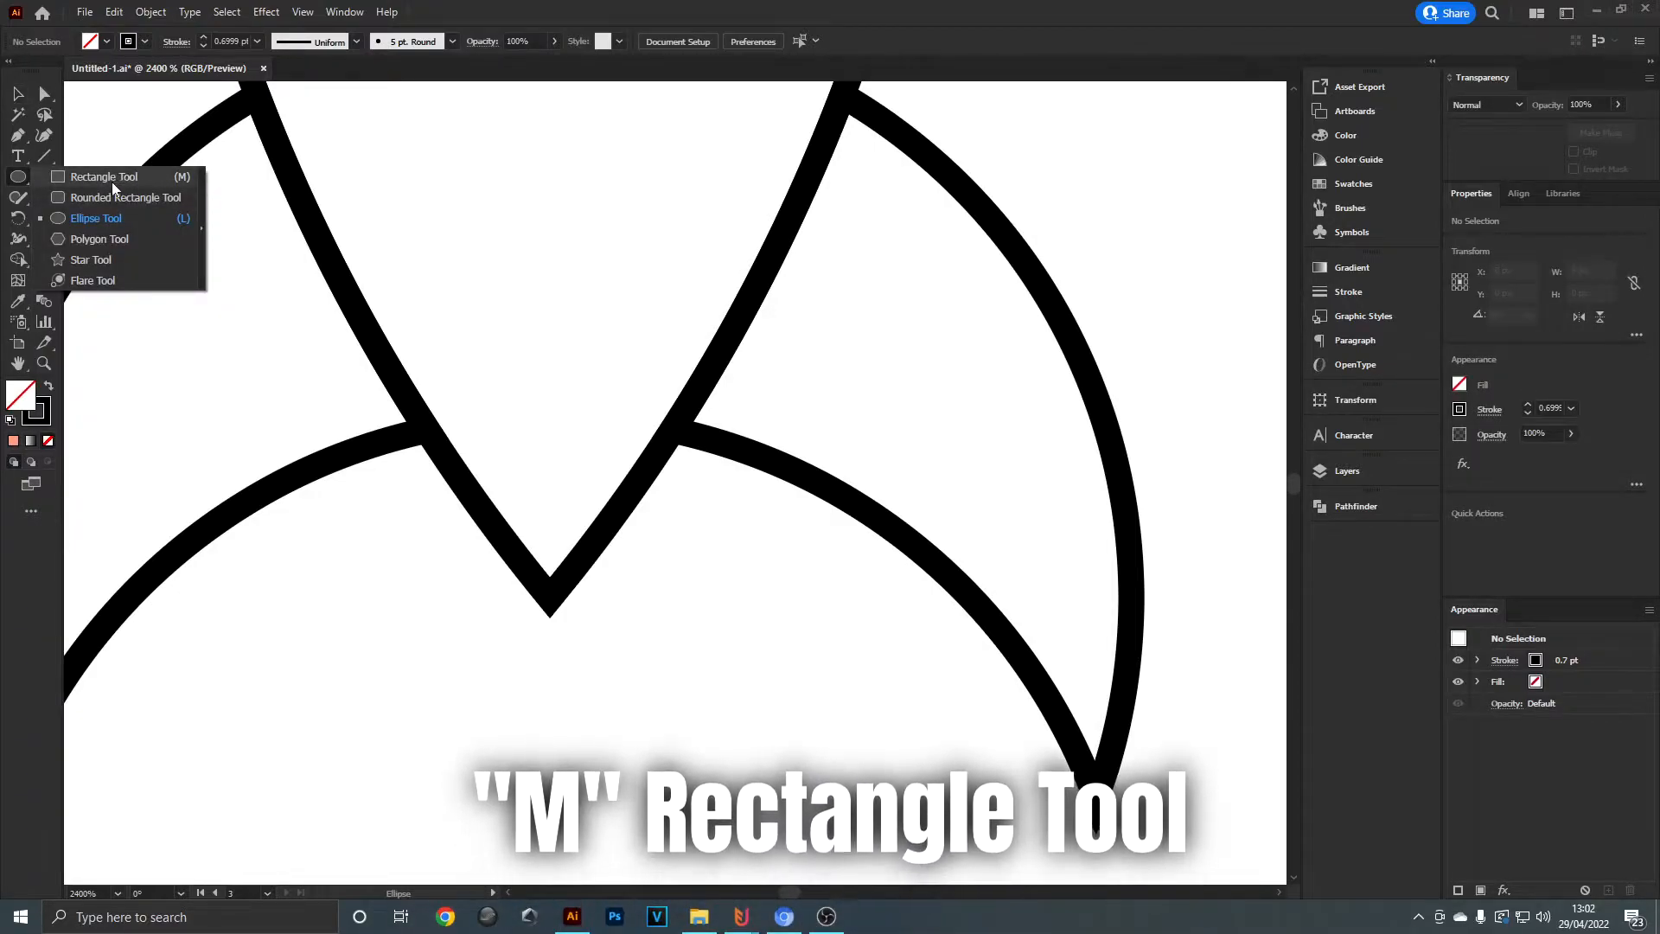
pyautogui.click(104, 177)
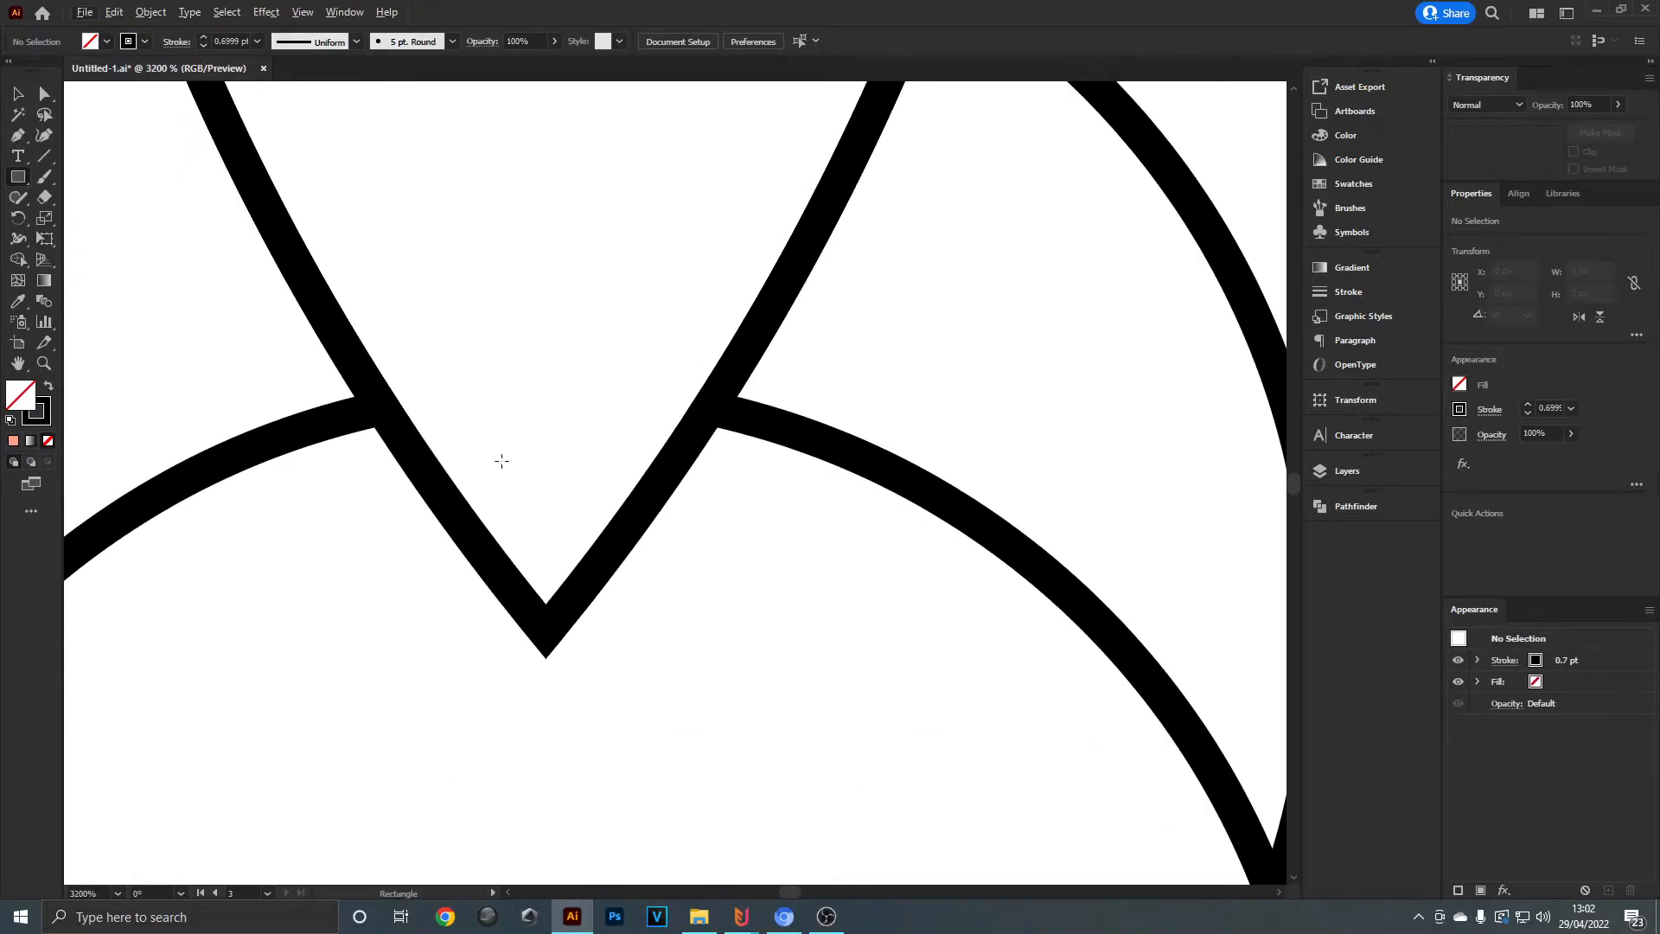
pyautogui.press('Ctrl+Y')
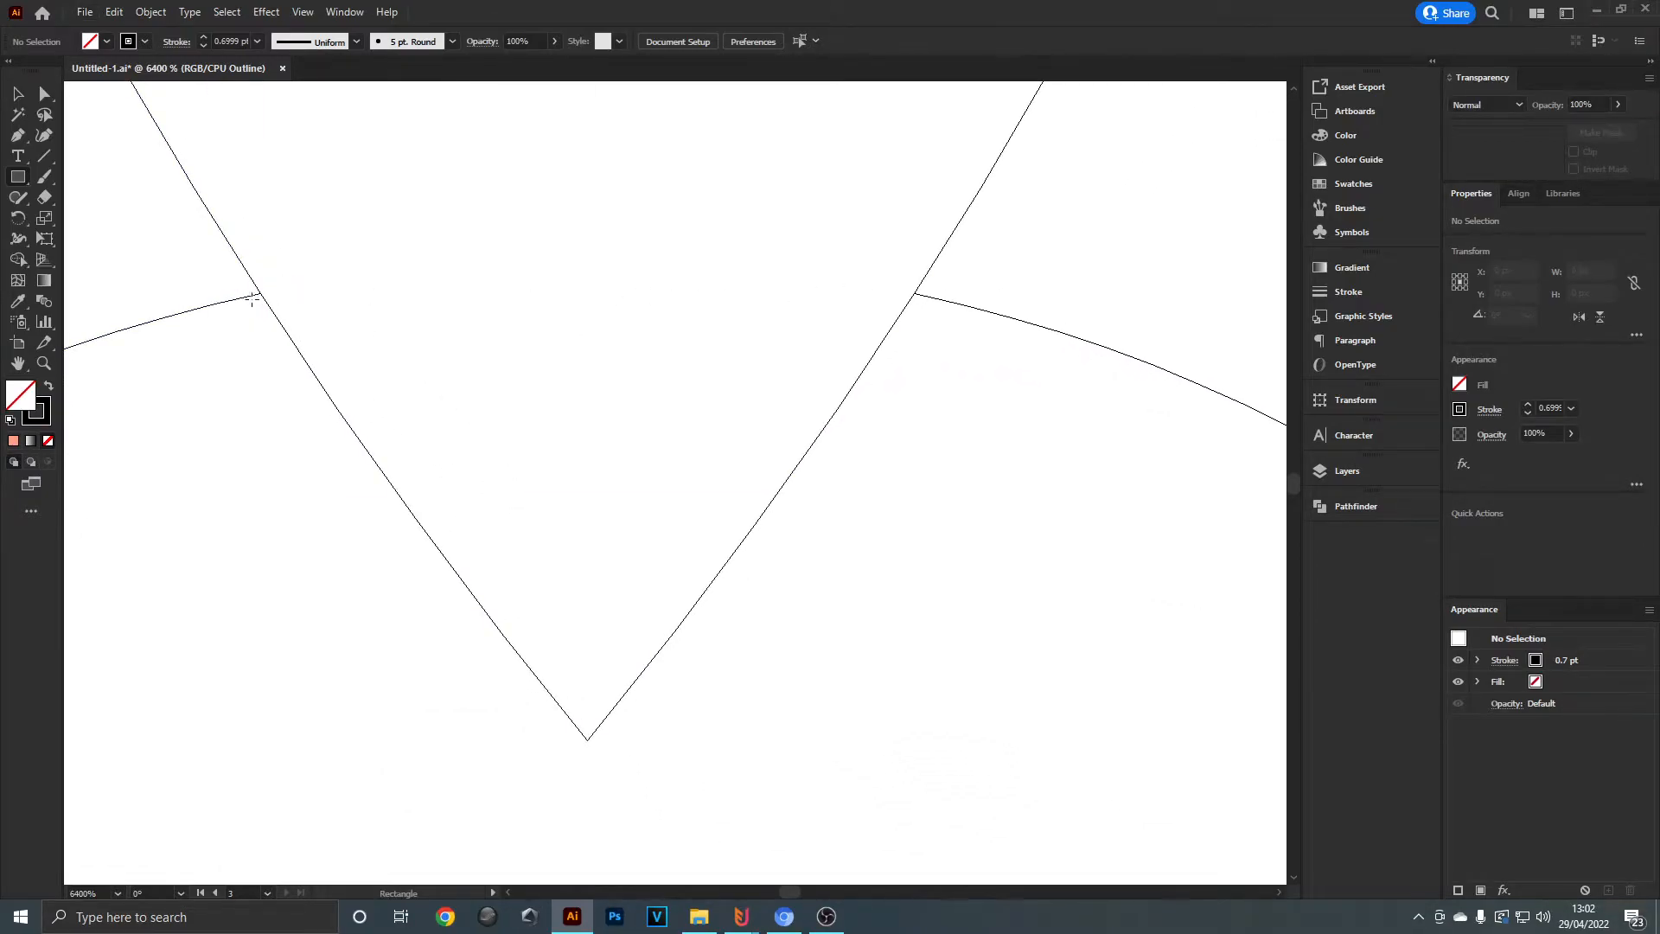
pyautogui.moveTo(261, 297)
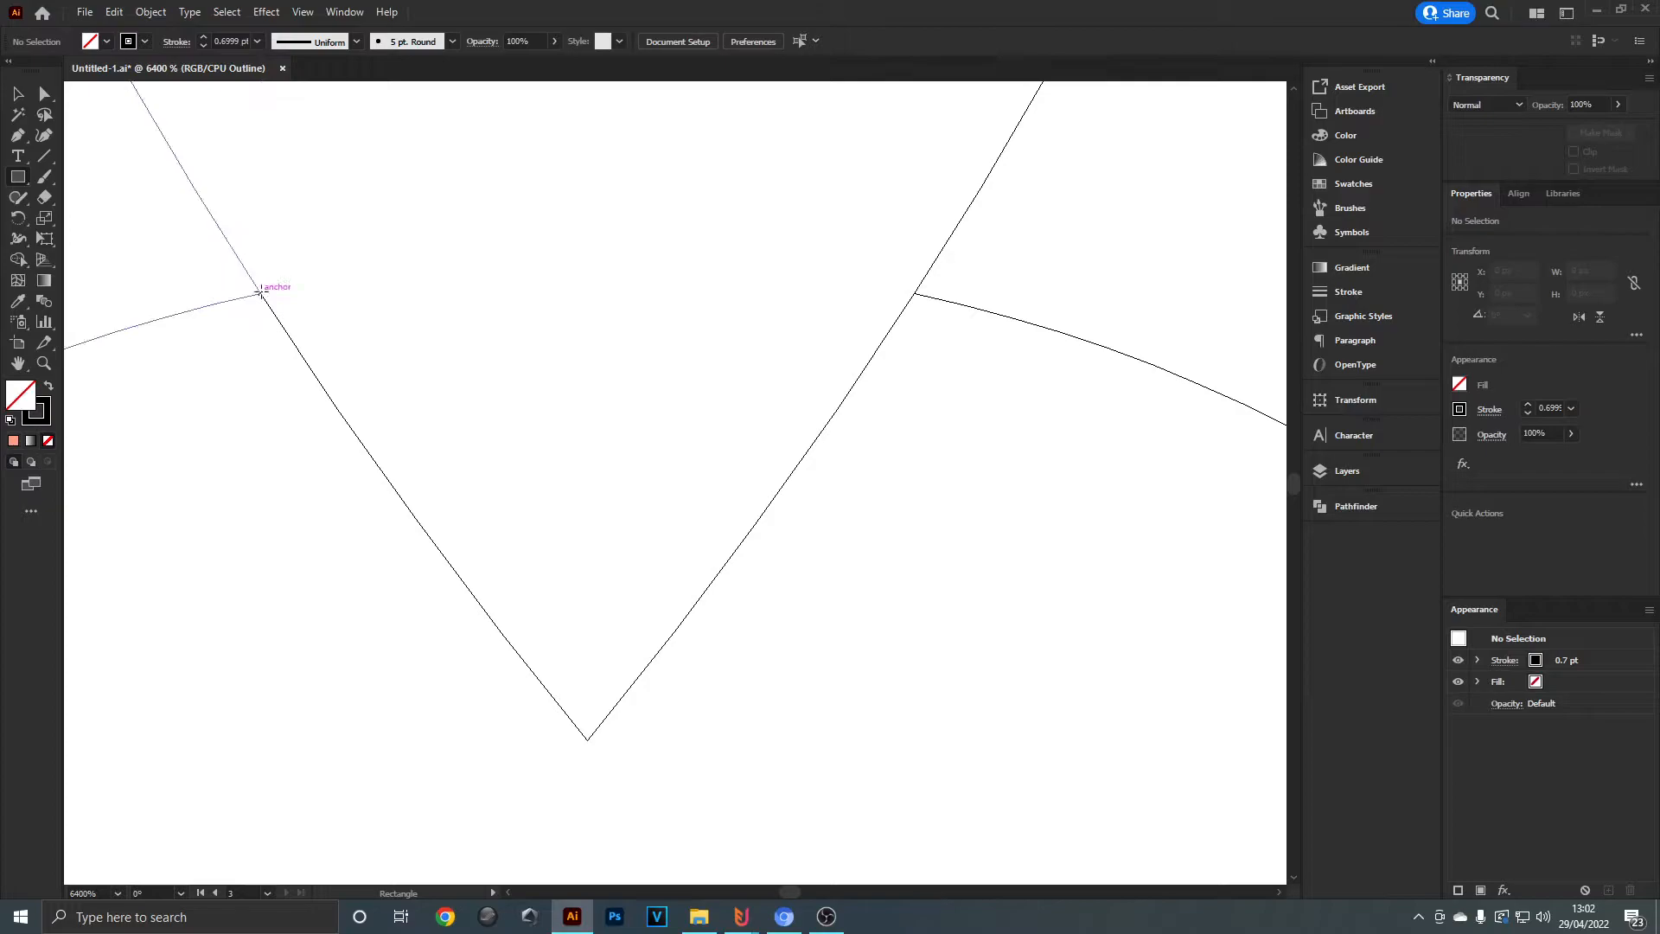
pyautogui.moveTo(261, 295); pyautogui.dragTo(914, 300)
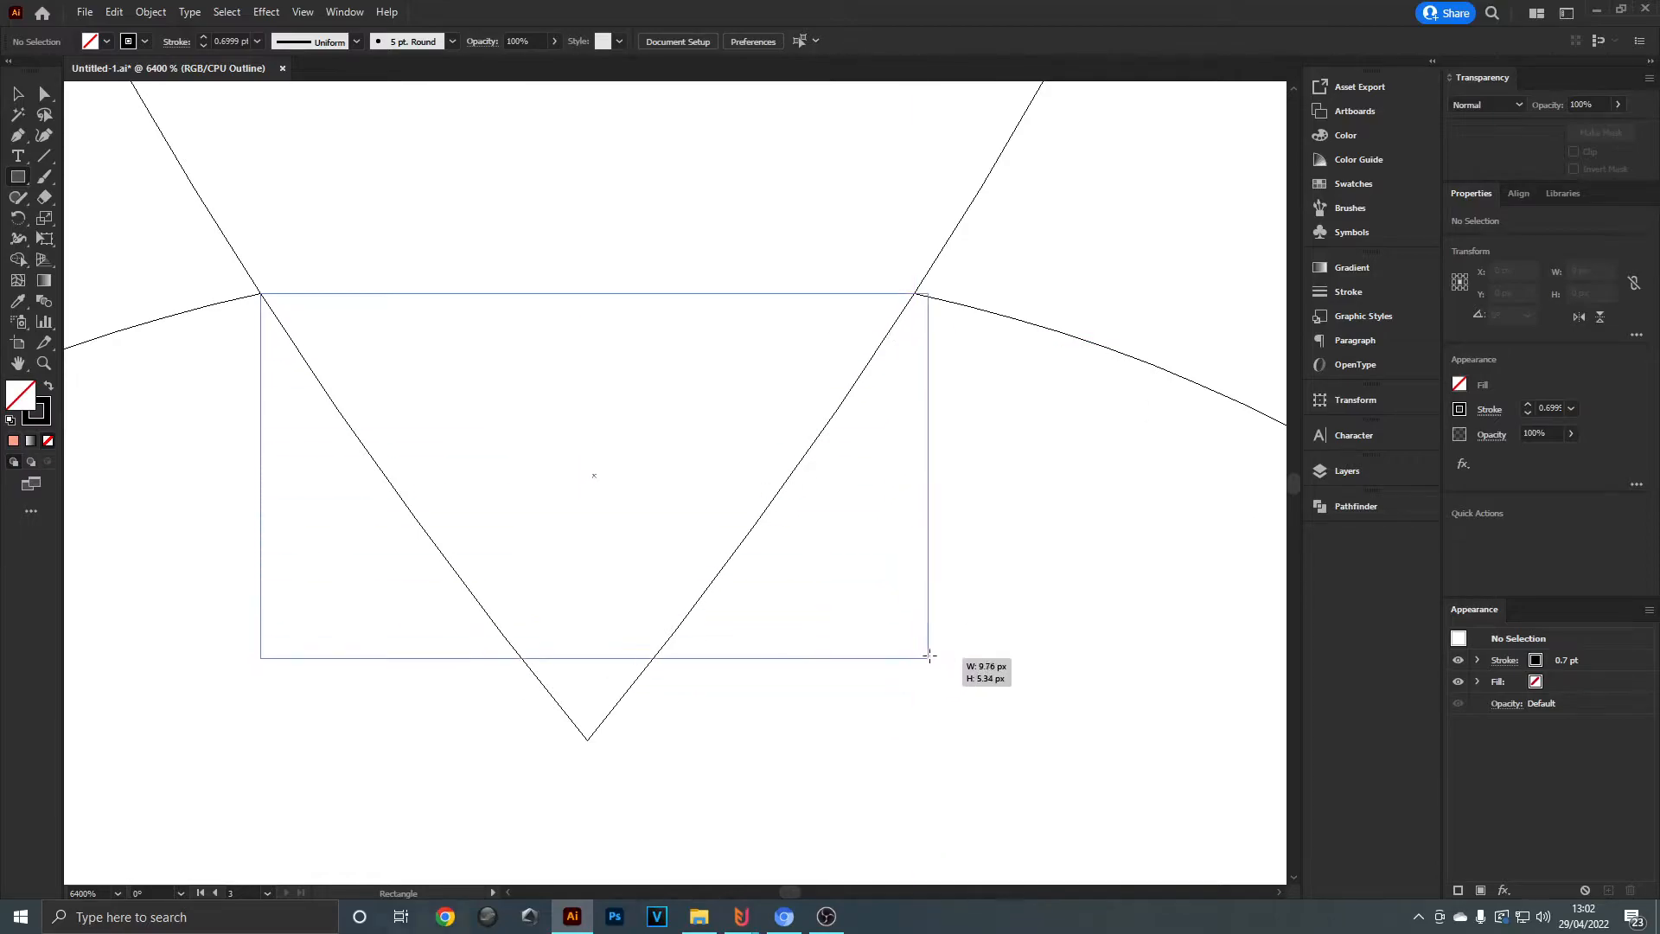
pyautogui.moveTo(929, 655); pyautogui.dragTo(919, 630)
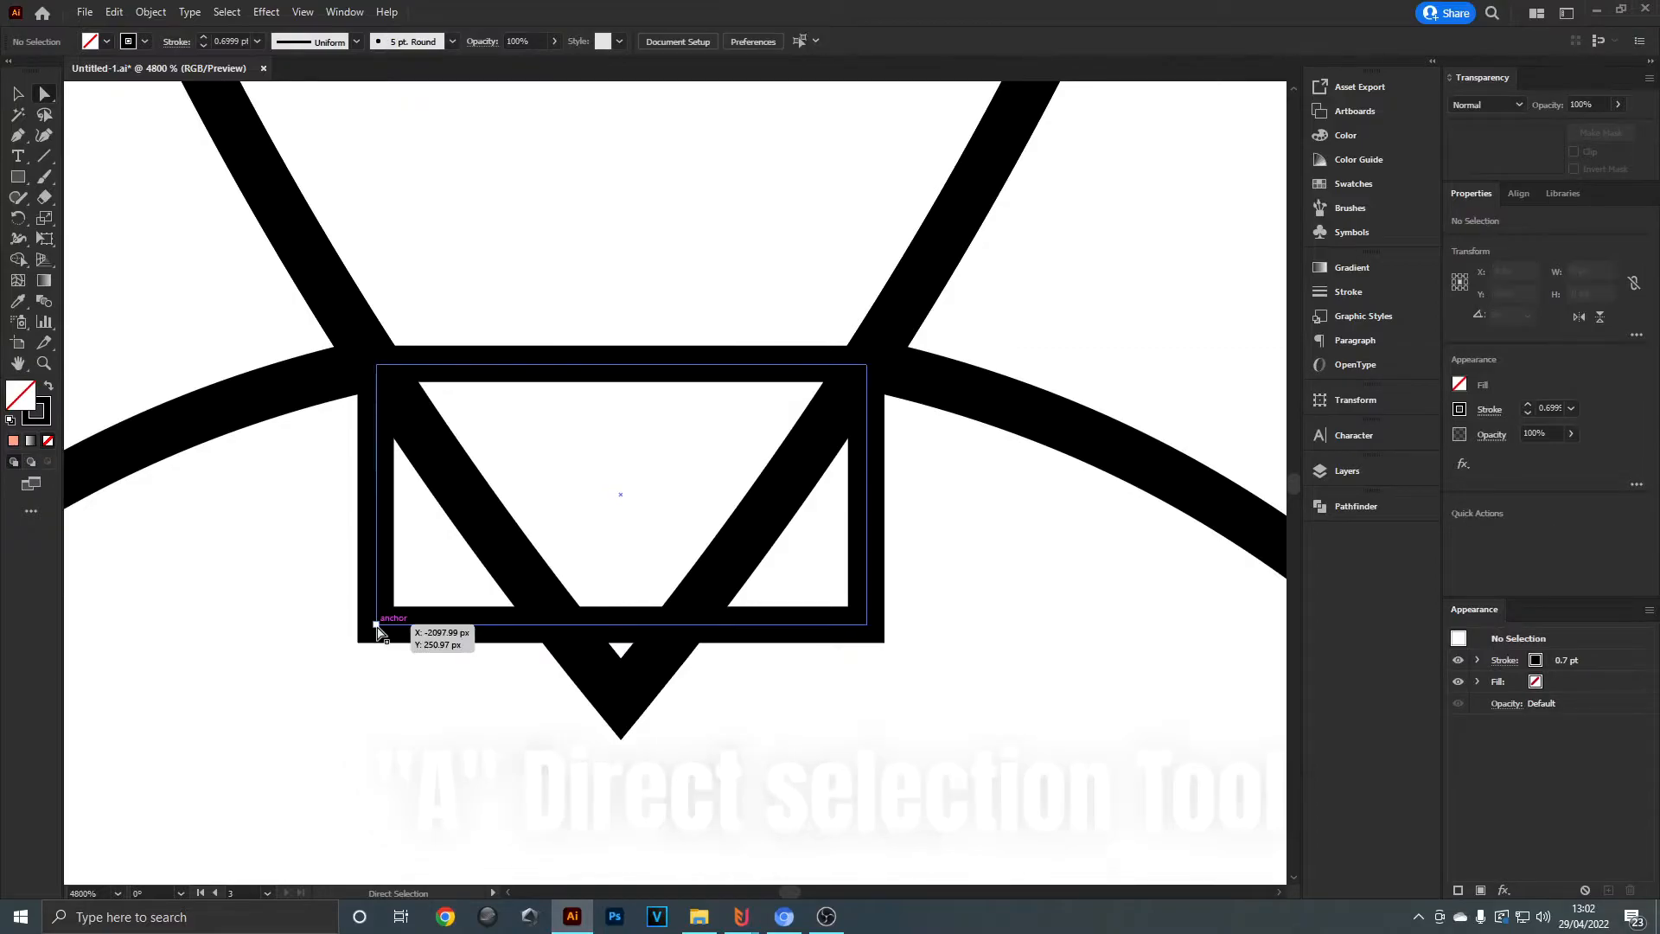
# - Select the rectangle's bottom anchors and scale them outward into a flared trapezoid nozzle
pyautogui.click(377, 623)
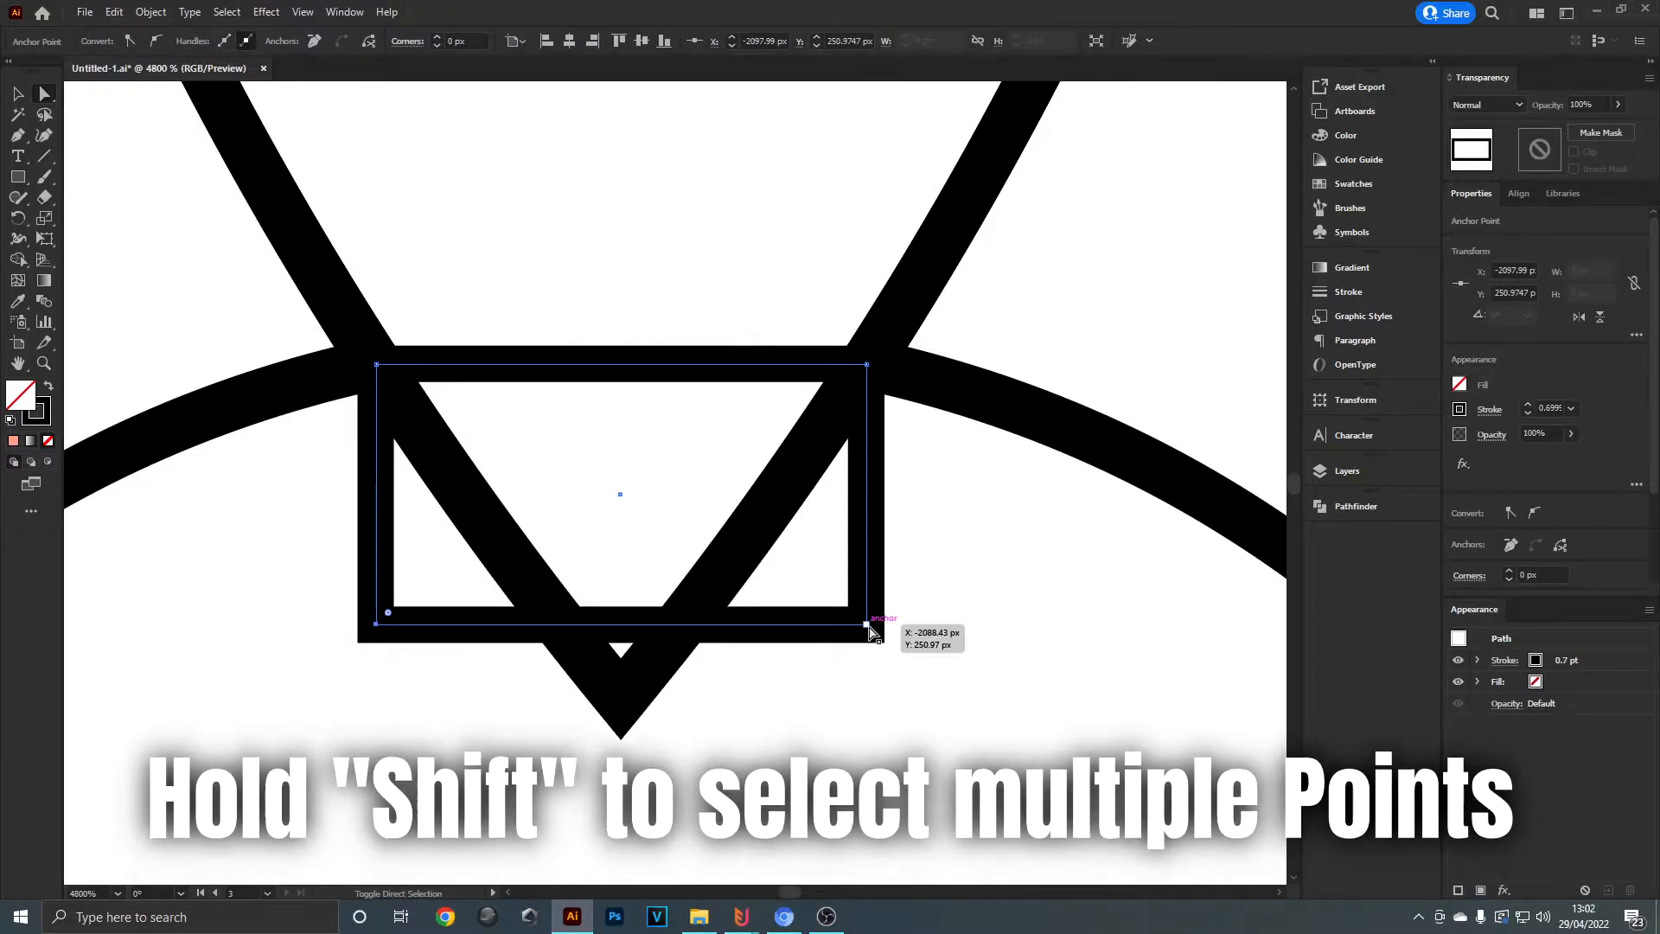
pyautogui.press('s')
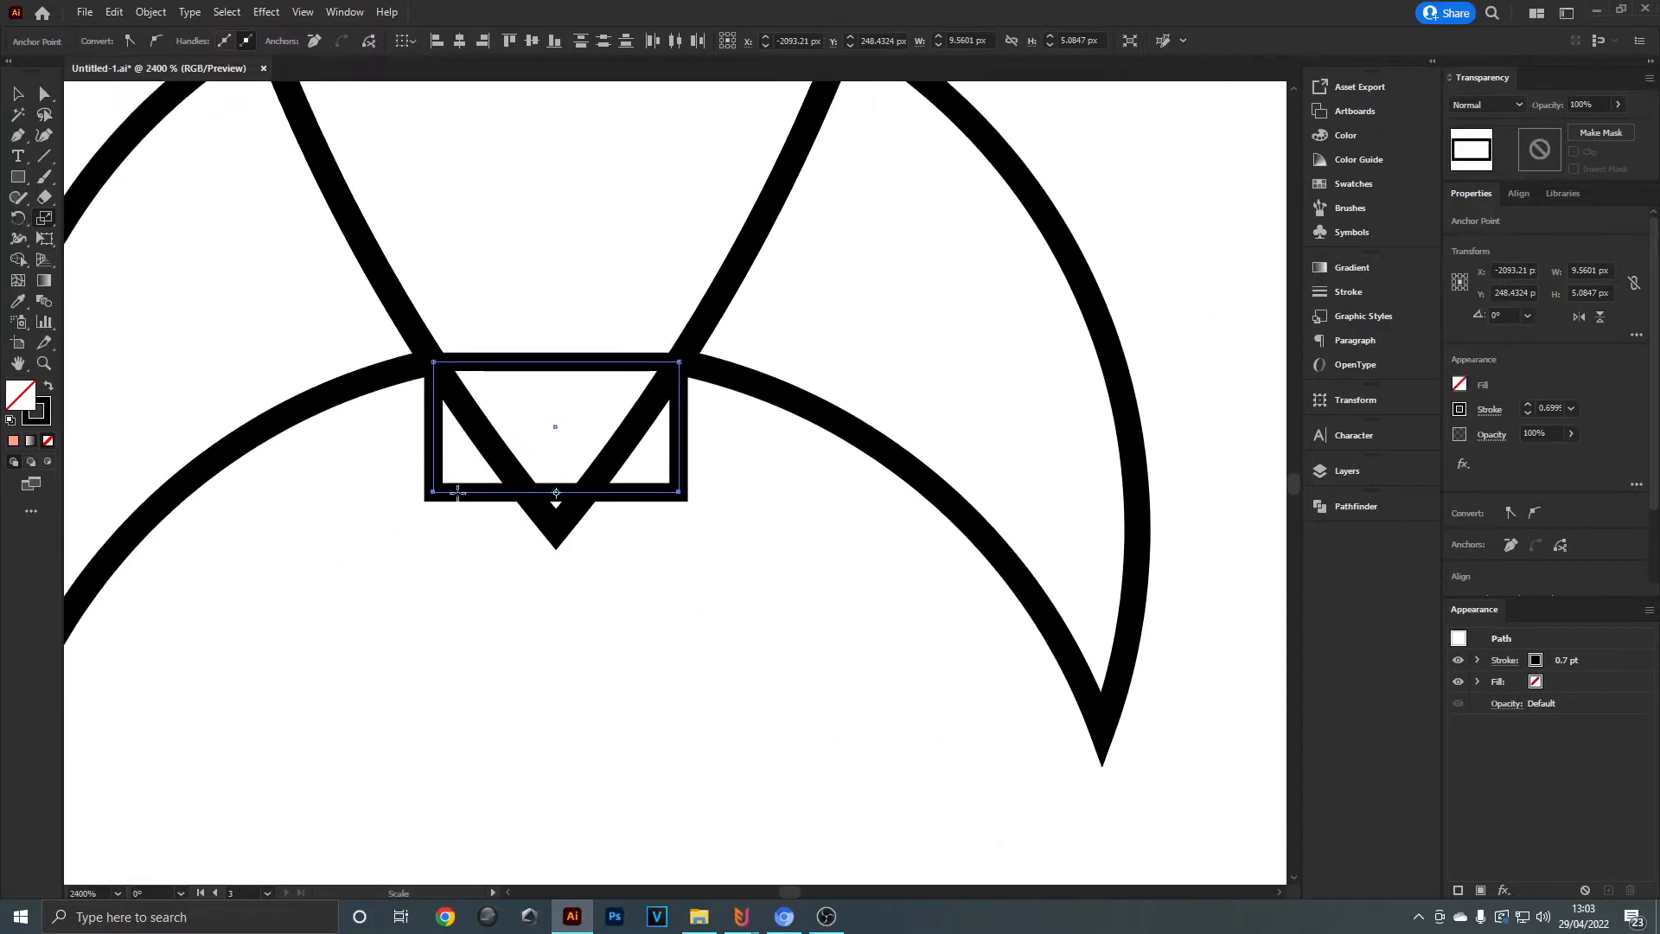
pyautogui.moveTo(706, 620)
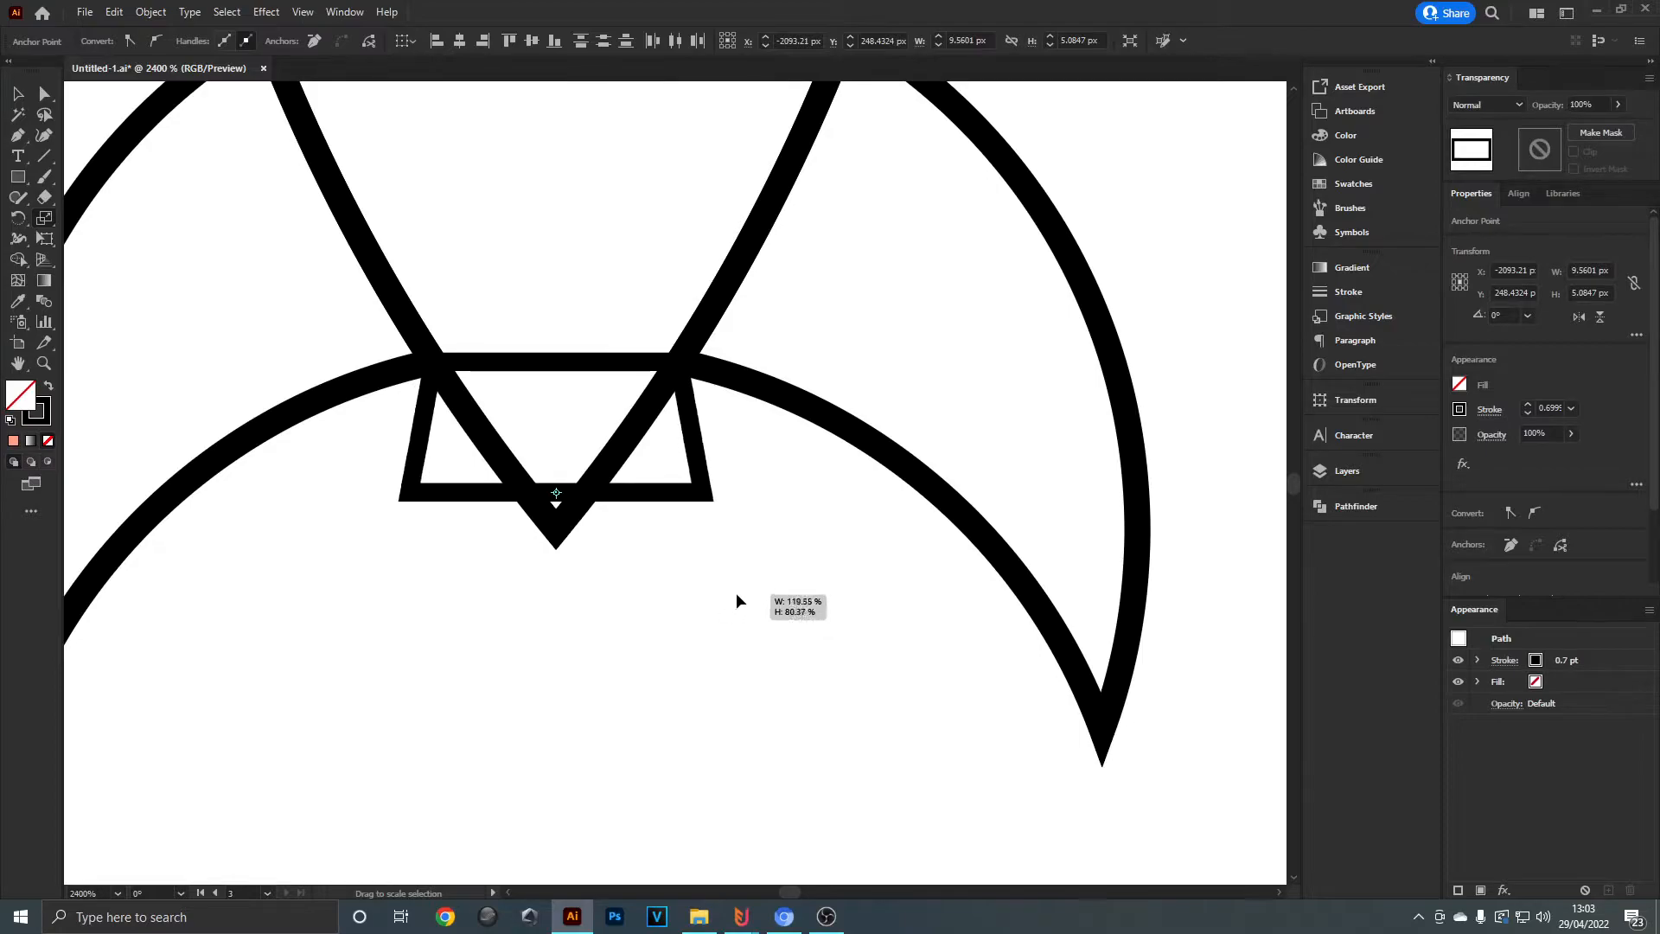
pyautogui.moveTo(737, 601); pyautogui.dragTo(793, 609)
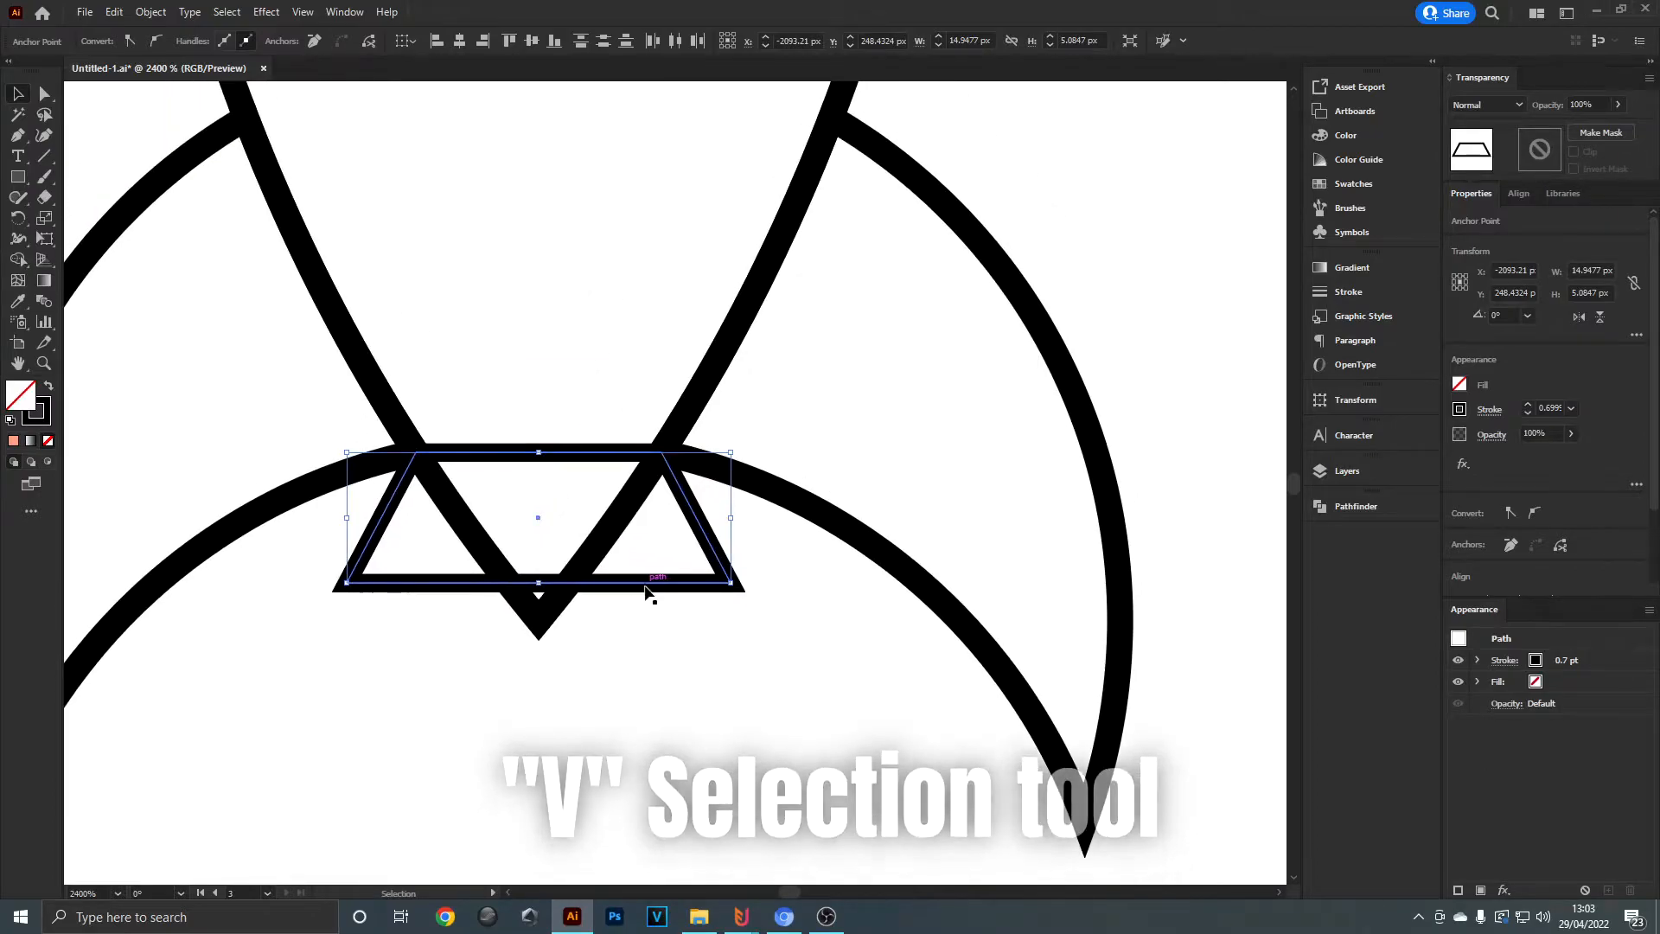
pyautogui.press('v')
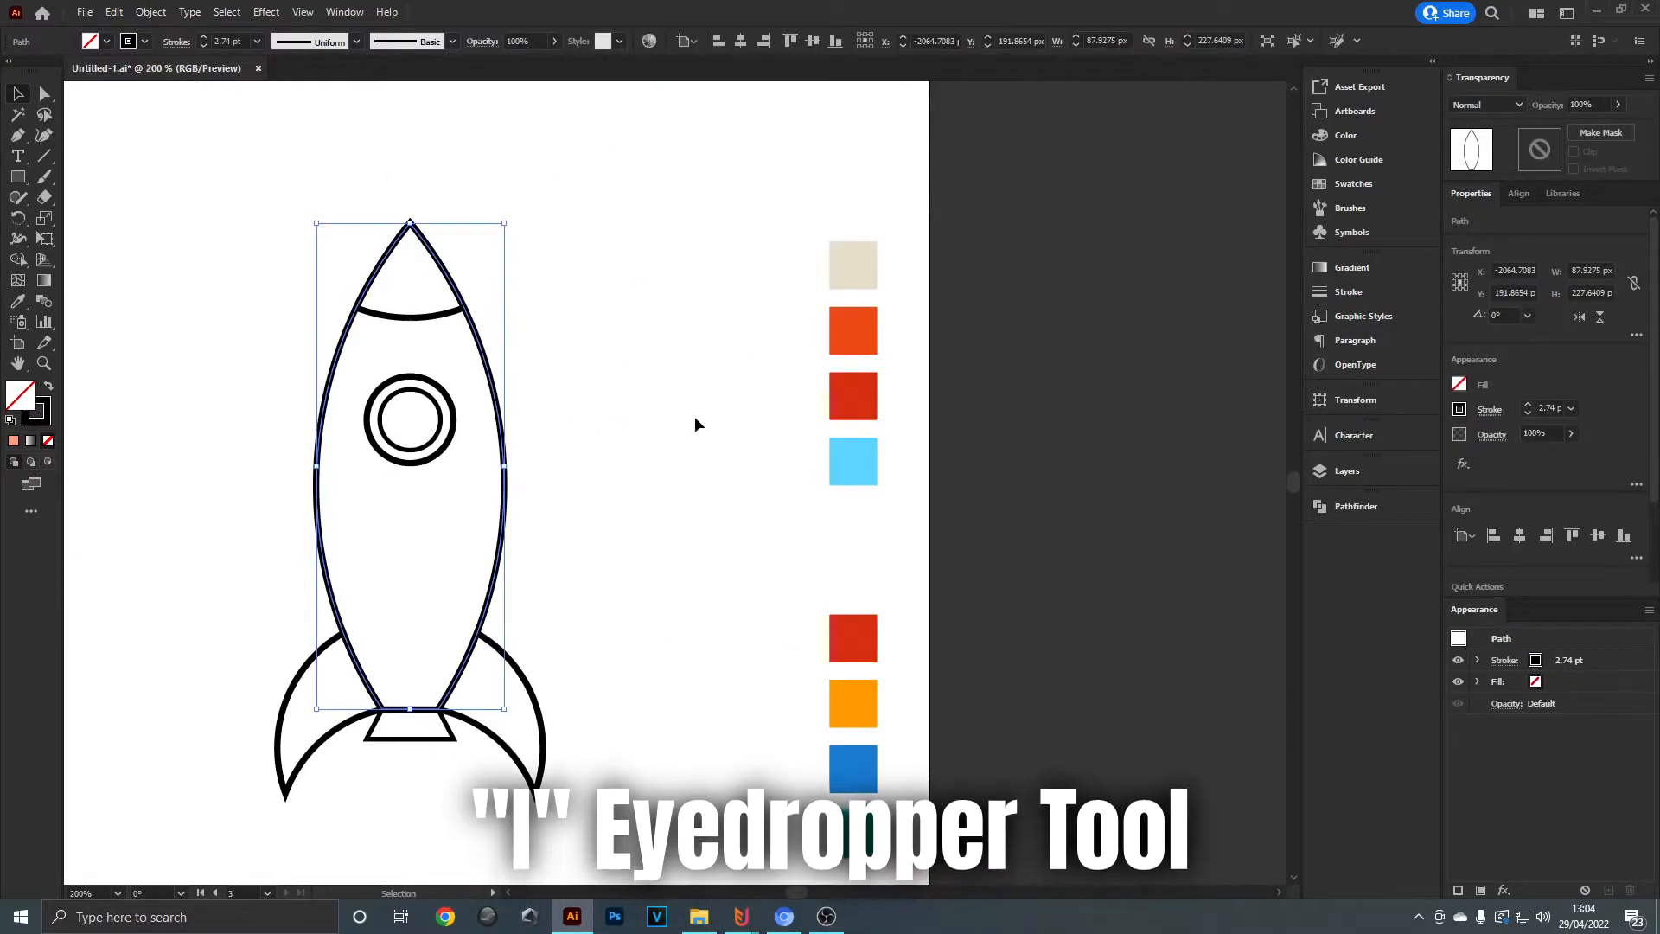
# - Fill the body cream, nose cone orange, window light blue and nozzle red from the swatches
pyautogui.click(853, 264)
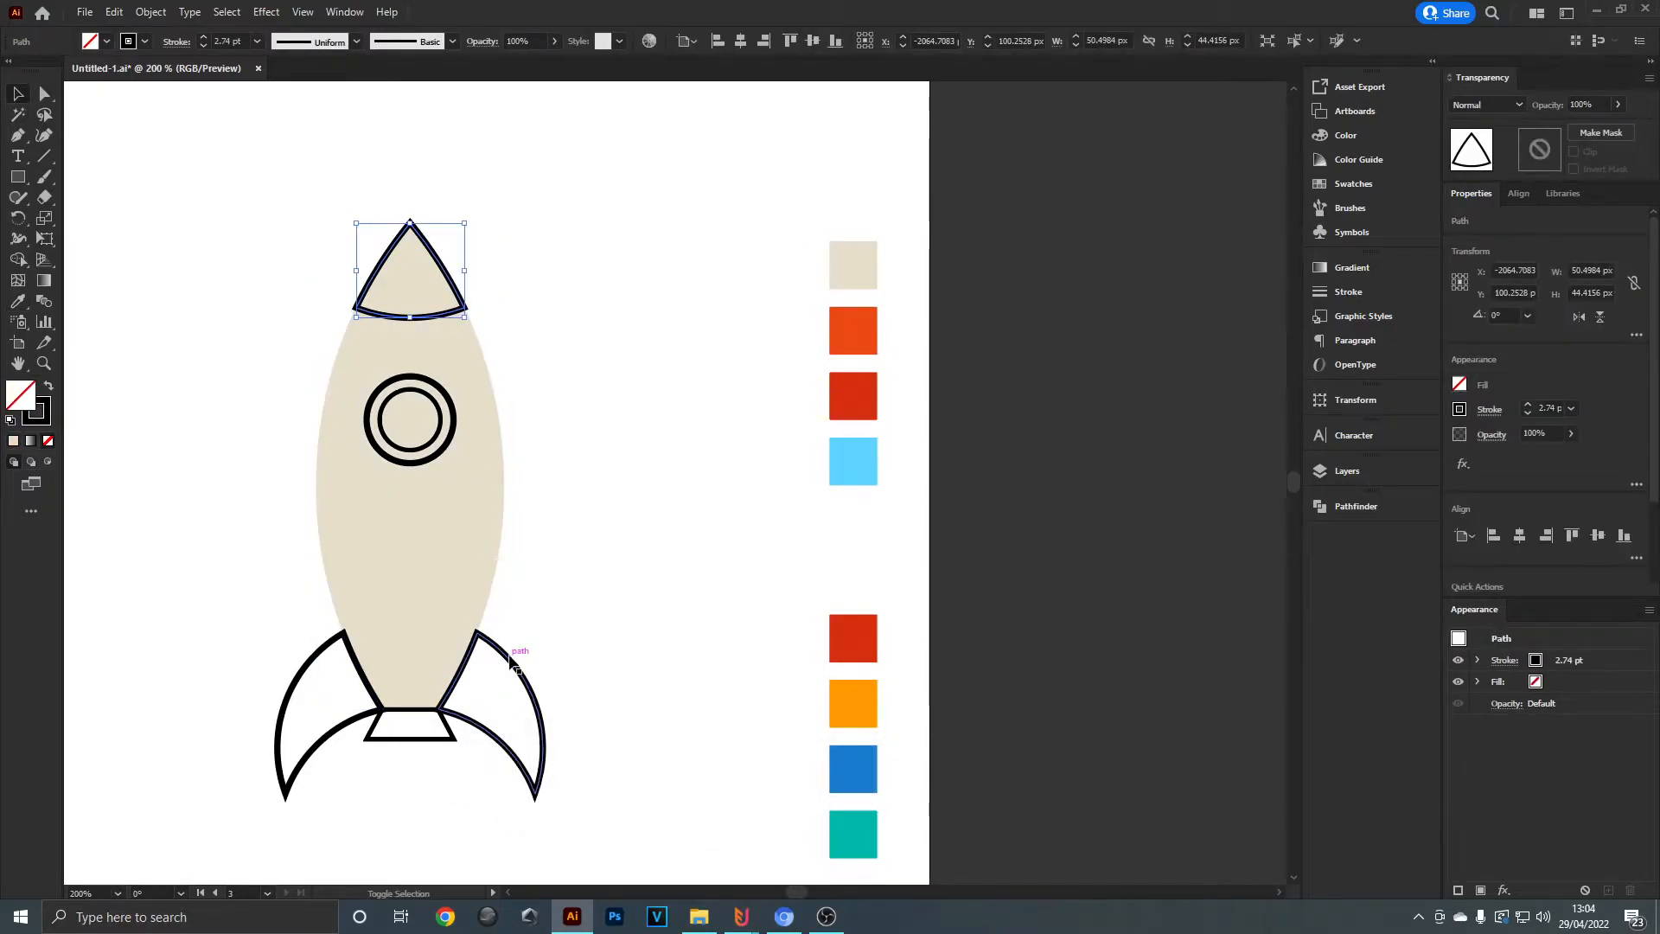
pyautogui.click(853, 331)
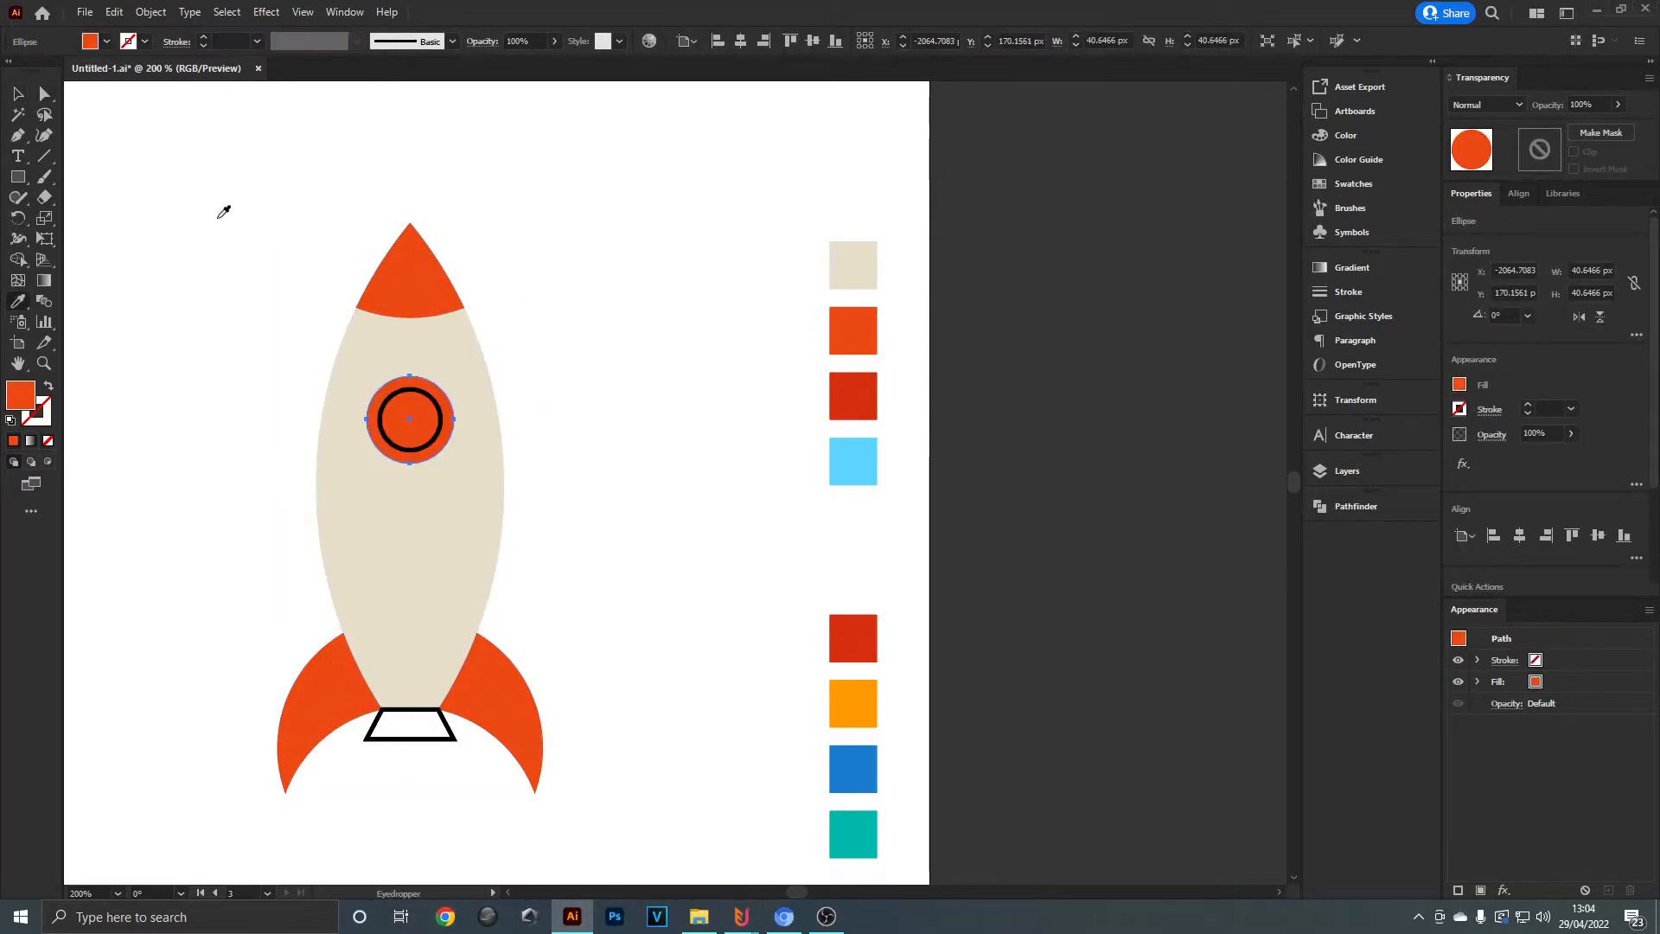
pyautogui.click(852, 461)
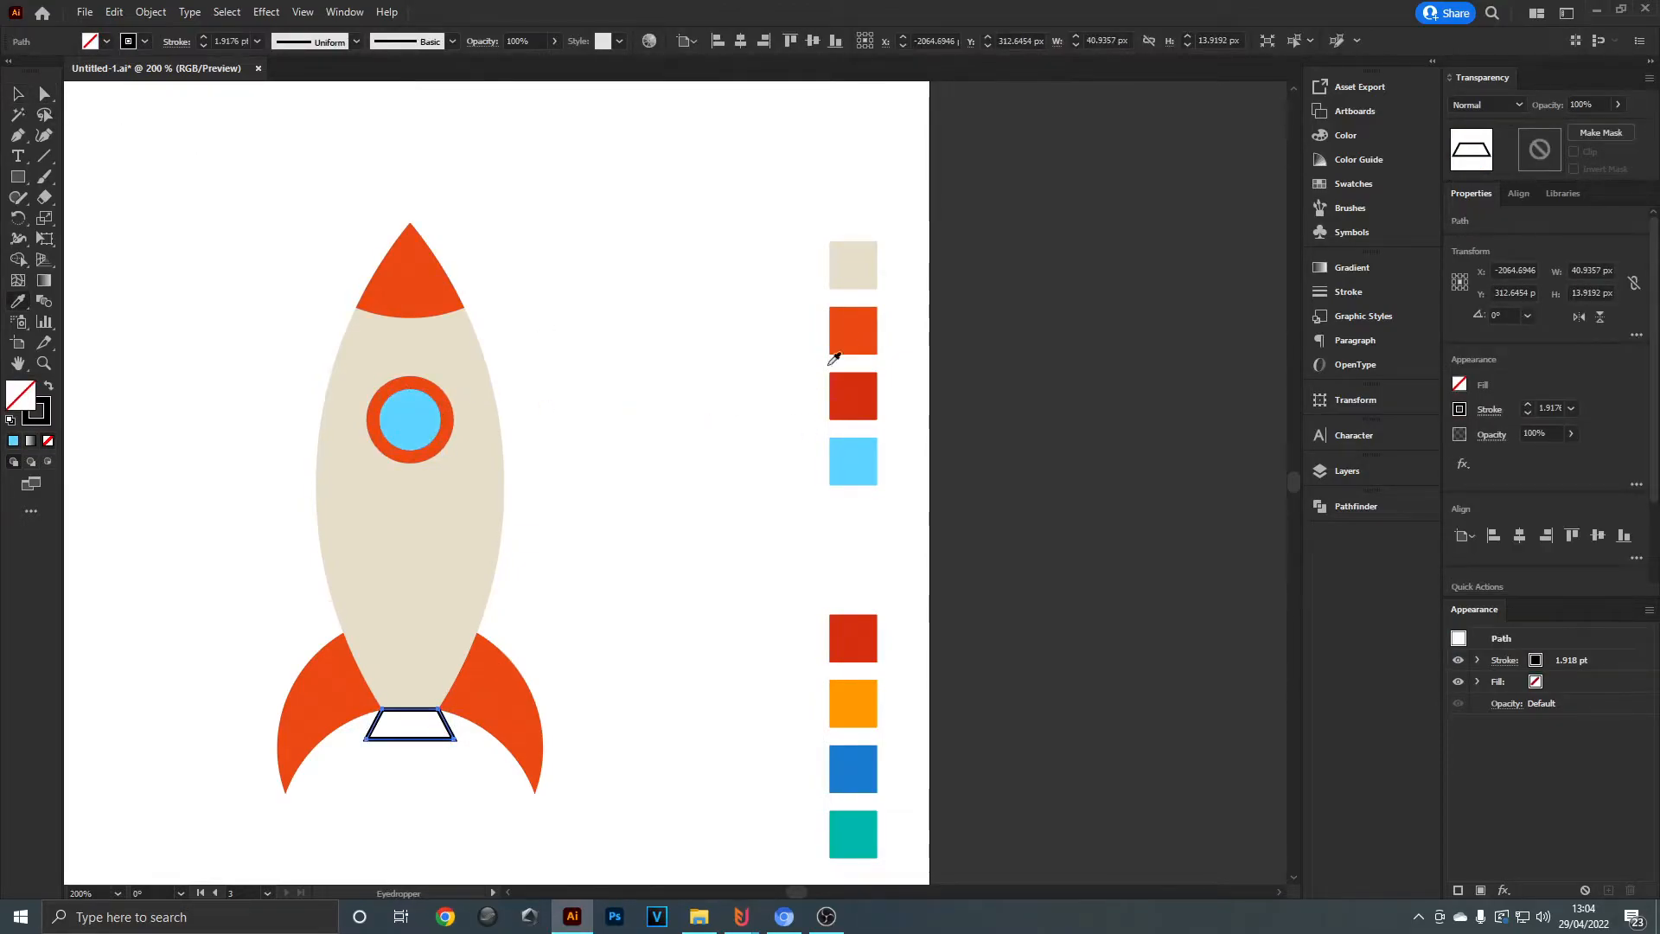
pyautogui.click(853, 395)
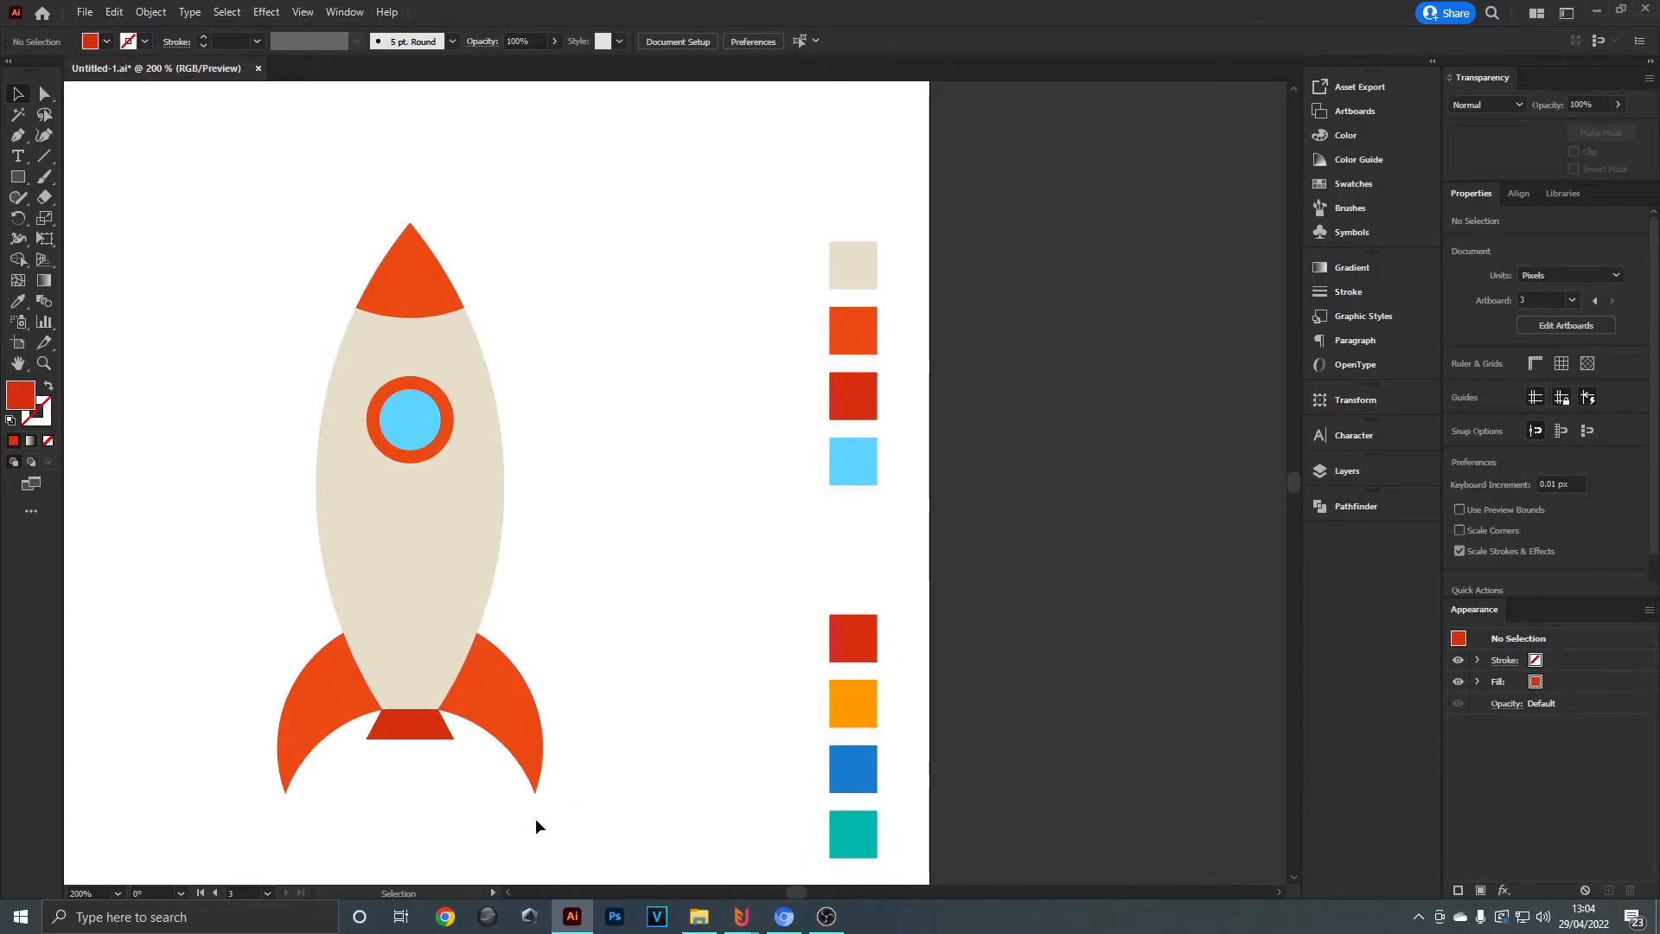
# - Paste a white copy over the rocket body, set it to Overlay blend and lower its opacity
pyautogui.moveTo(534, 825); pyautogui.dragTo(593, 777)
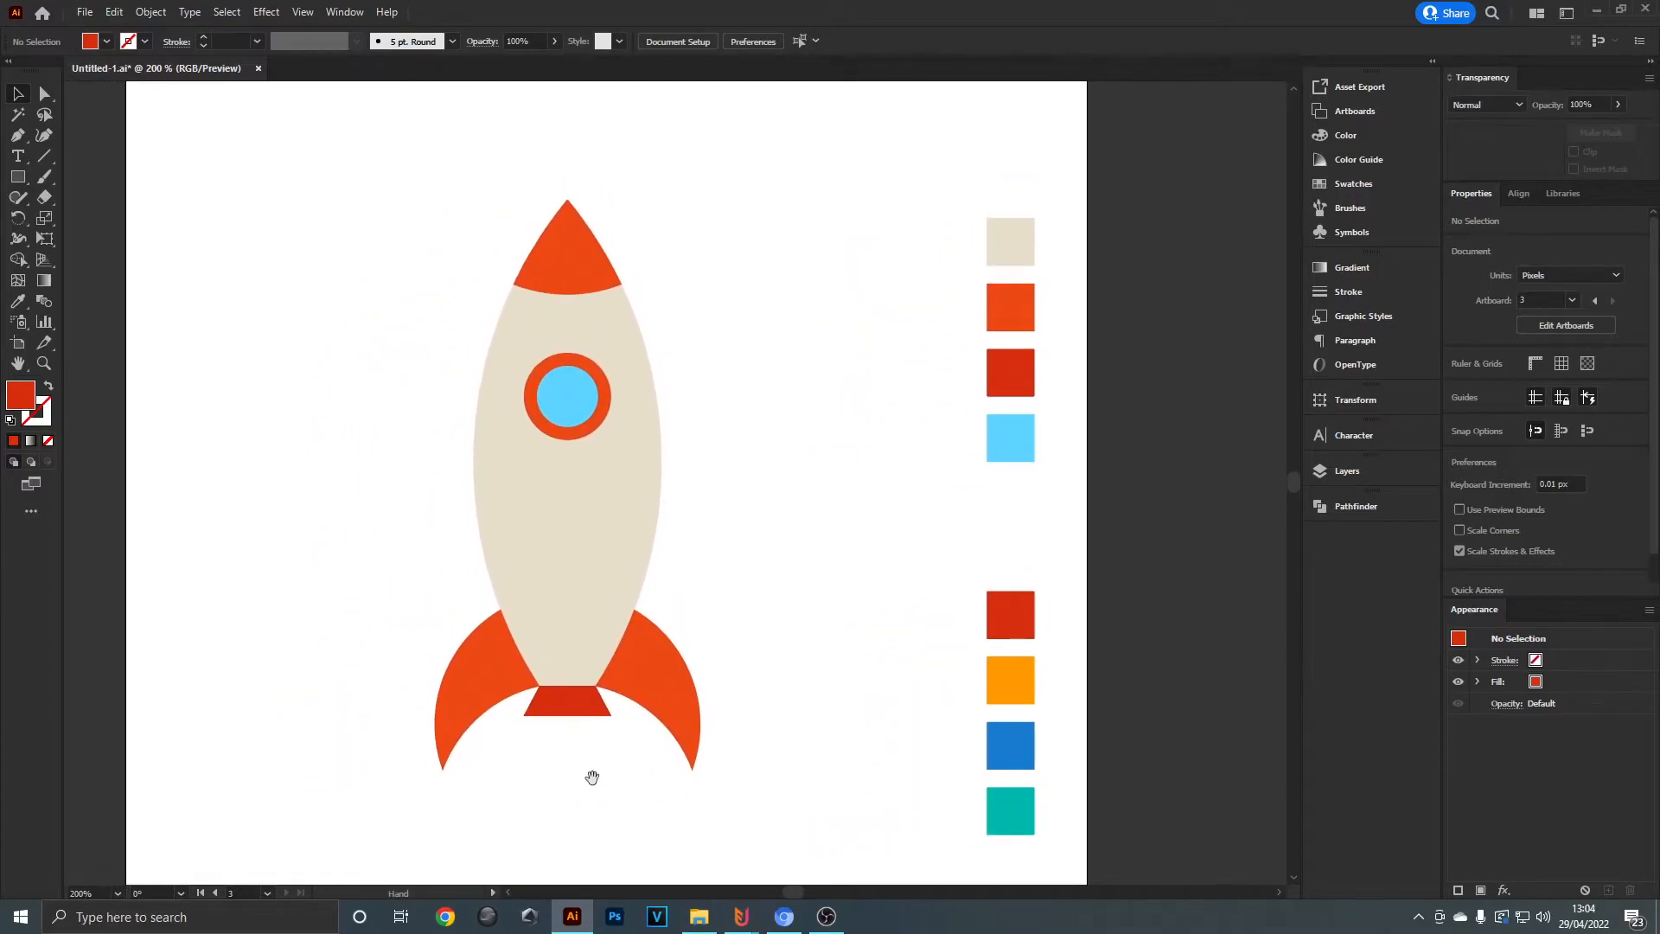
pyautogui.moveTo(591, 776); pyautogui.dragTo(712, 456)
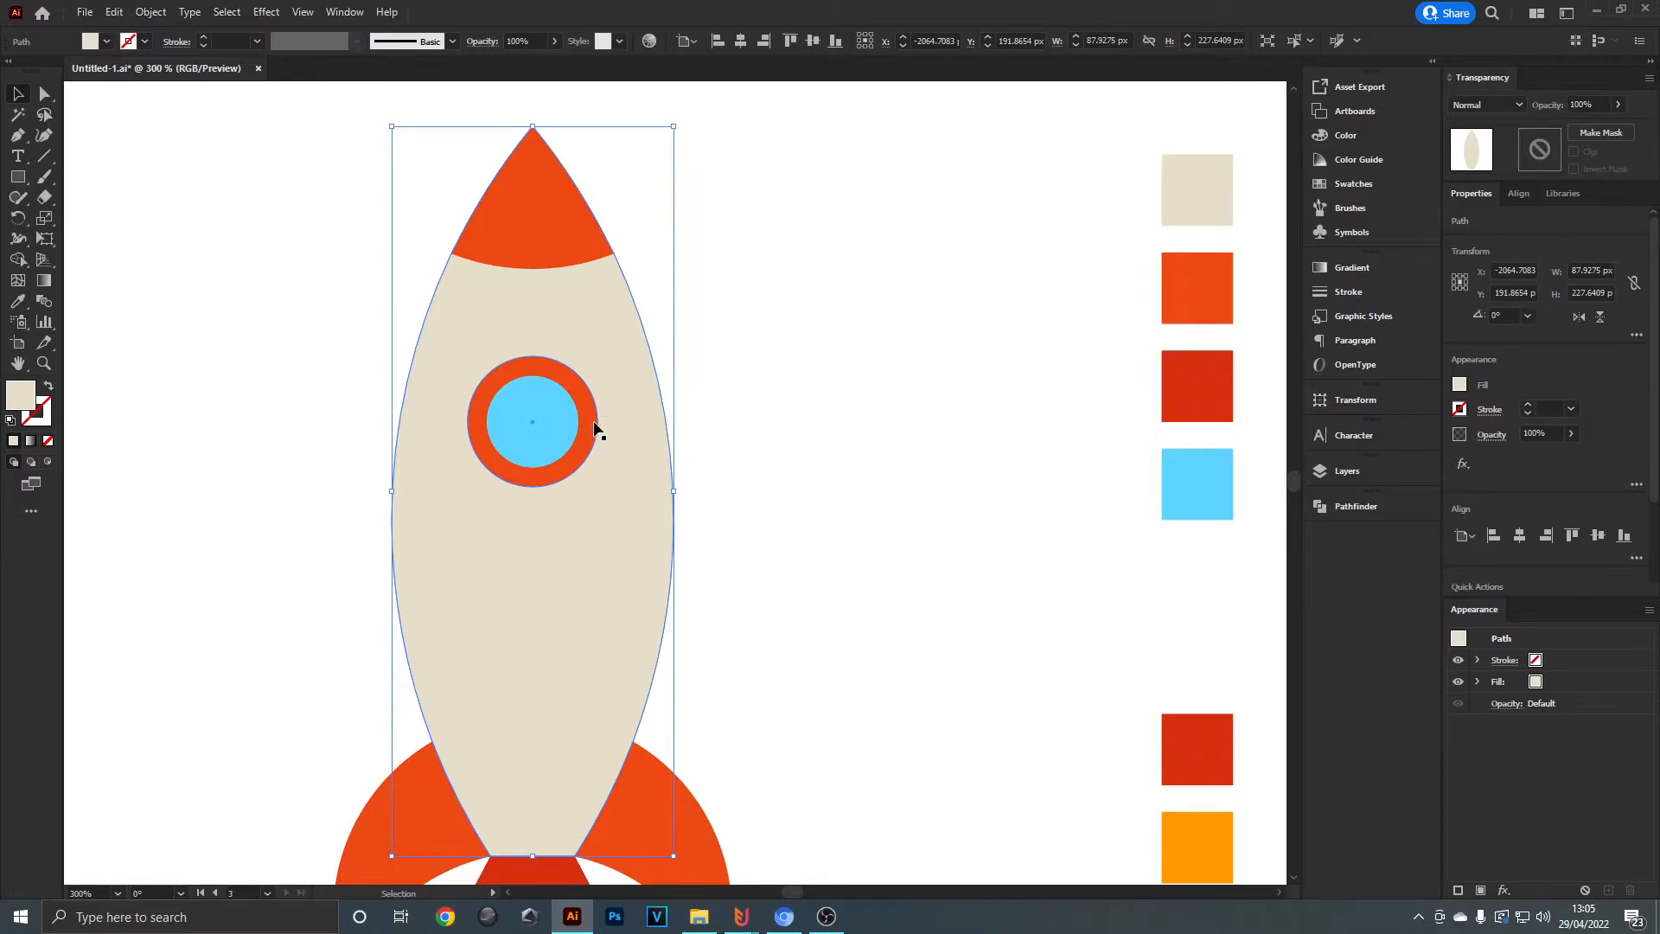
pyautogui.press('ctrl+c')
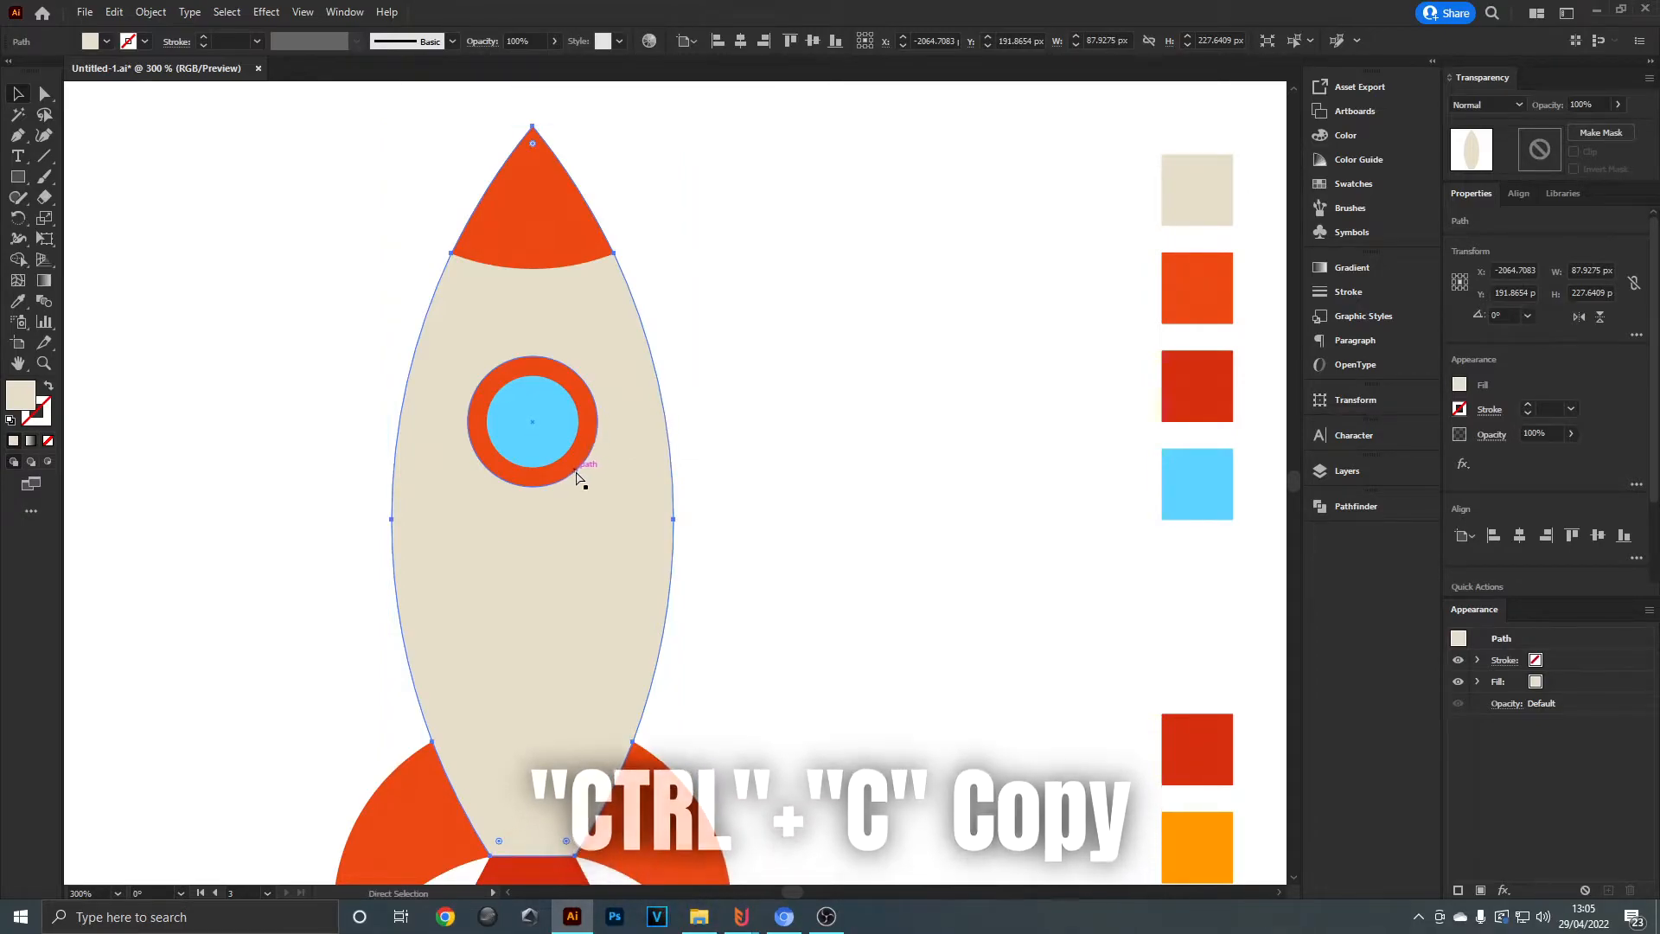
pyautogui.press('ctrl+f')
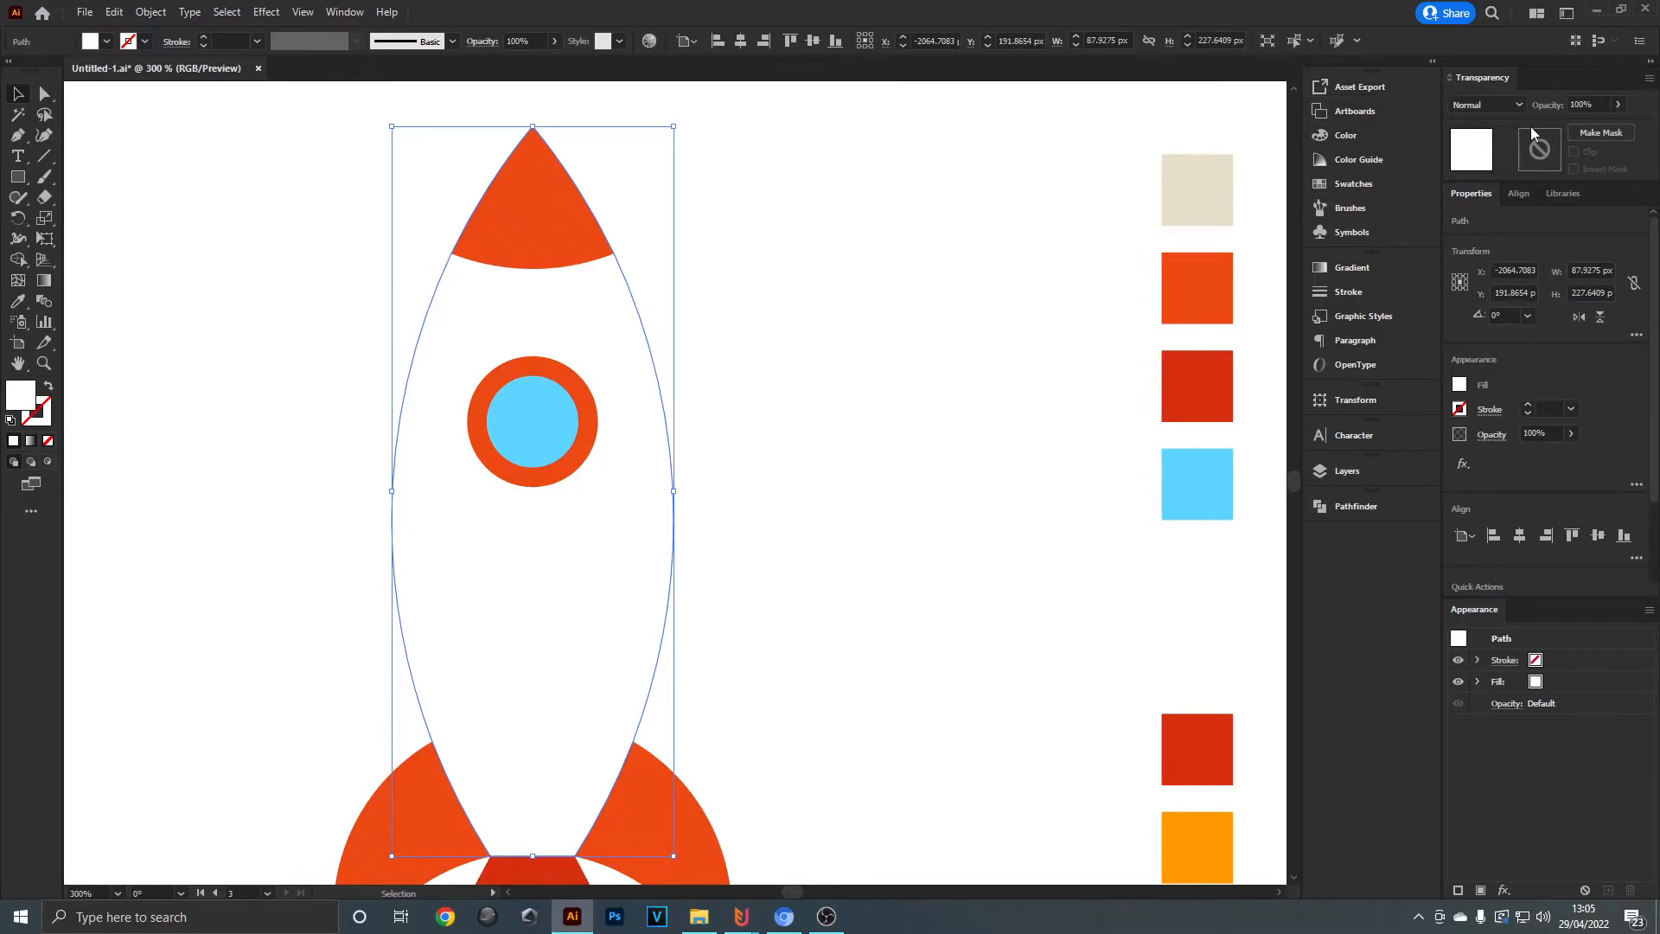
pyautogui.click(345, 11)
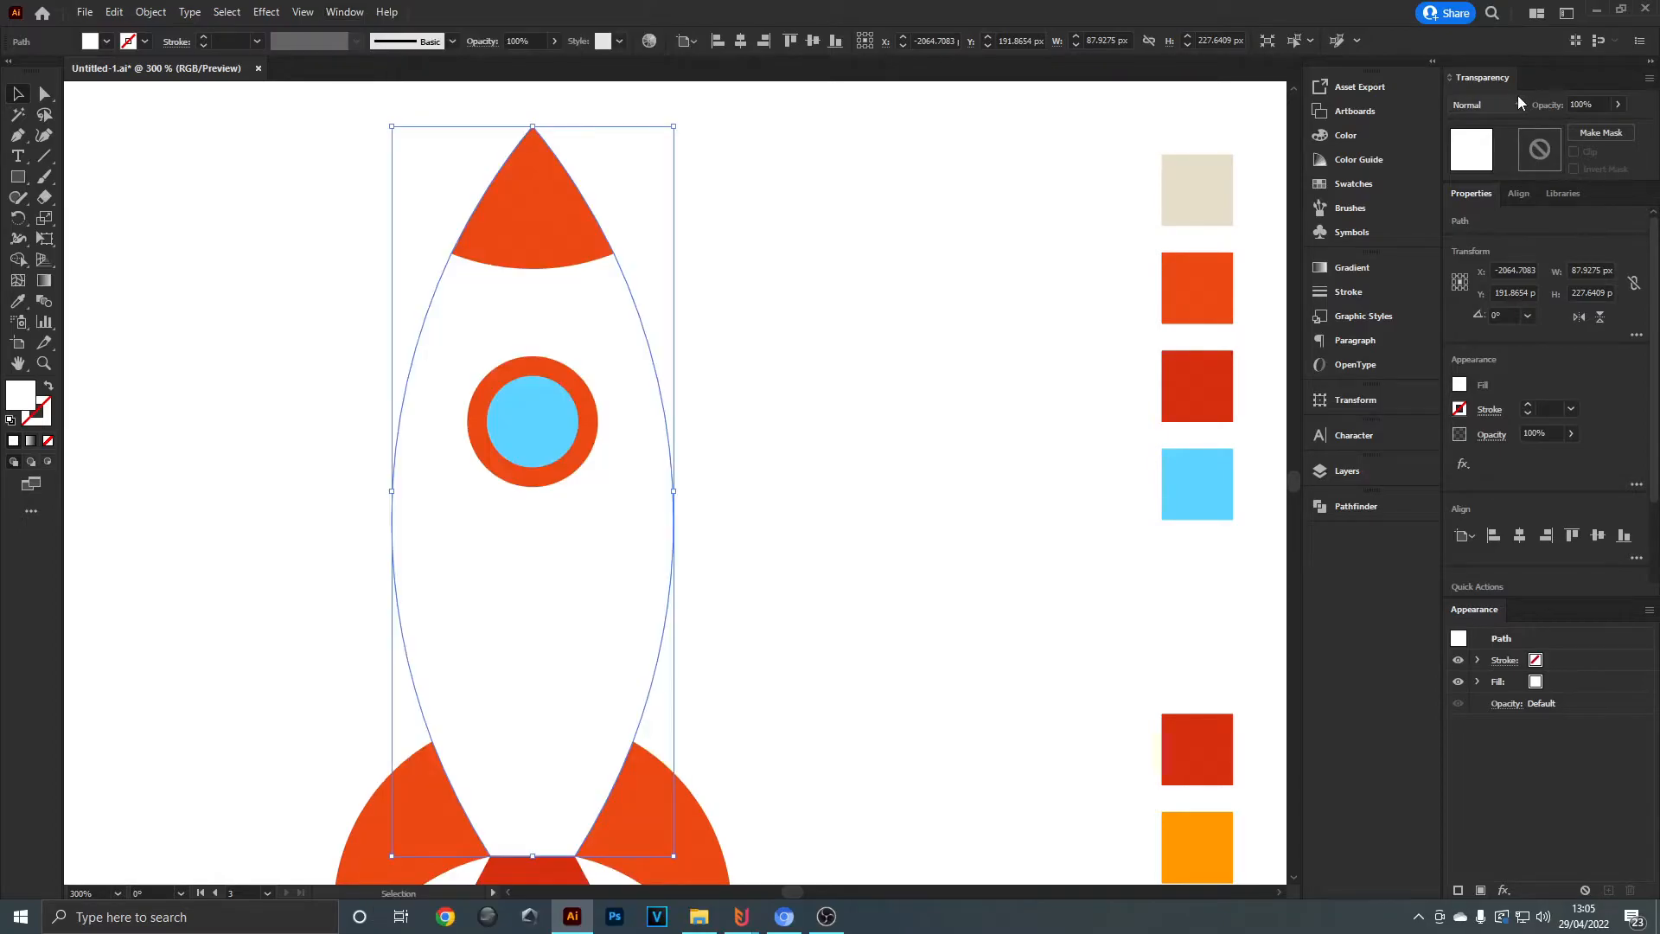
pyautogui.click(1483, 104)
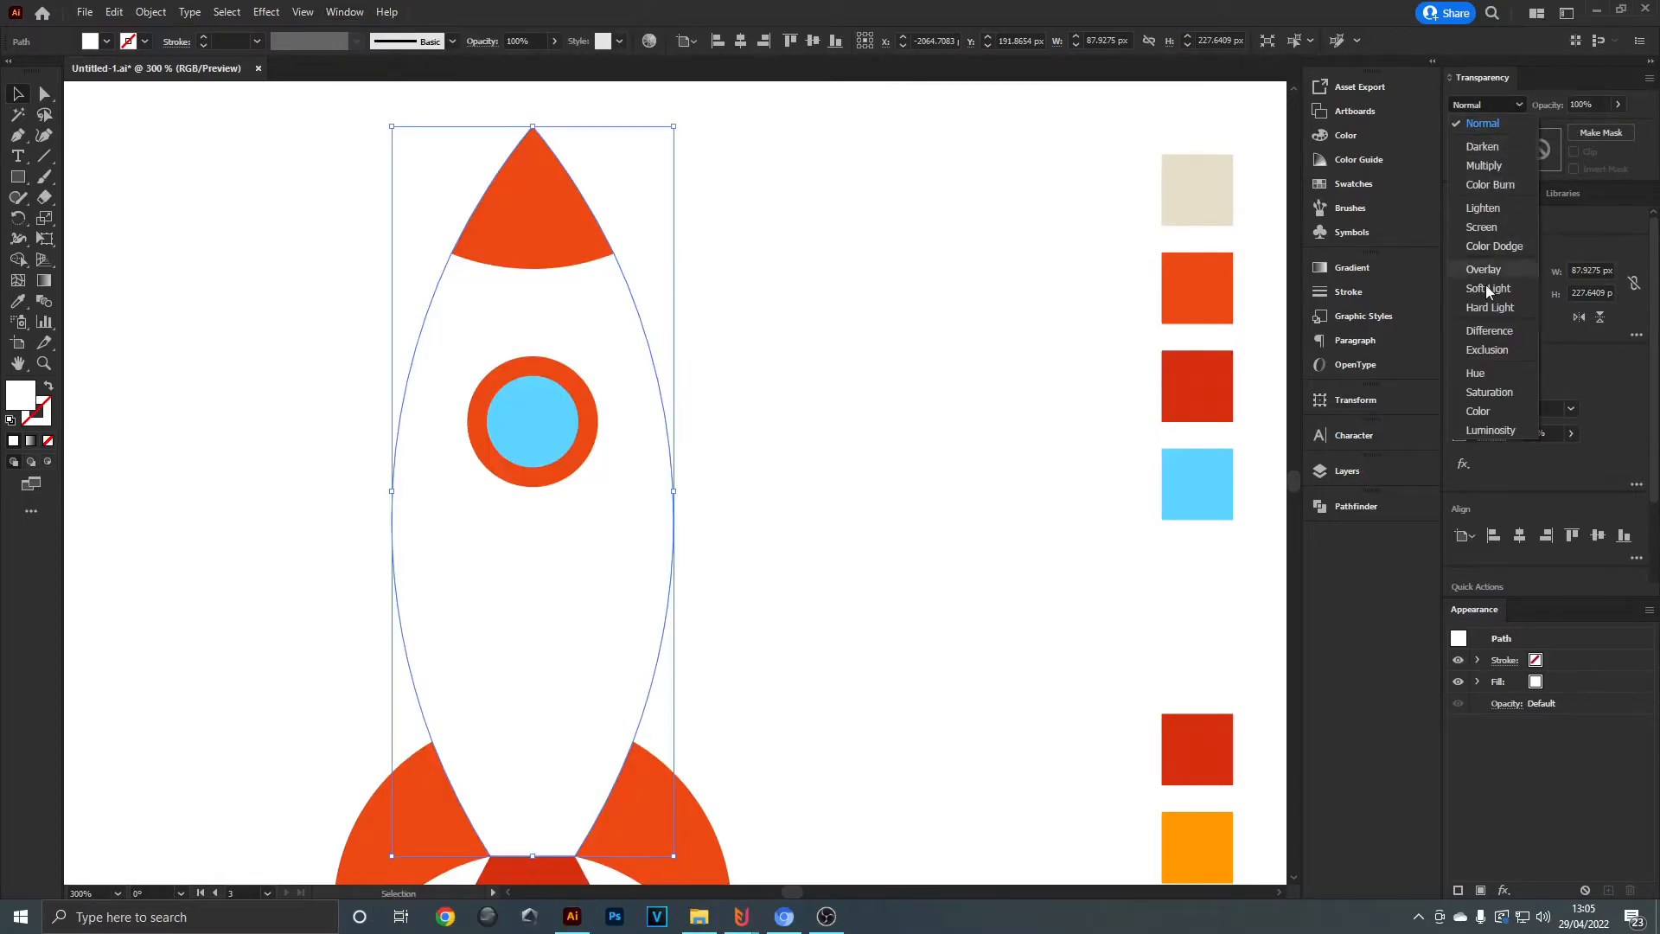
pyautogui.click(1483, 269)
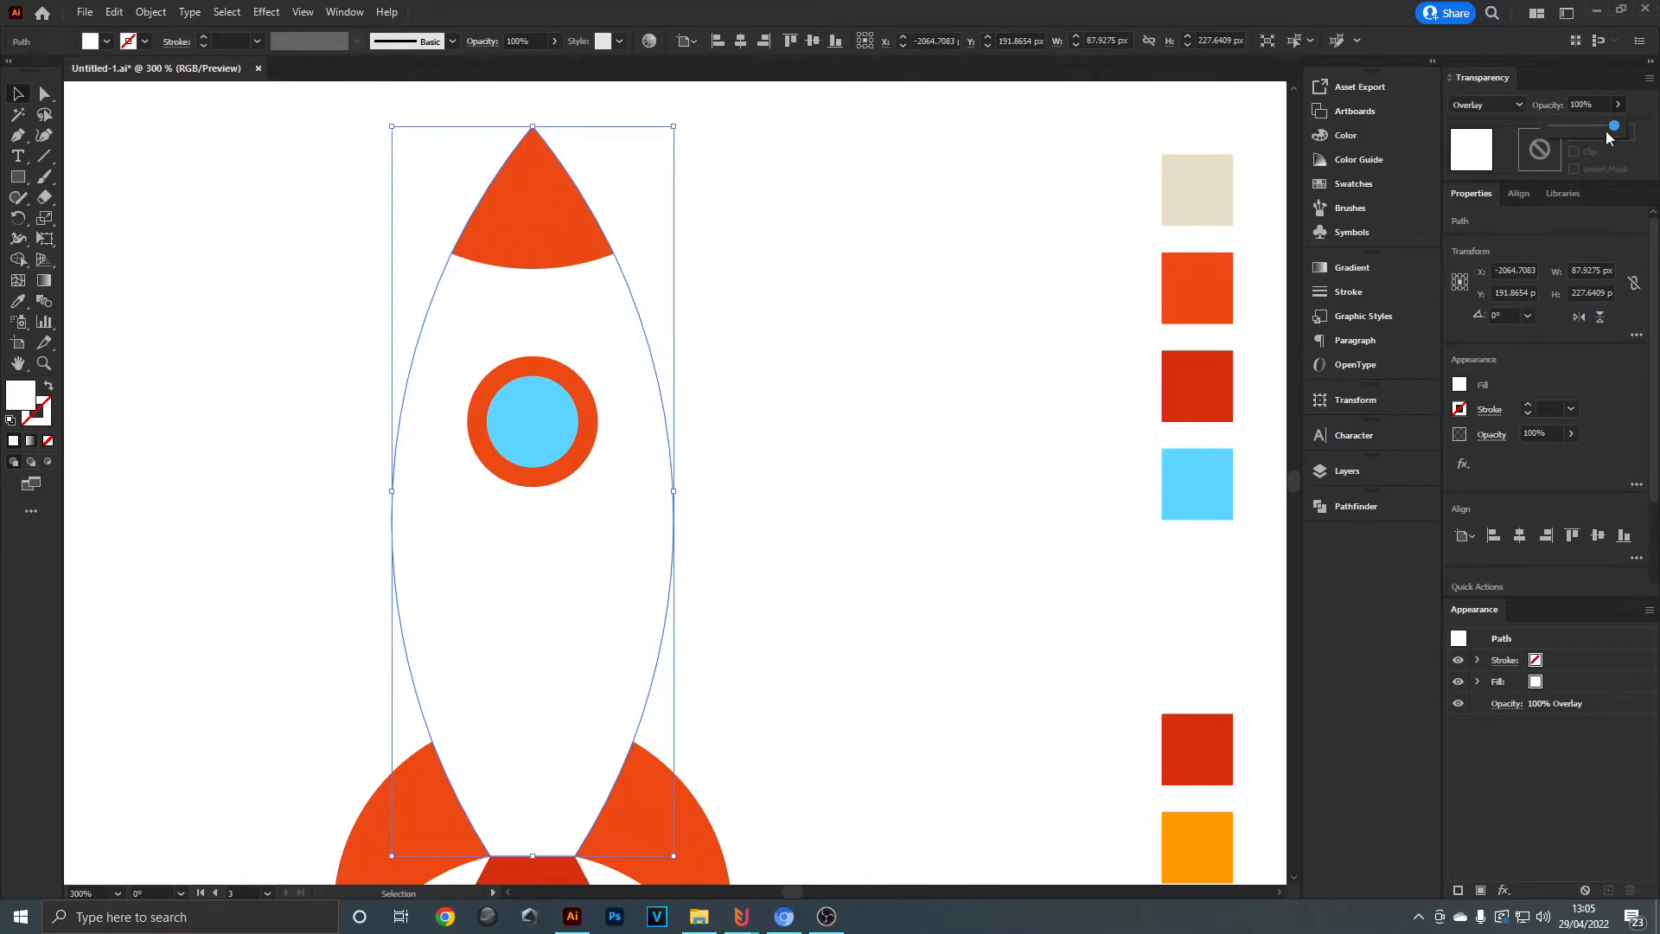
pyautogui.moveTo(1614, 125); pyautogui.dragTo(1585, 125)
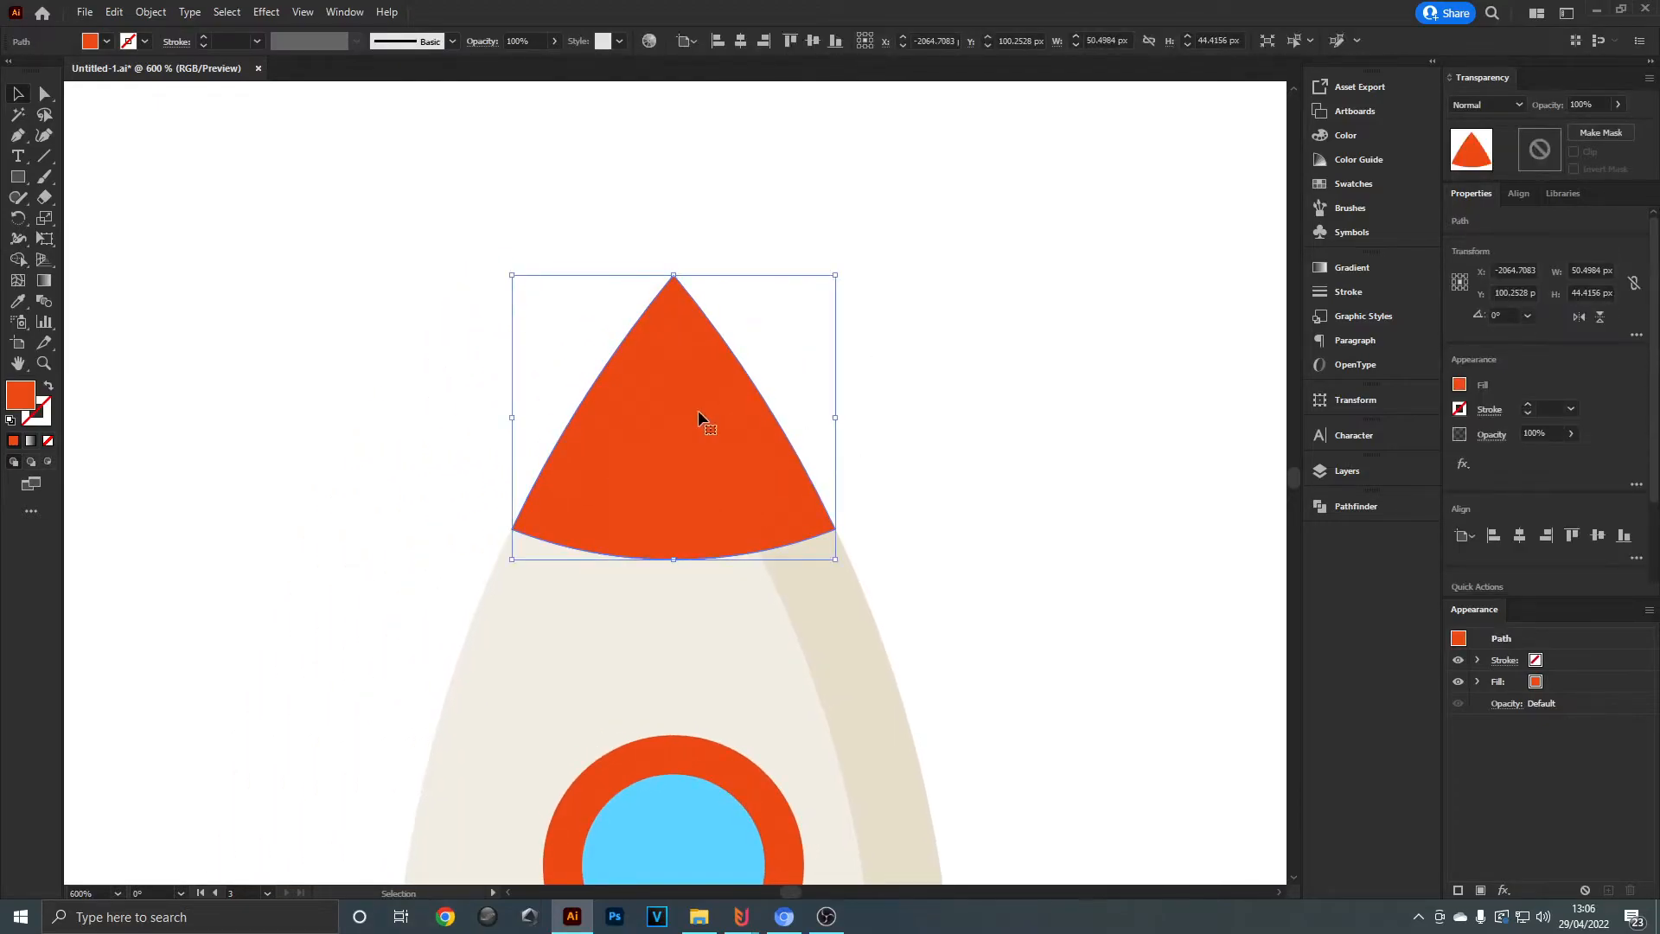
# - Round the bottom corners of the 48% Overlay body highlight with the live corner widget
pyautogui.press('ctrl+[')
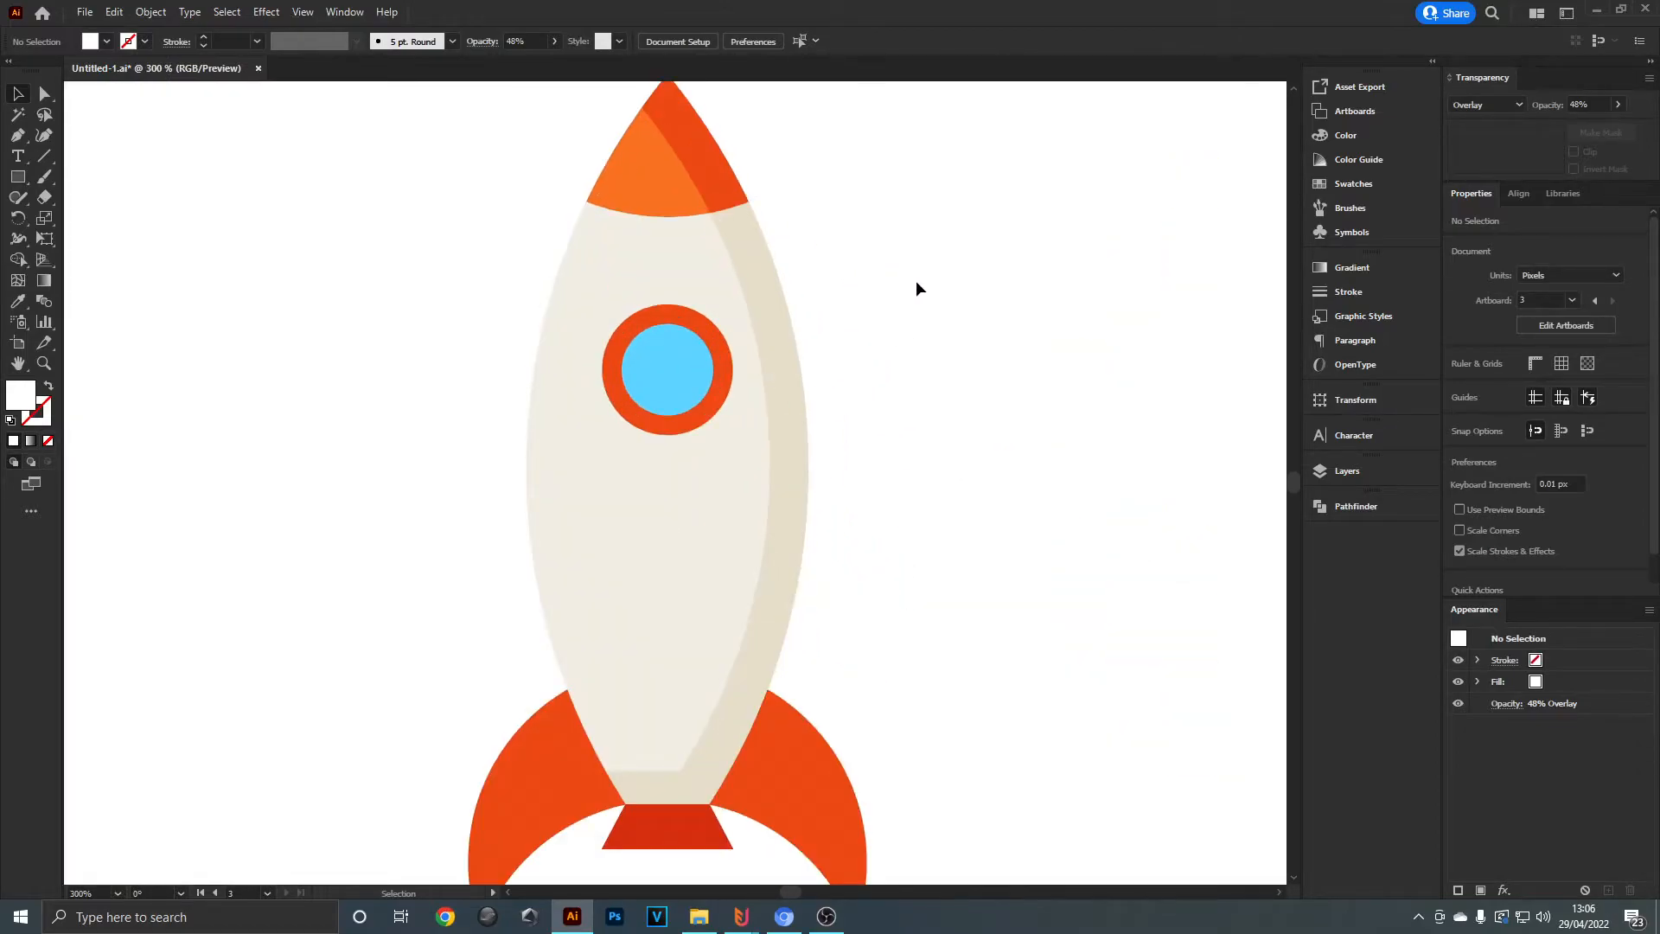
pyautogui.click(634, 220)
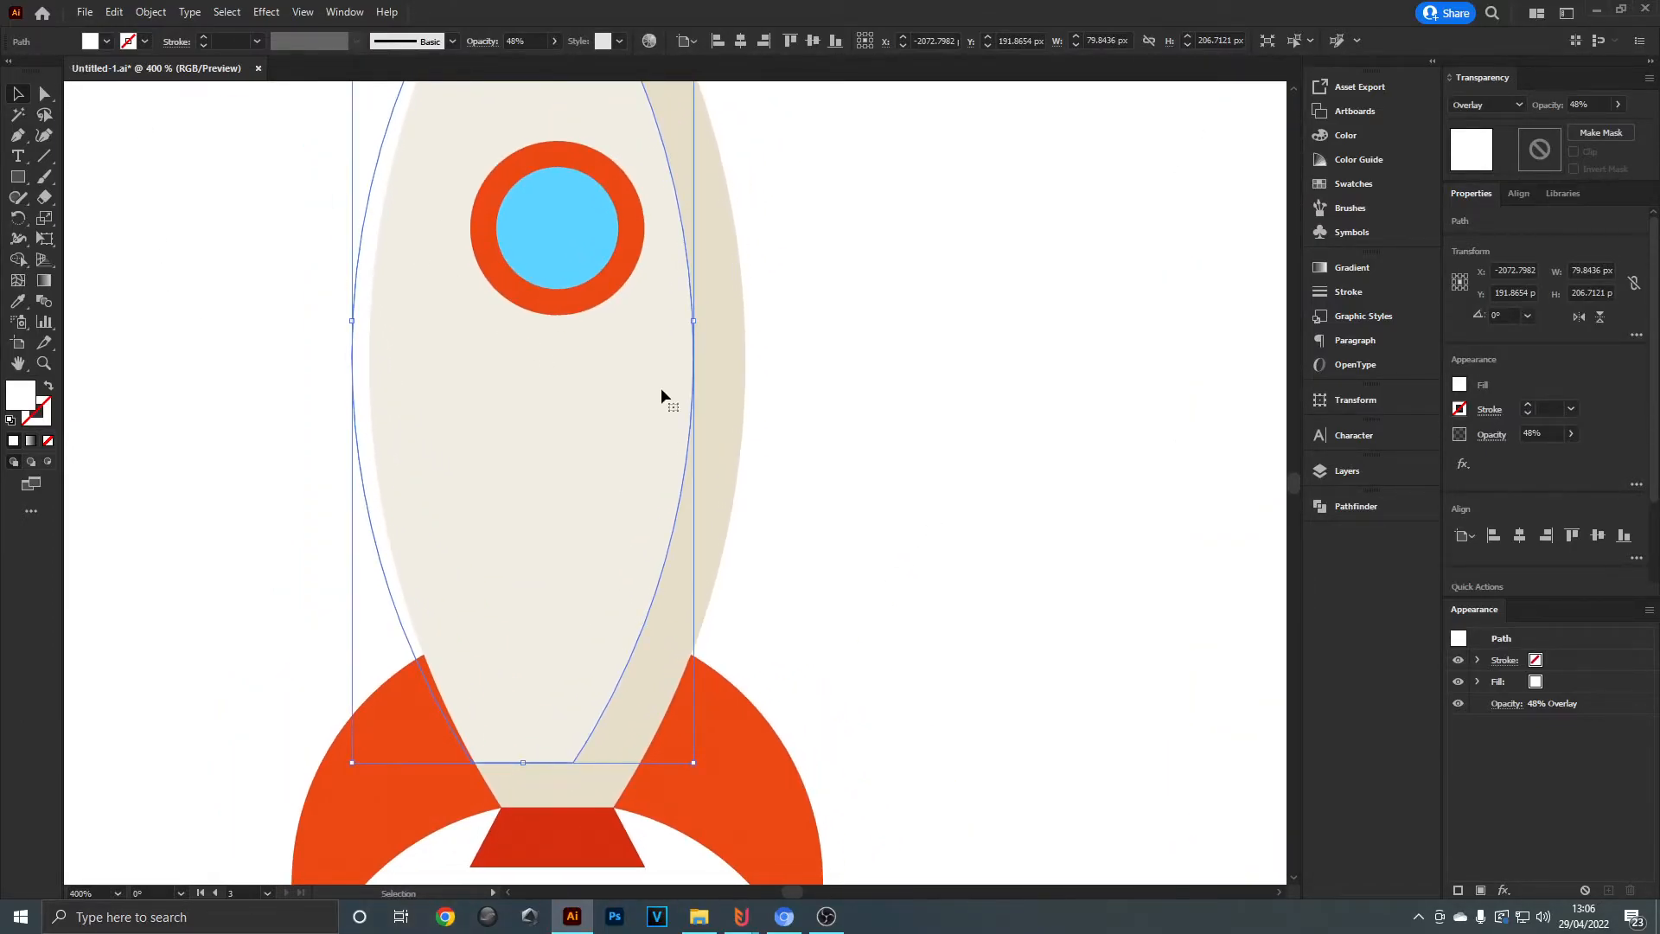
pyautogui.moveTo(38, 94)
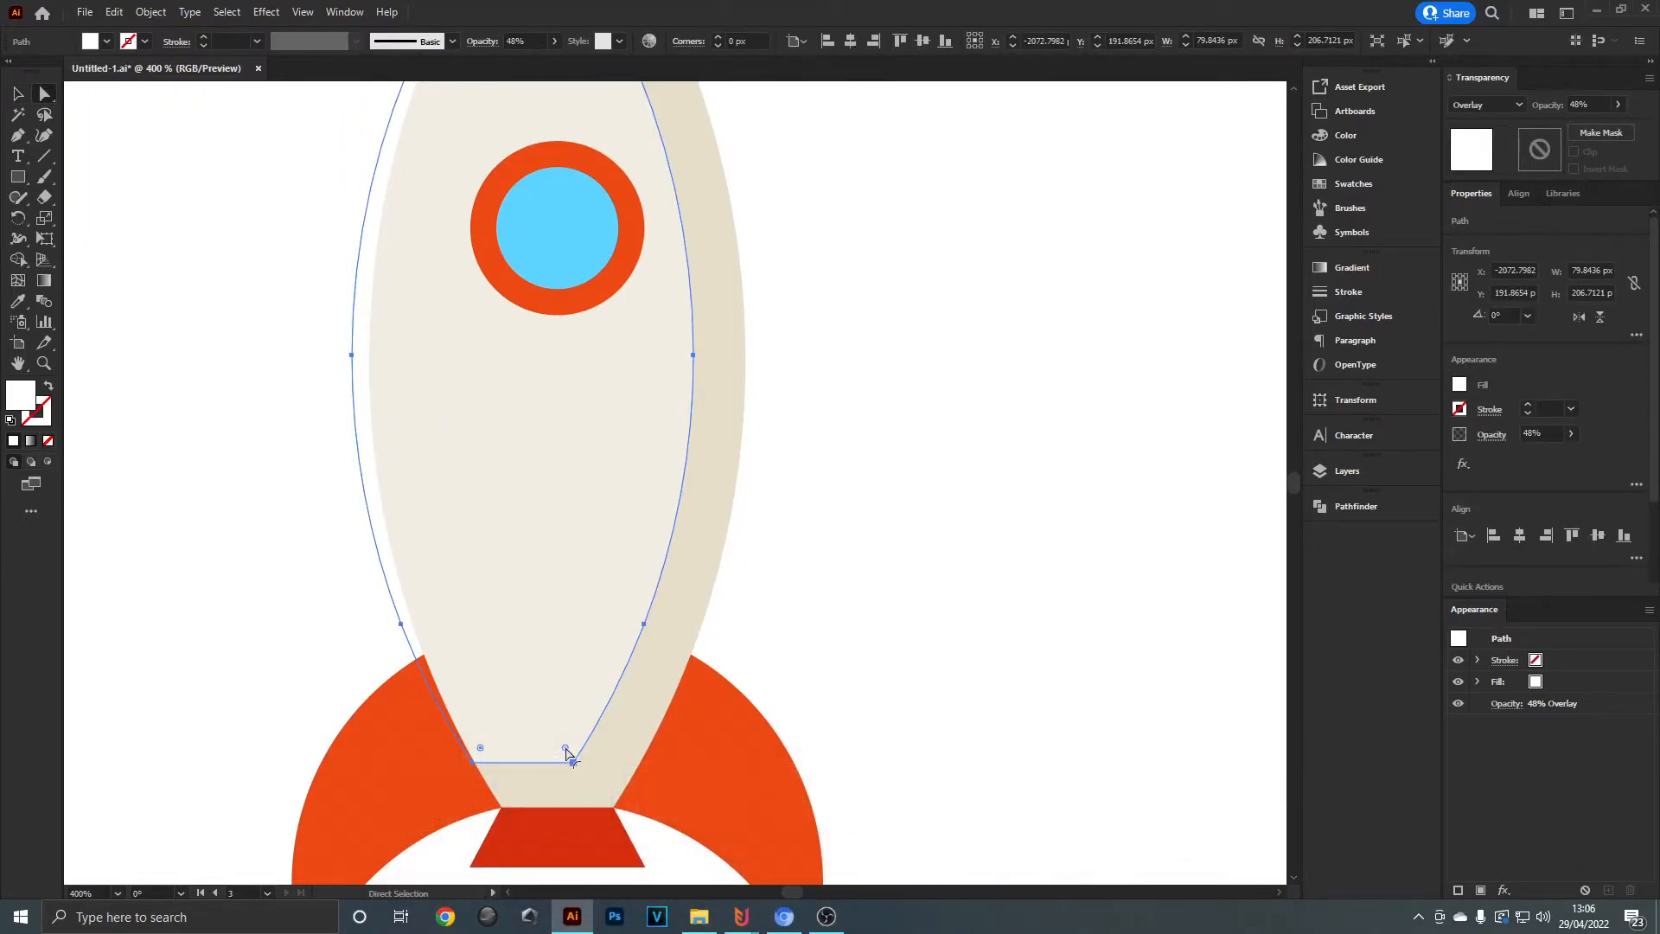
pyautogui.moveTo(564, 752); pyautogui.dragTo(557, 738)
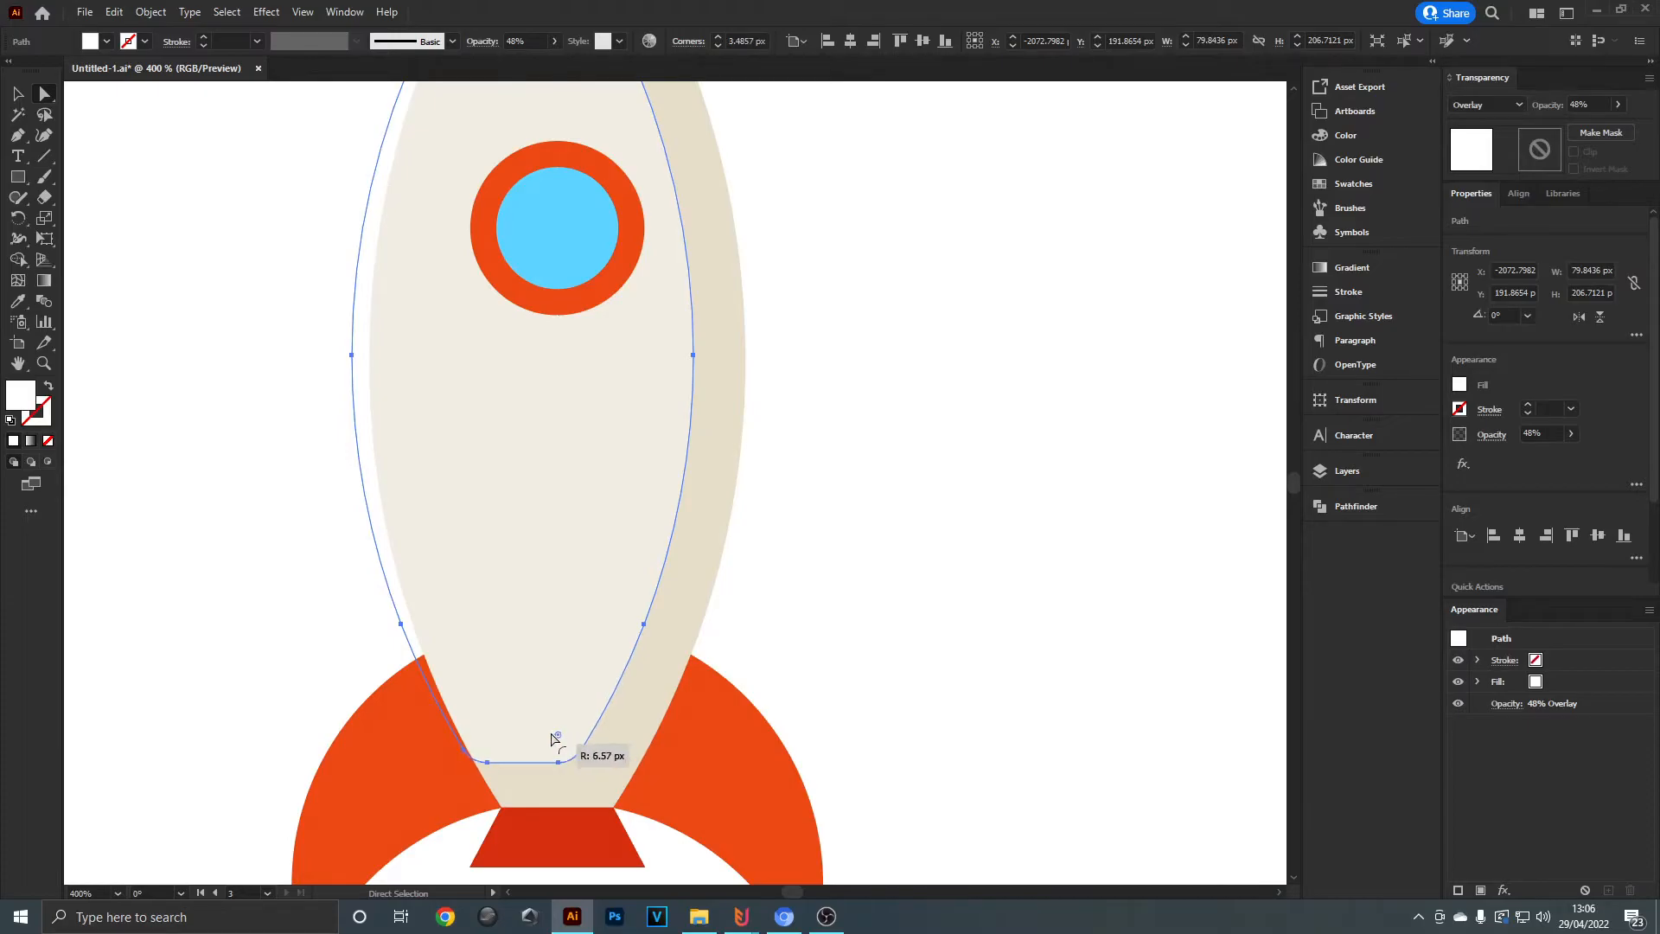
pyautogui.moveTo(556, 741); pyautogui.dragTo(499, 712)
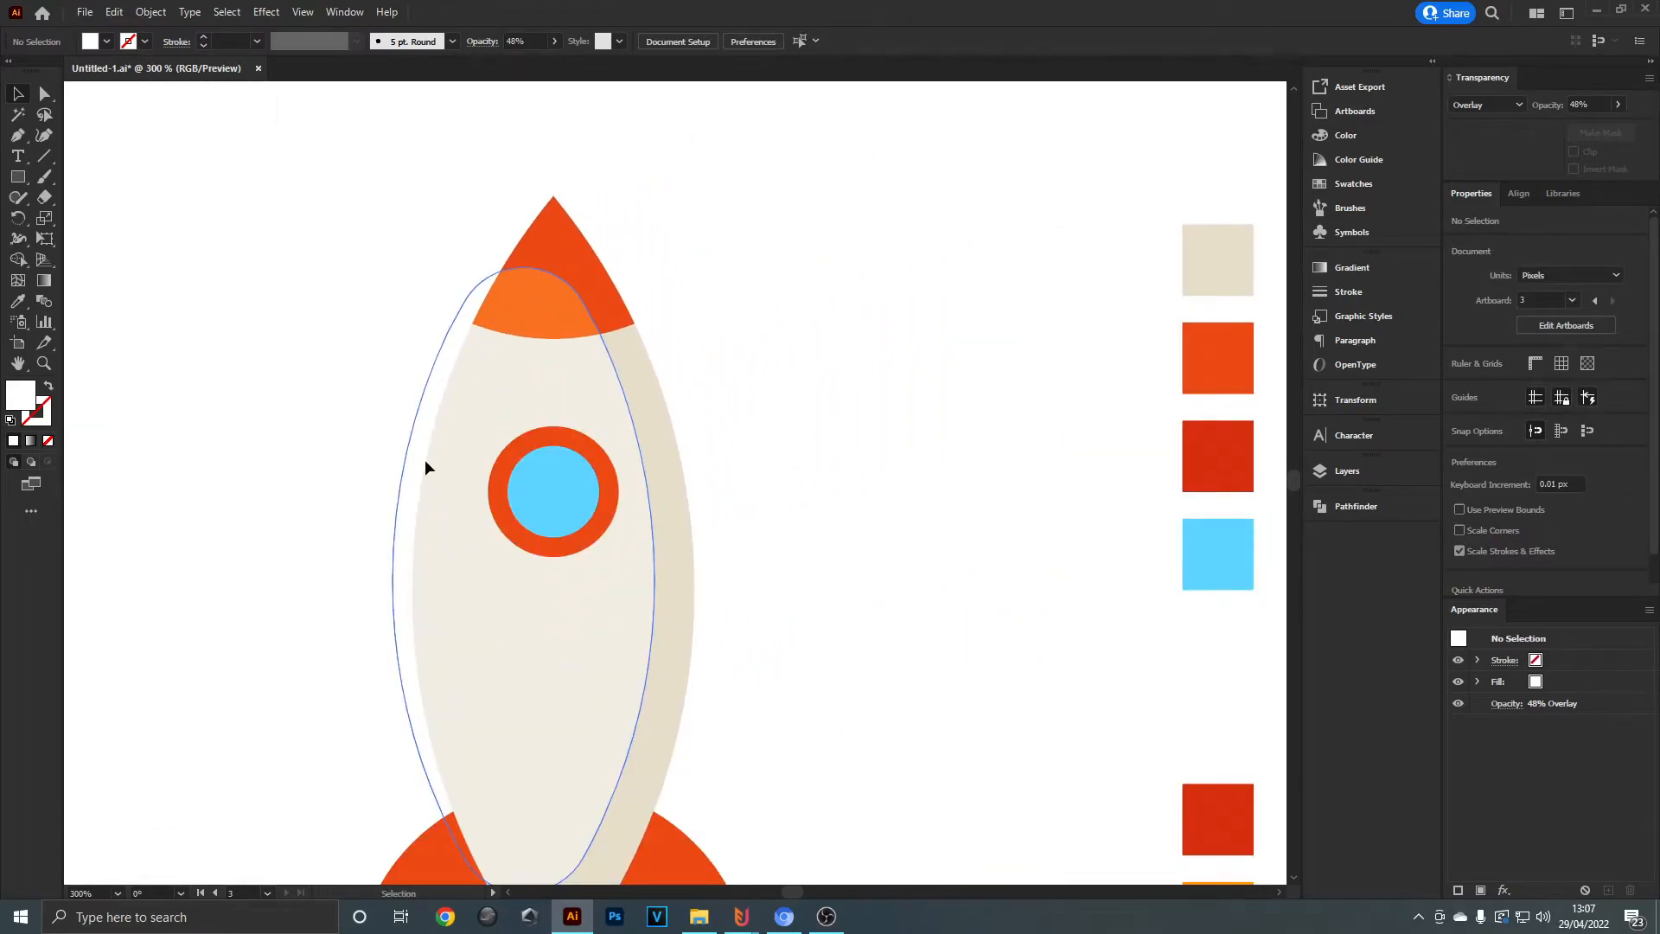
pyautogui.click(607, 412)
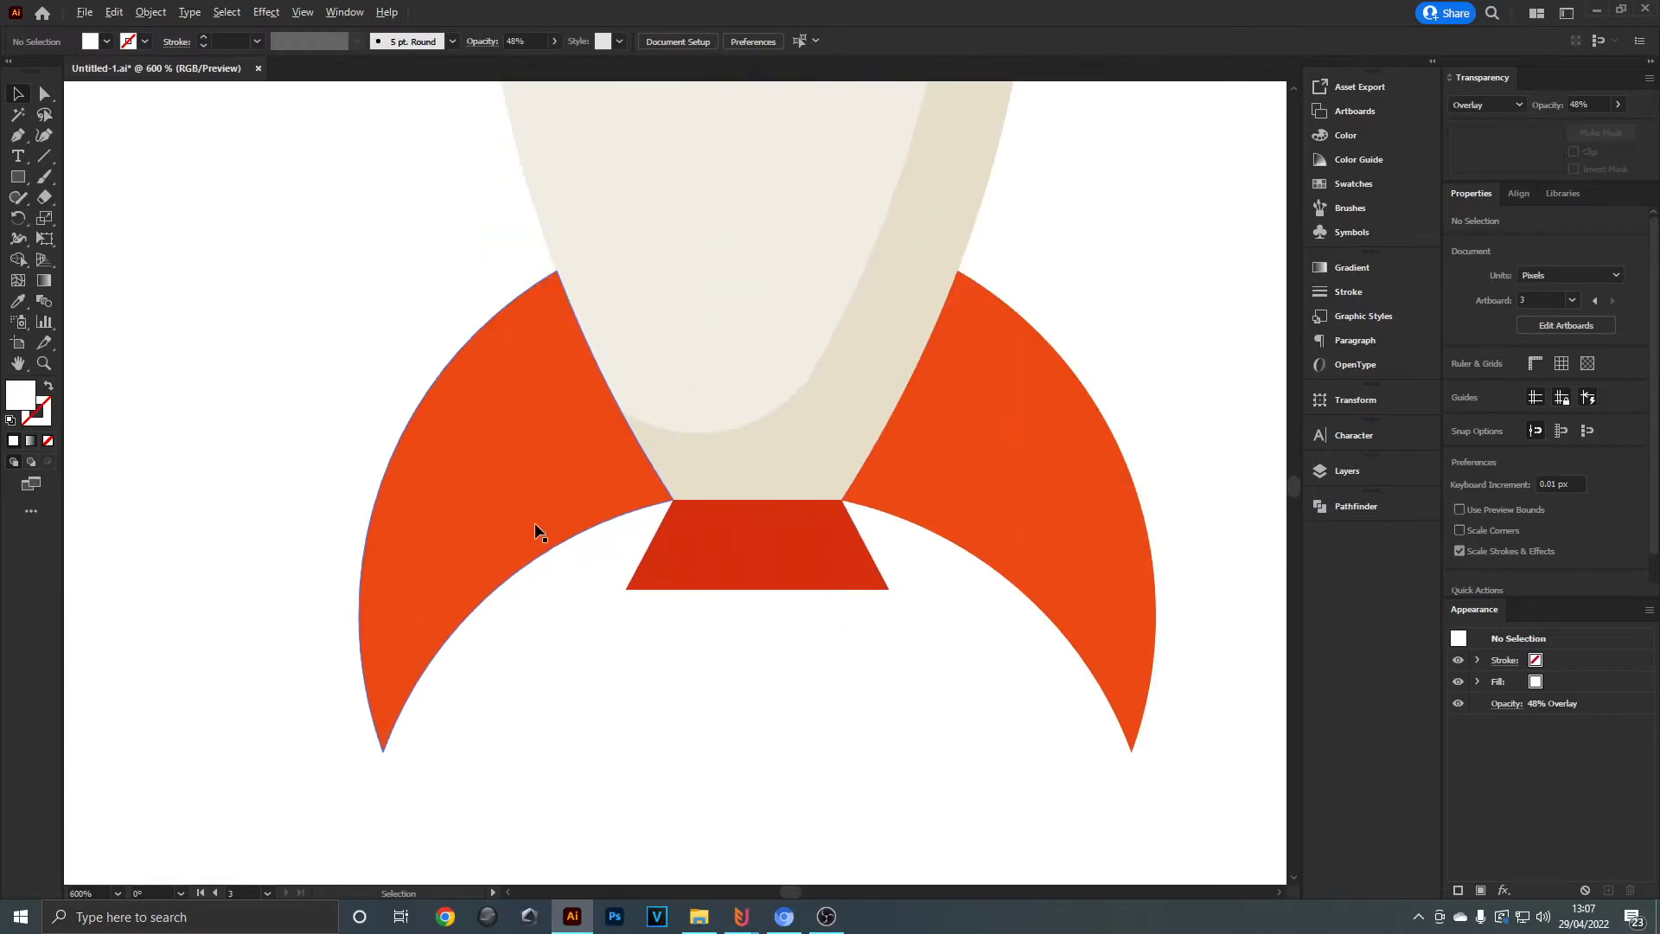
pyautogui.moveTo(422, 549)
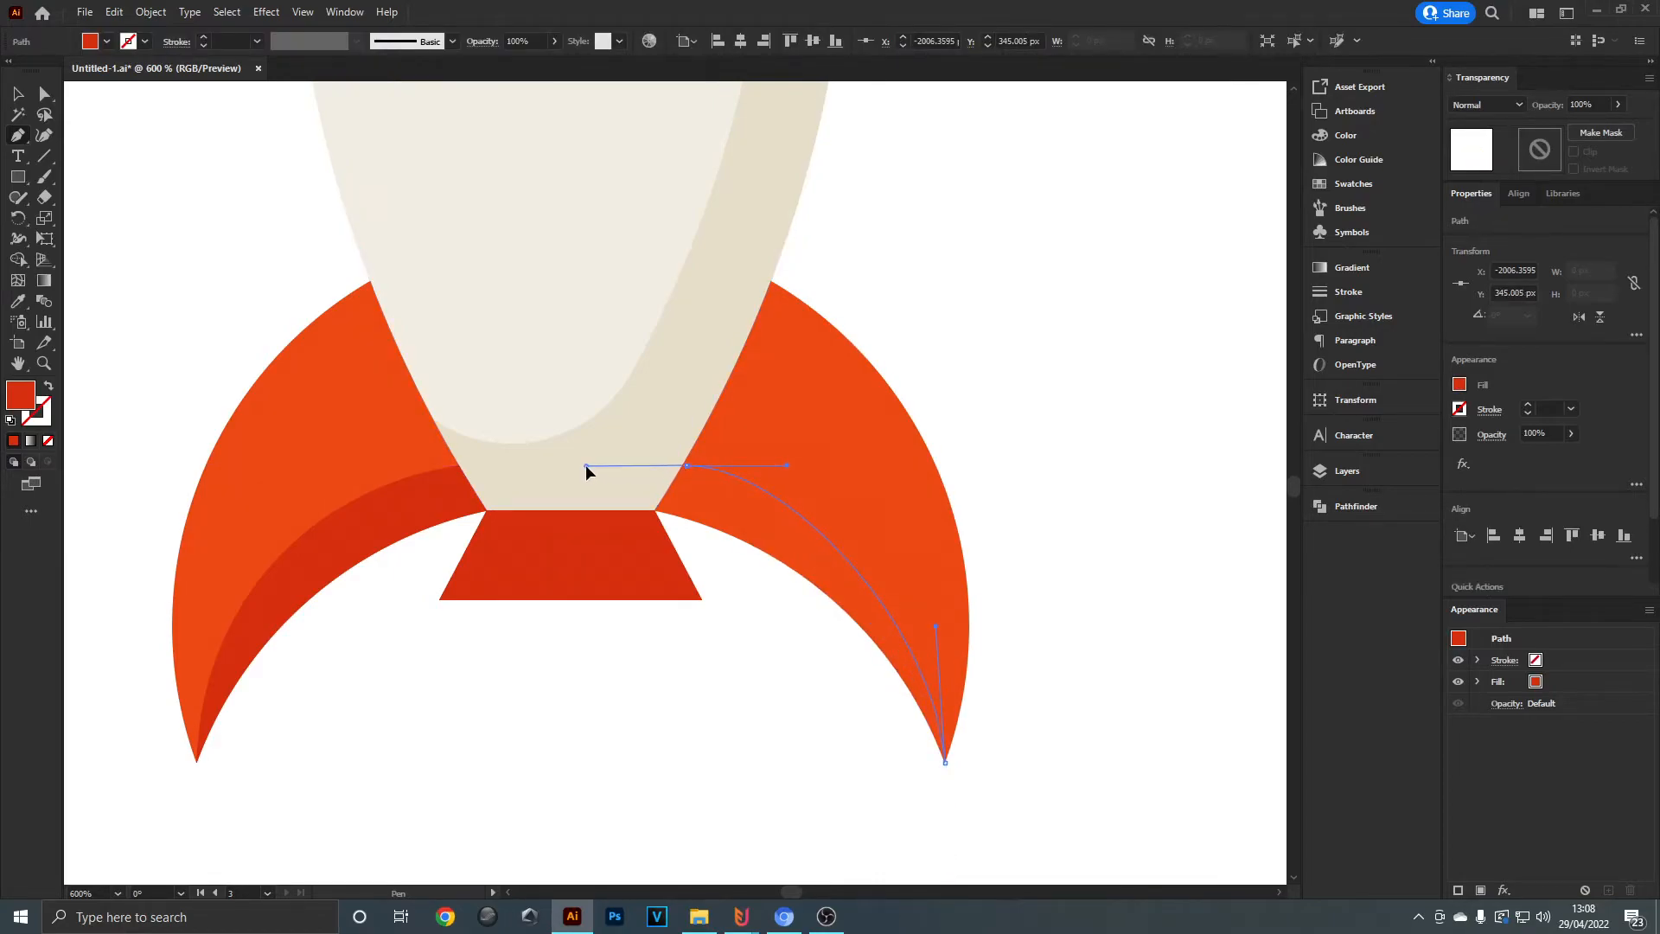
# - Finish the darker red crescent shadow path along the fin's inner curve
pyautogui.press('Ctrl++')
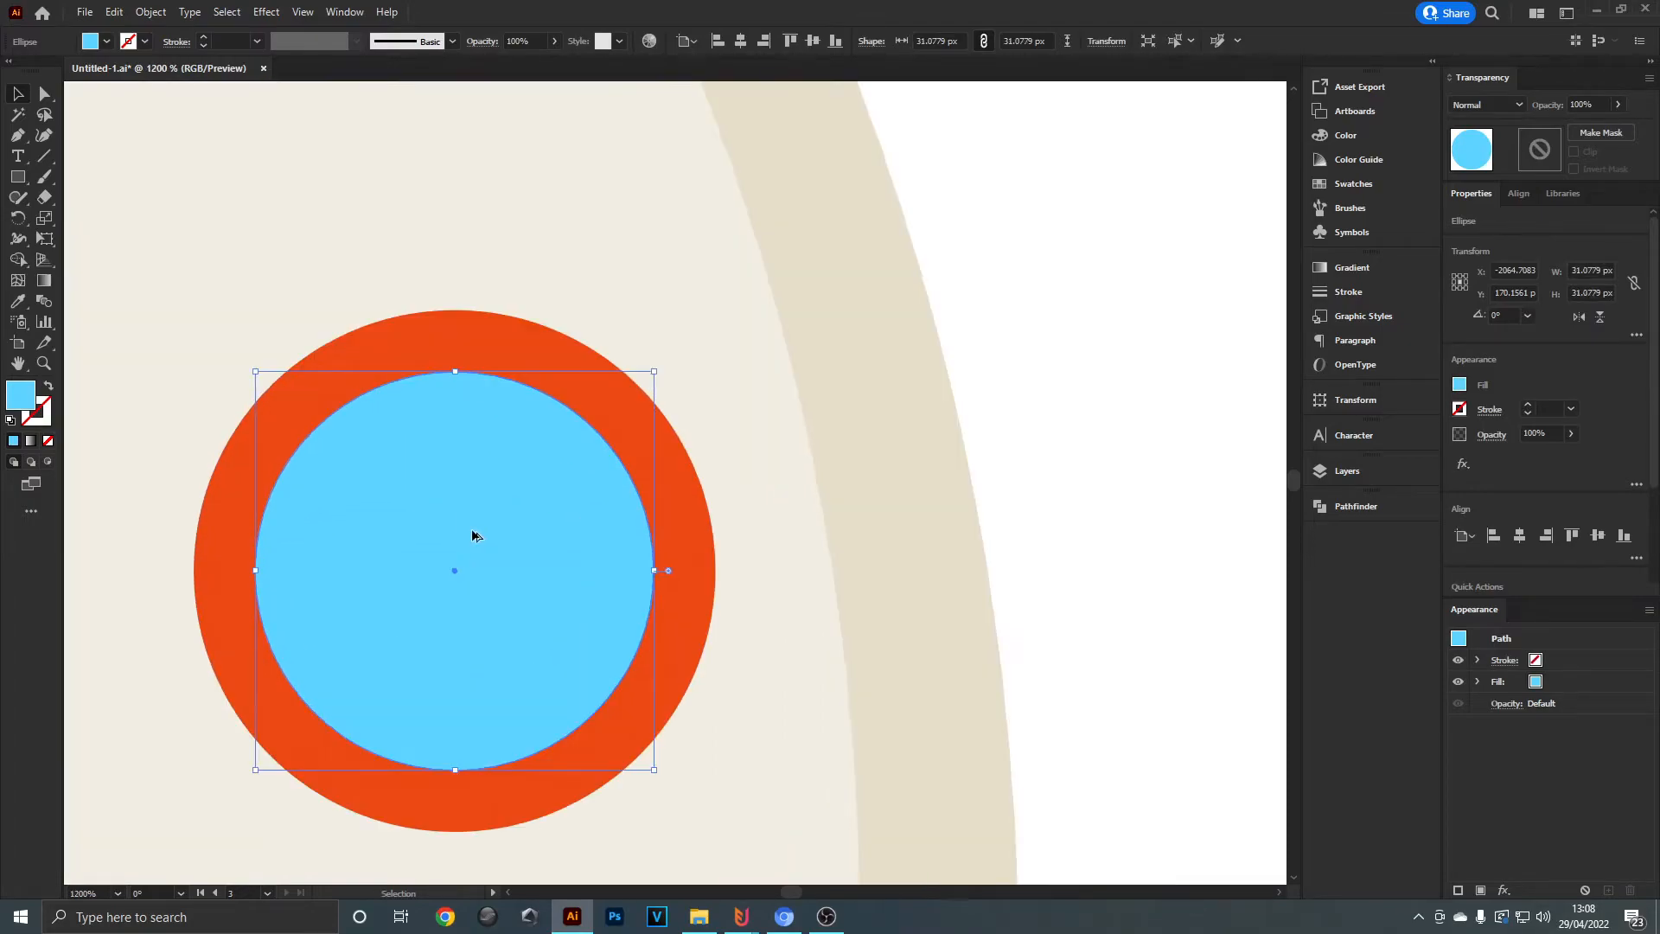
# - Paste a copy over the blue window, fill it white, and lower its overlay opacity
pyautogui.press('Ctrl+c')
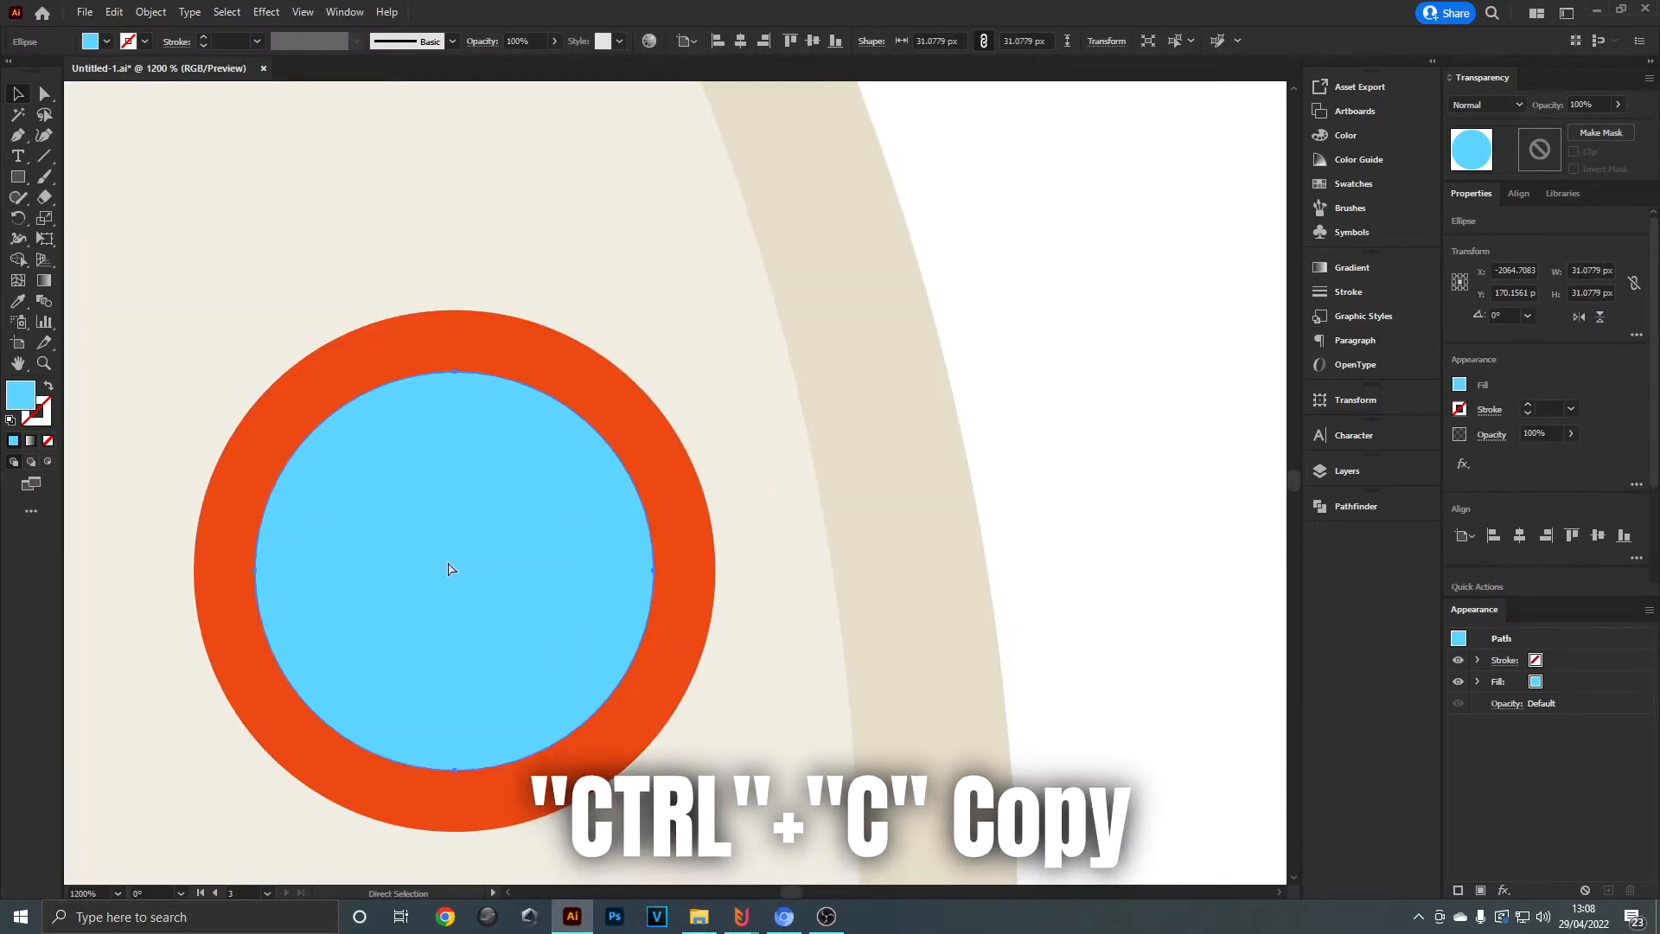
pyautogui.press('Ctrl+f')
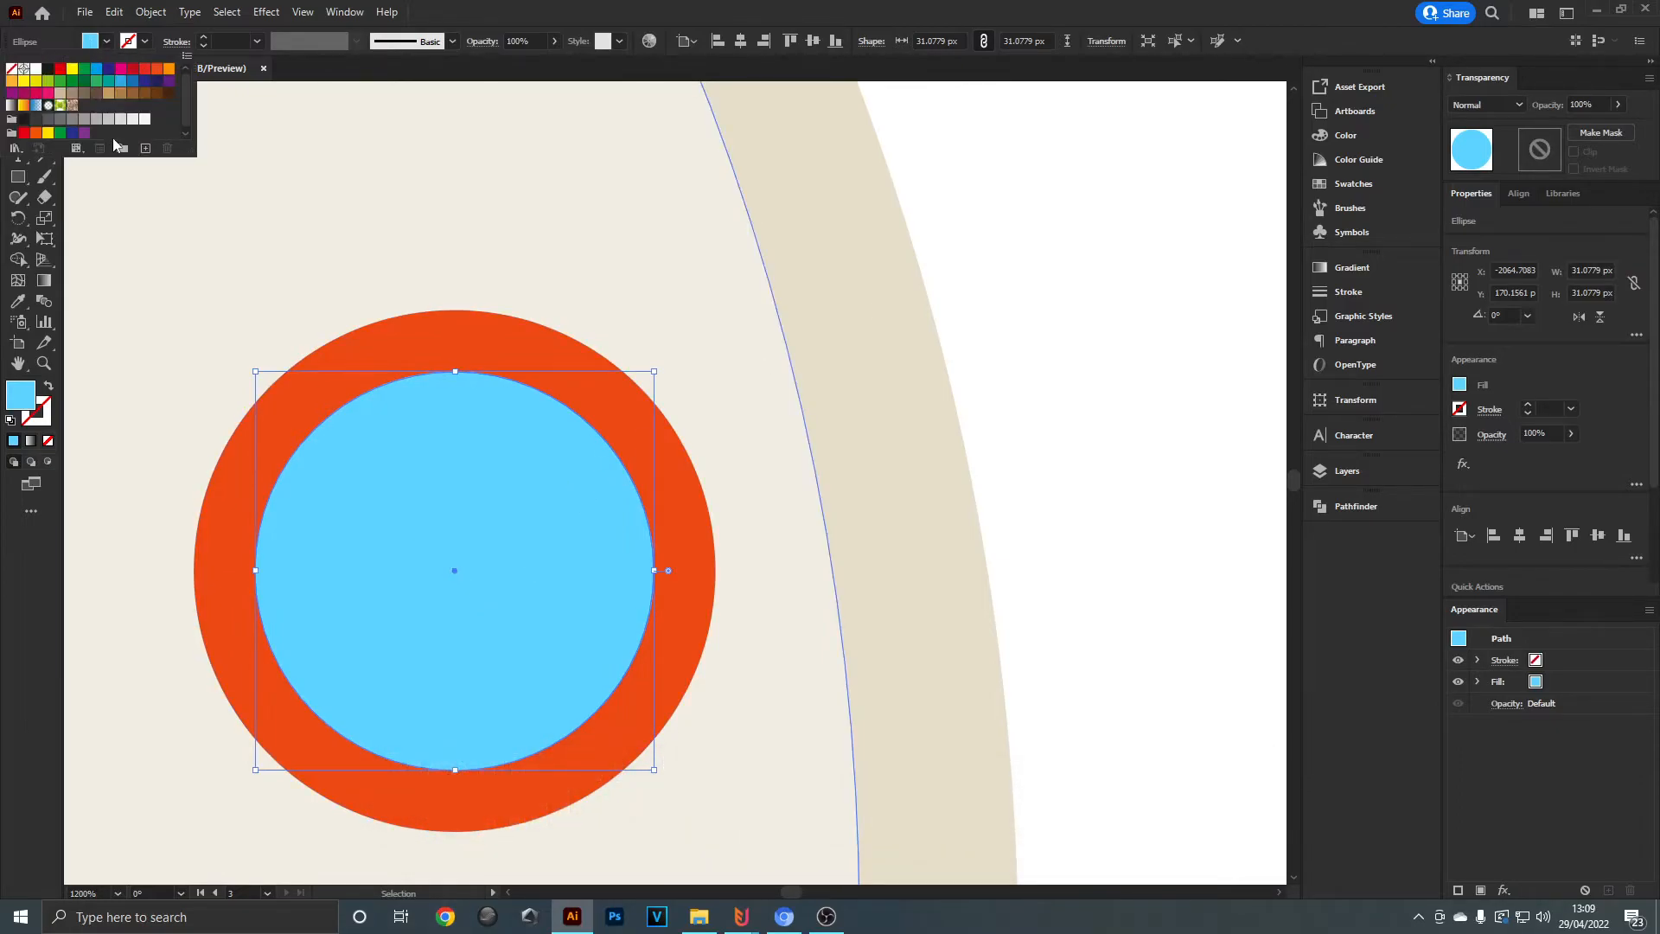
pyautogui.click(1486, 104)
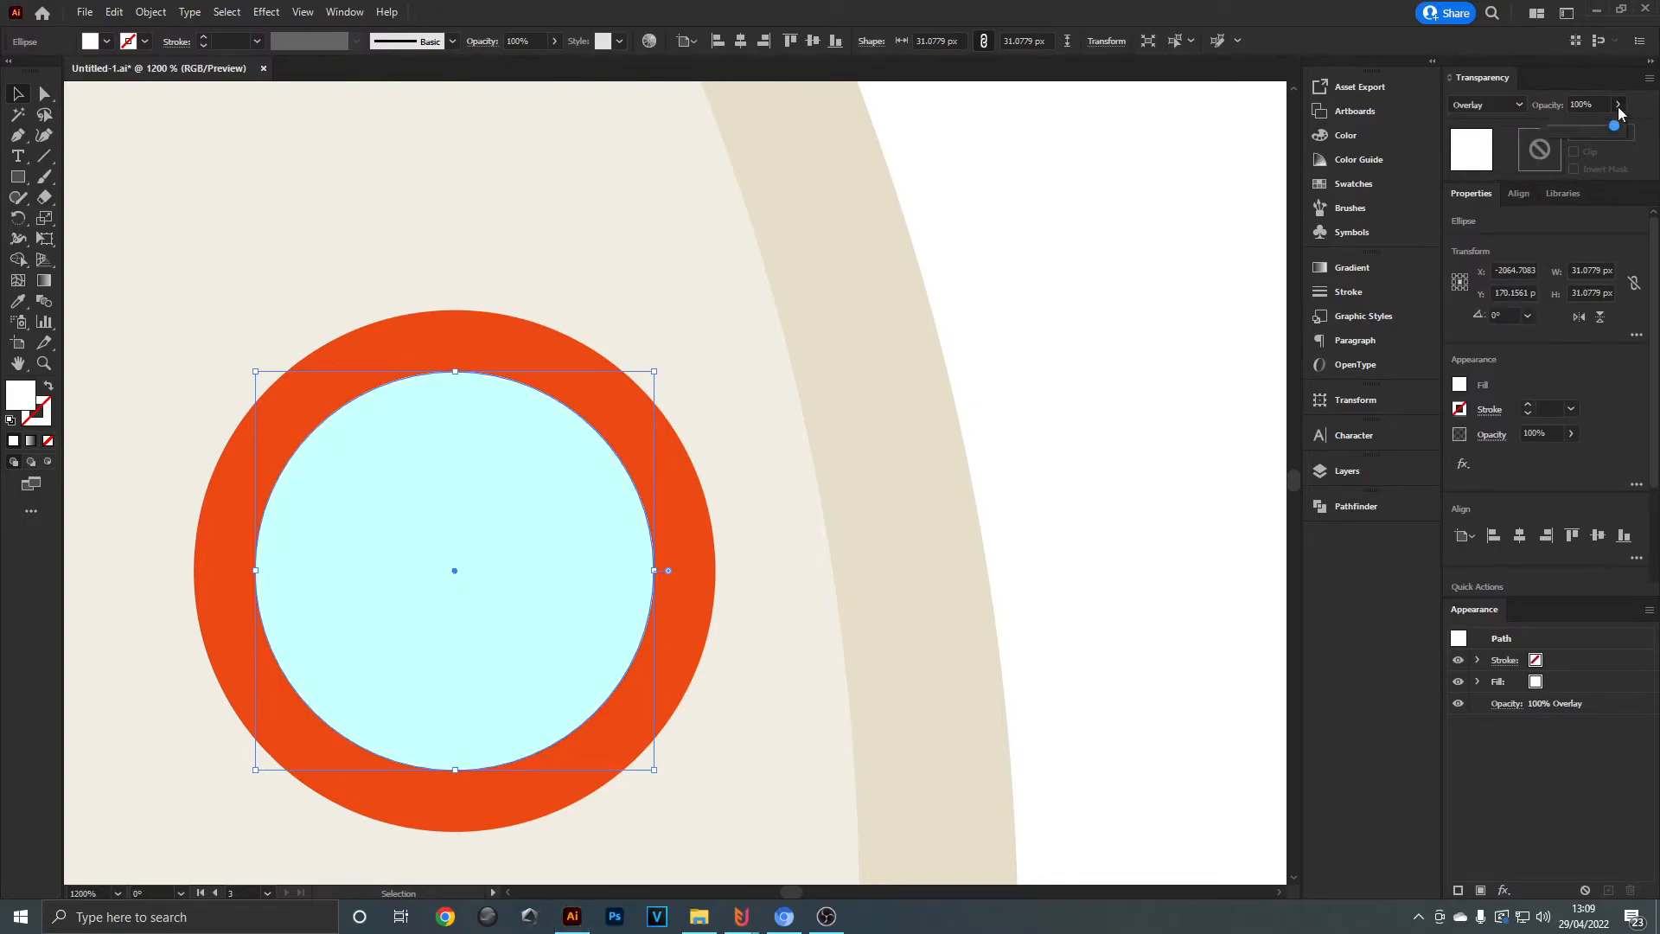
pyautogui.moveTo(1613, 125); pyautogui.dragTo(1576, 124)
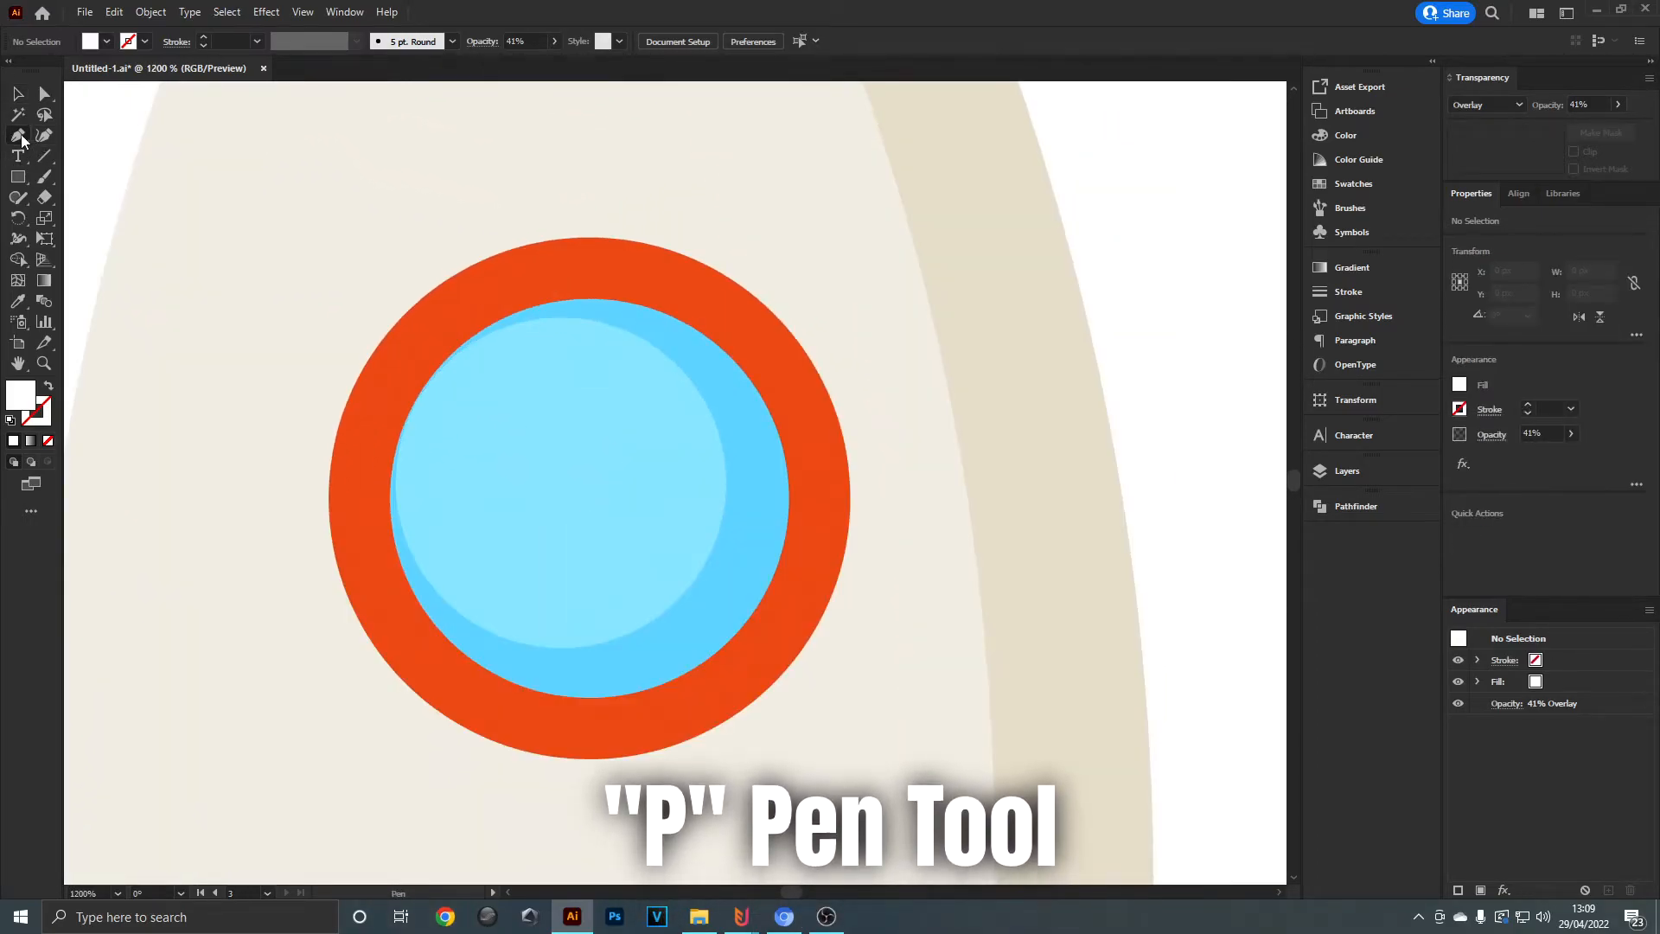
# - Pencil a curved white glint on the window with a tapered width profile, then select the body shine line
pyautogui.click(18, 135)
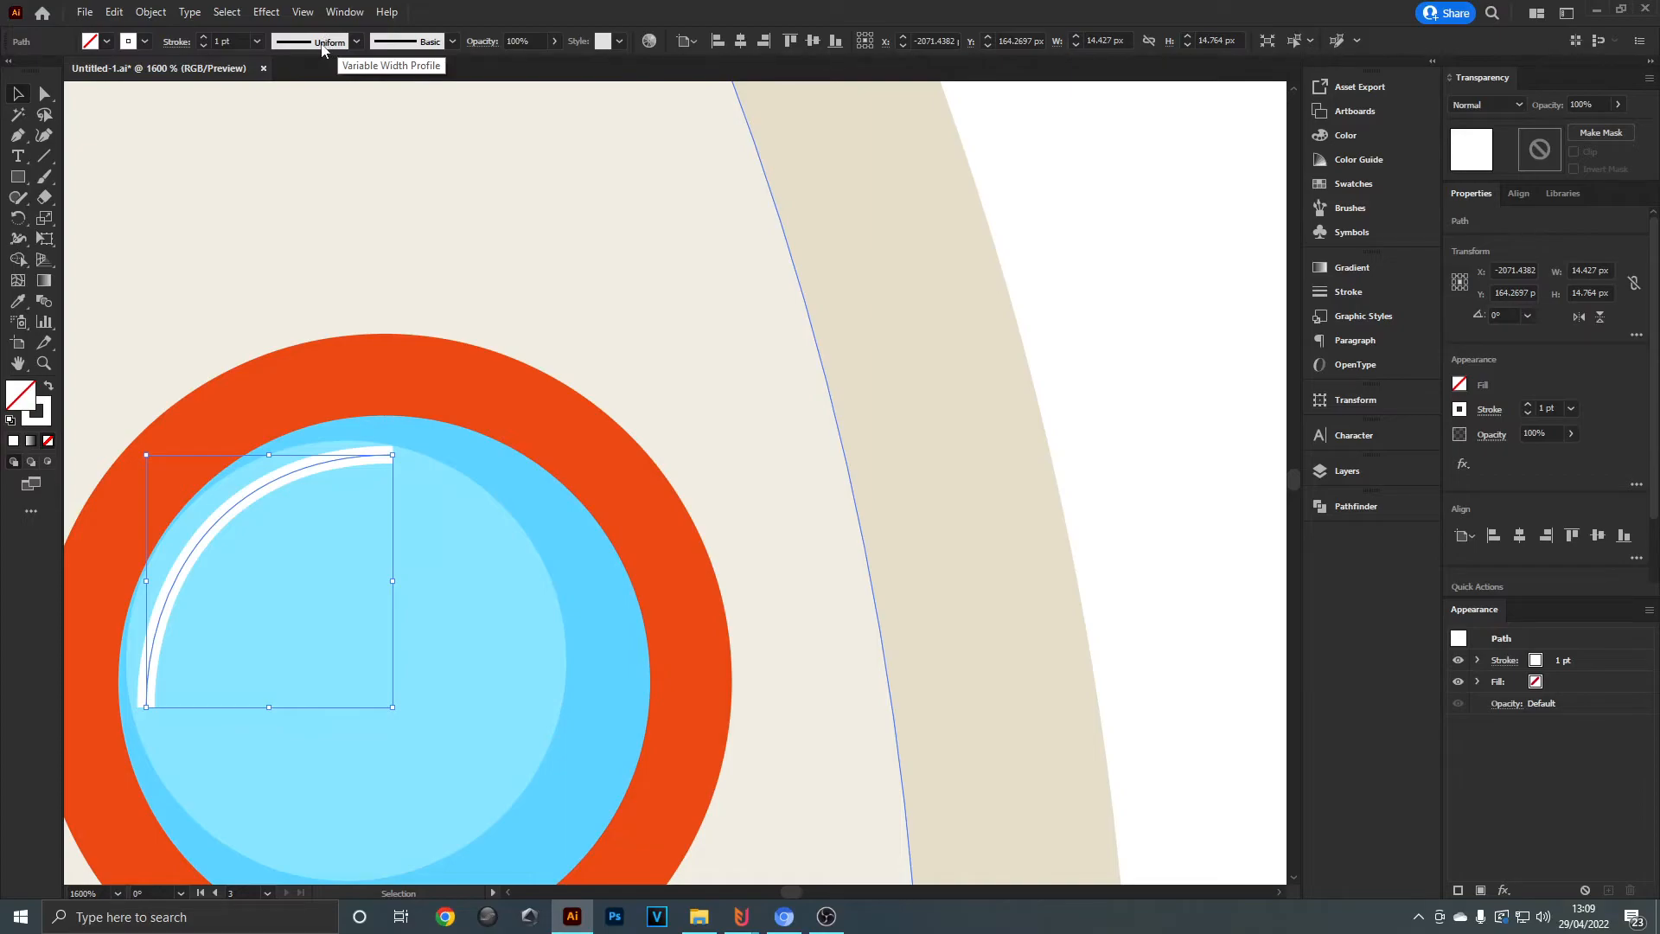
pyautogui.click(356, 41)
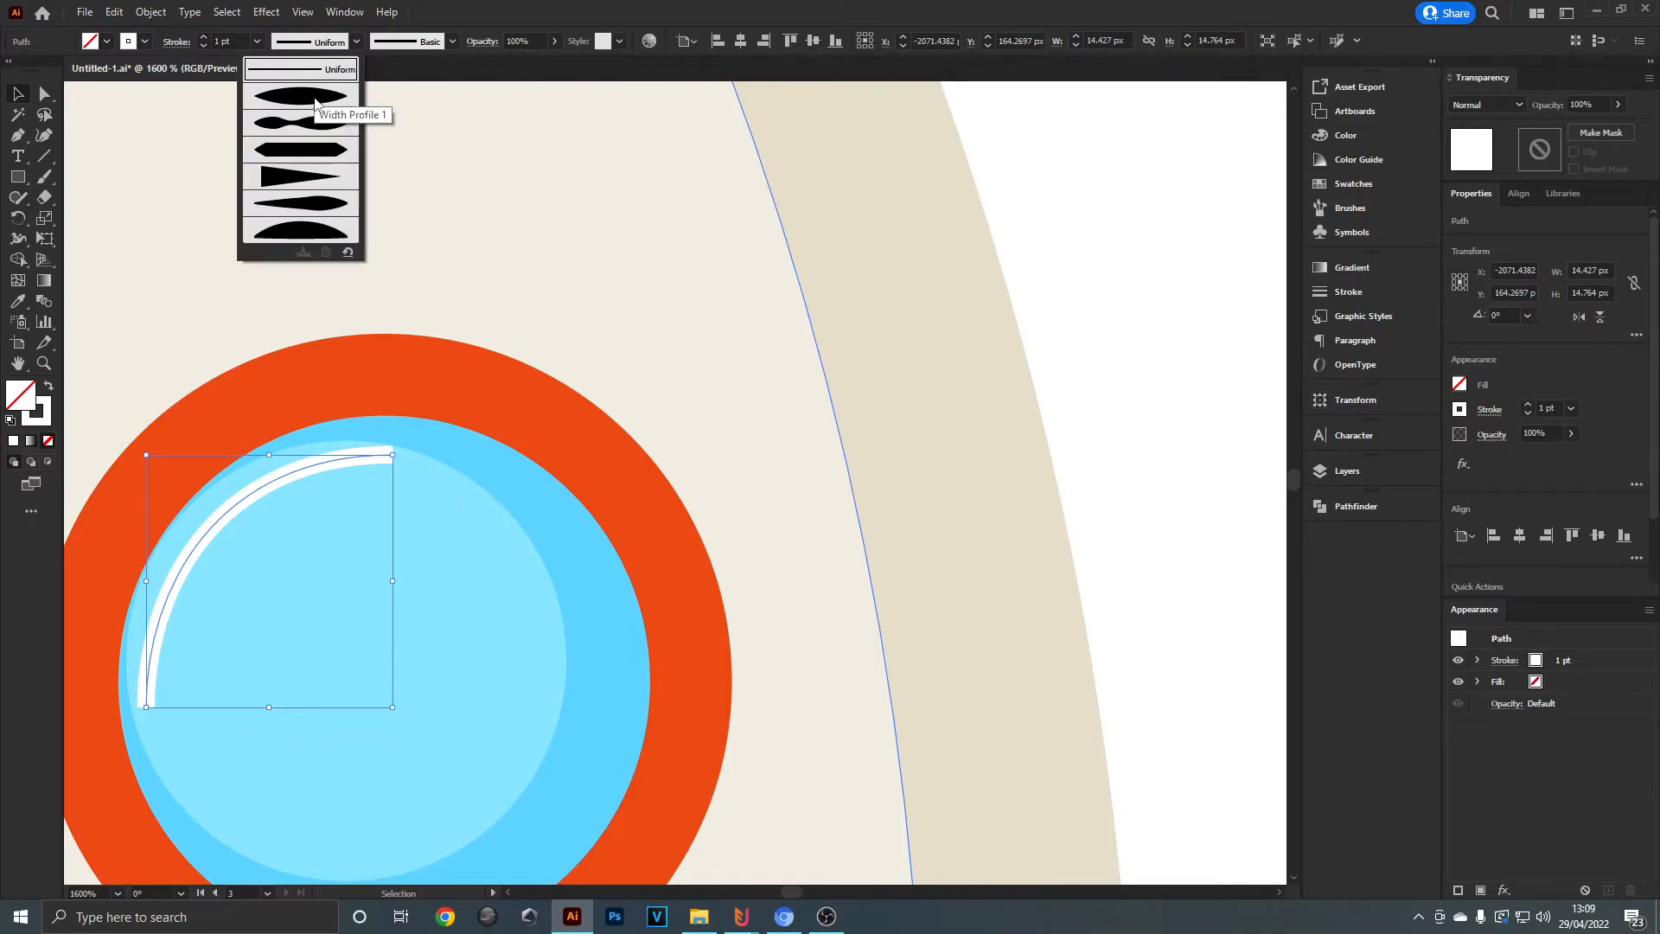
pyautogui.click(300, 116)
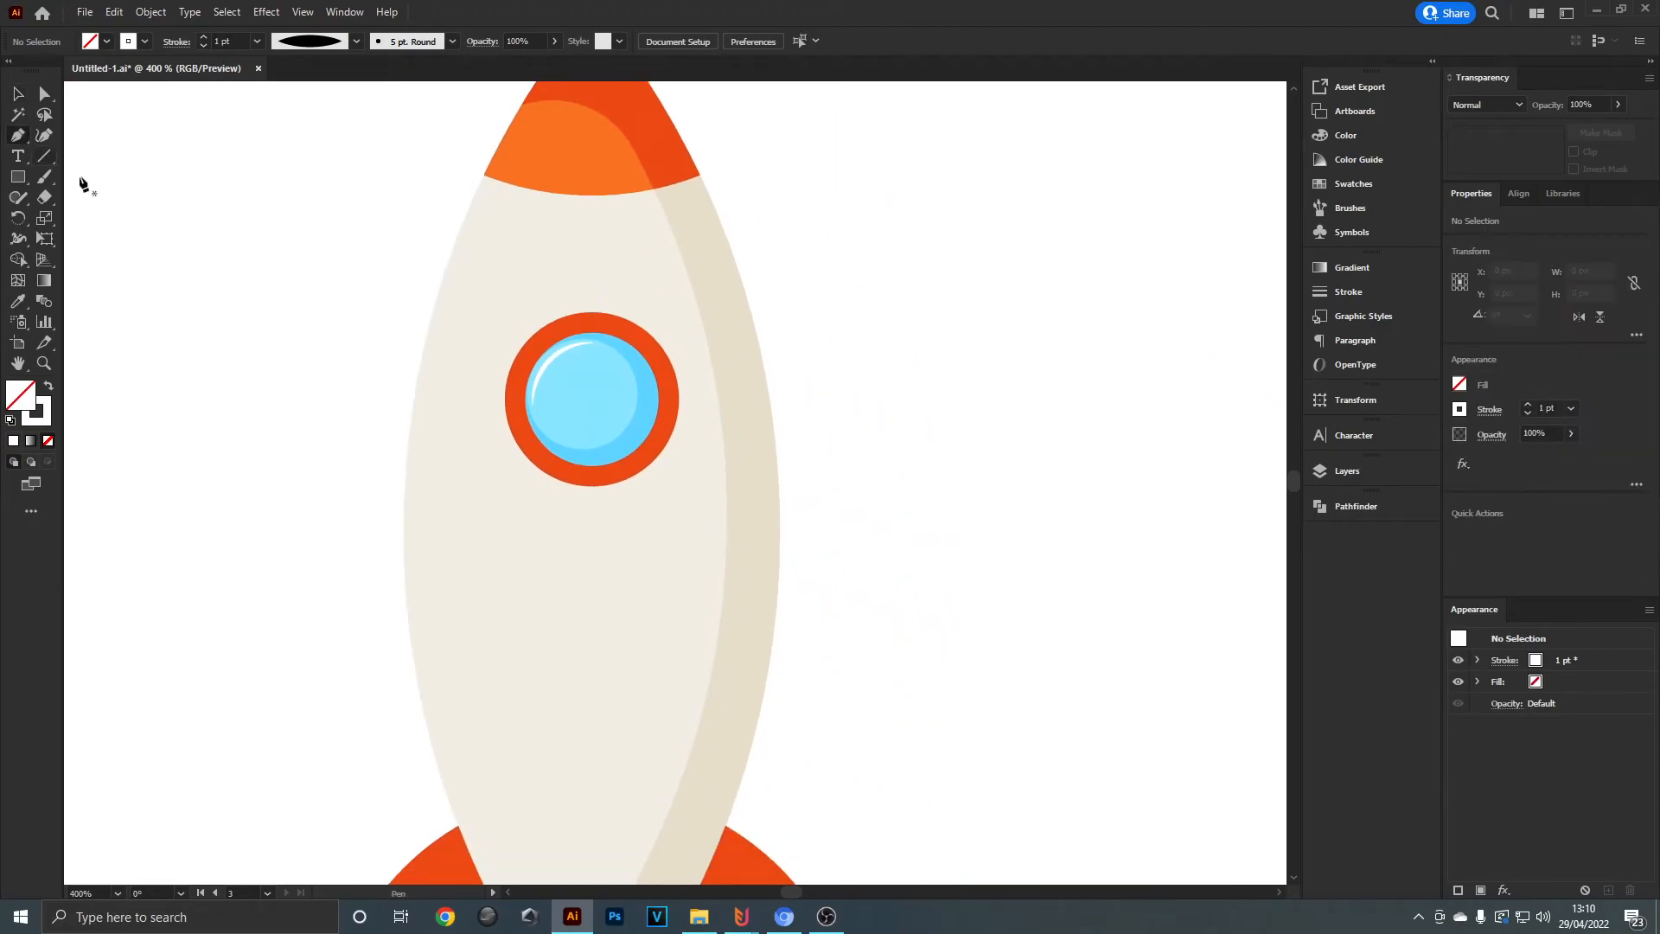
pyautogui.moveTo(492, 741)
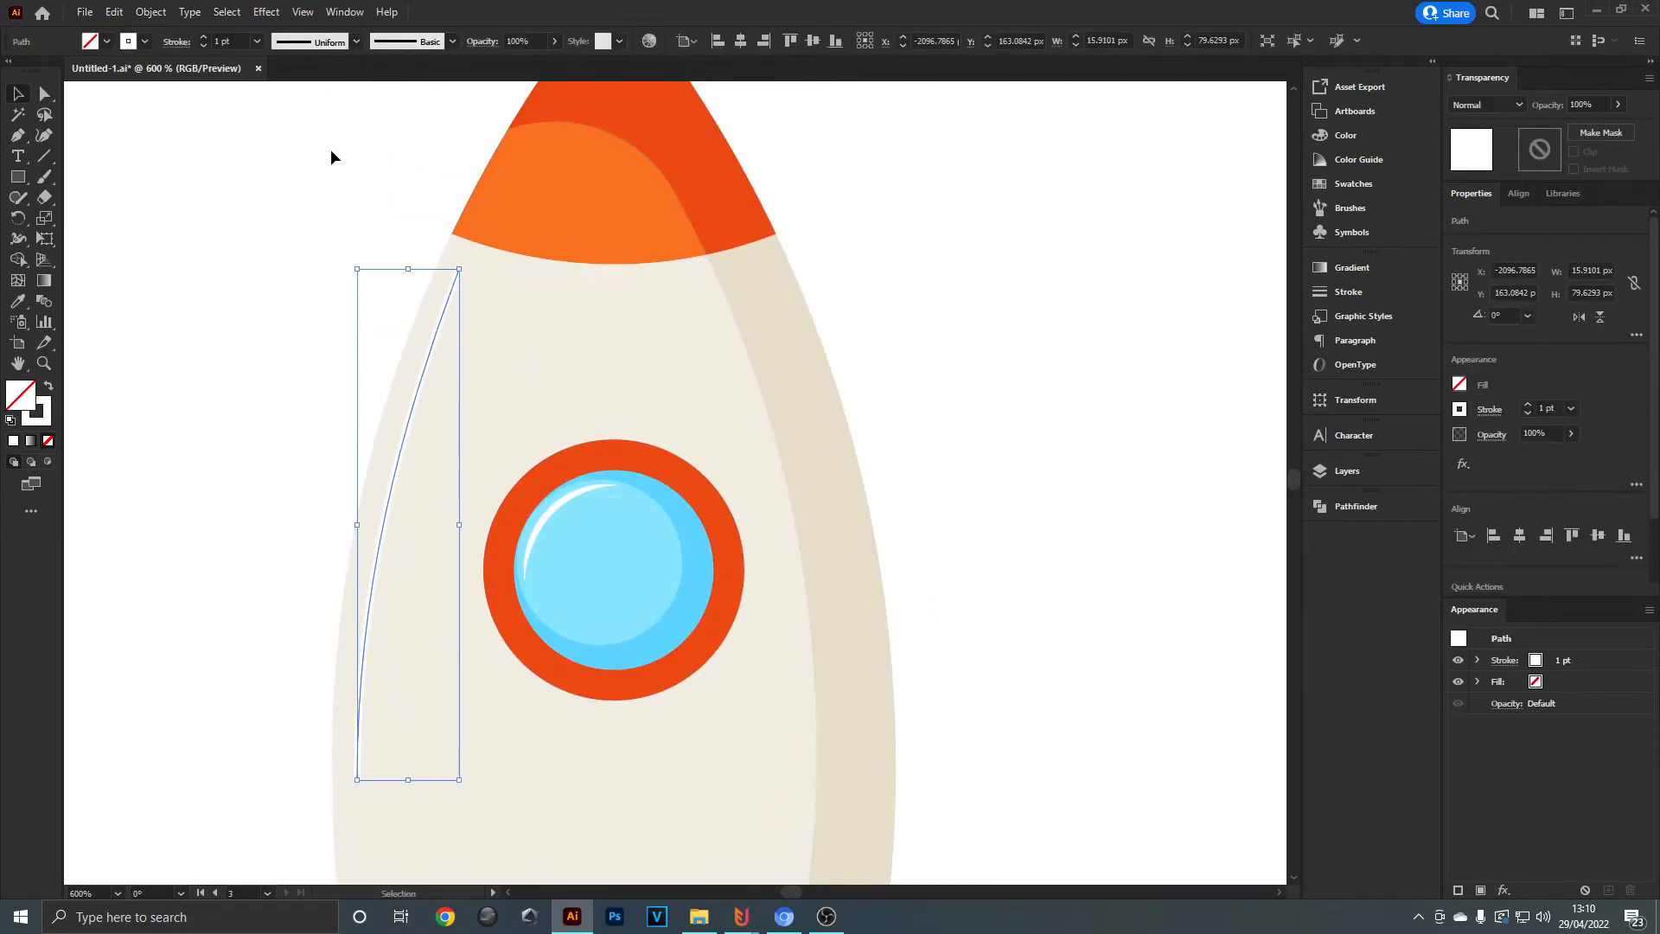
pyautogui.click(358, 40)
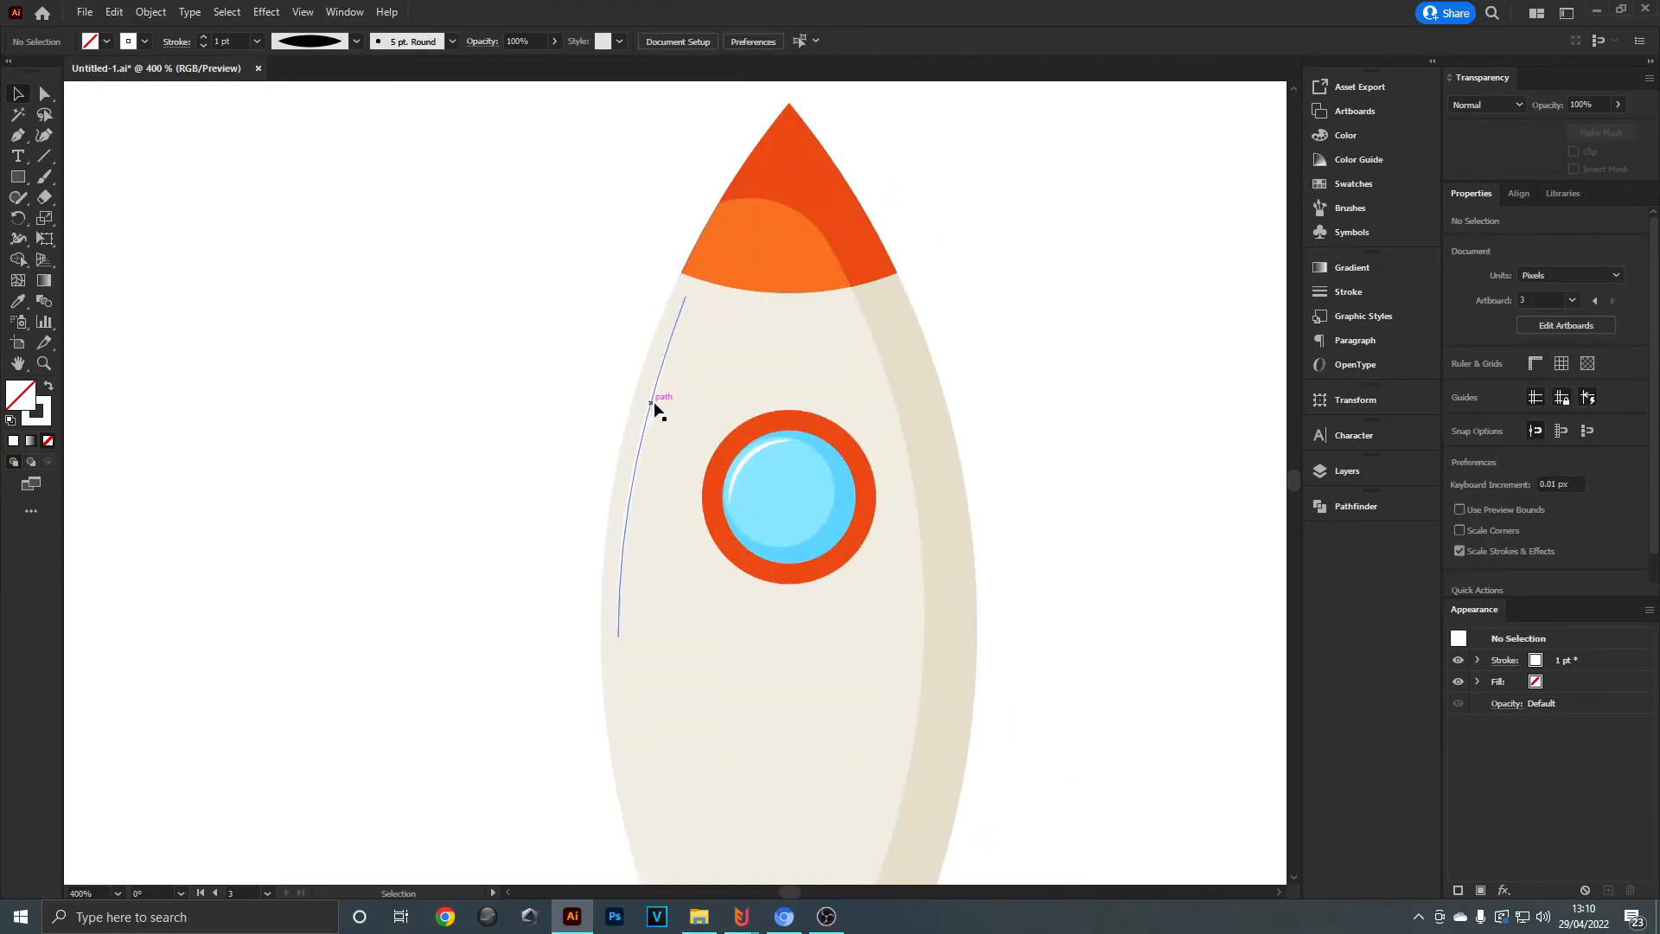
pyautogui.click(649, 404)
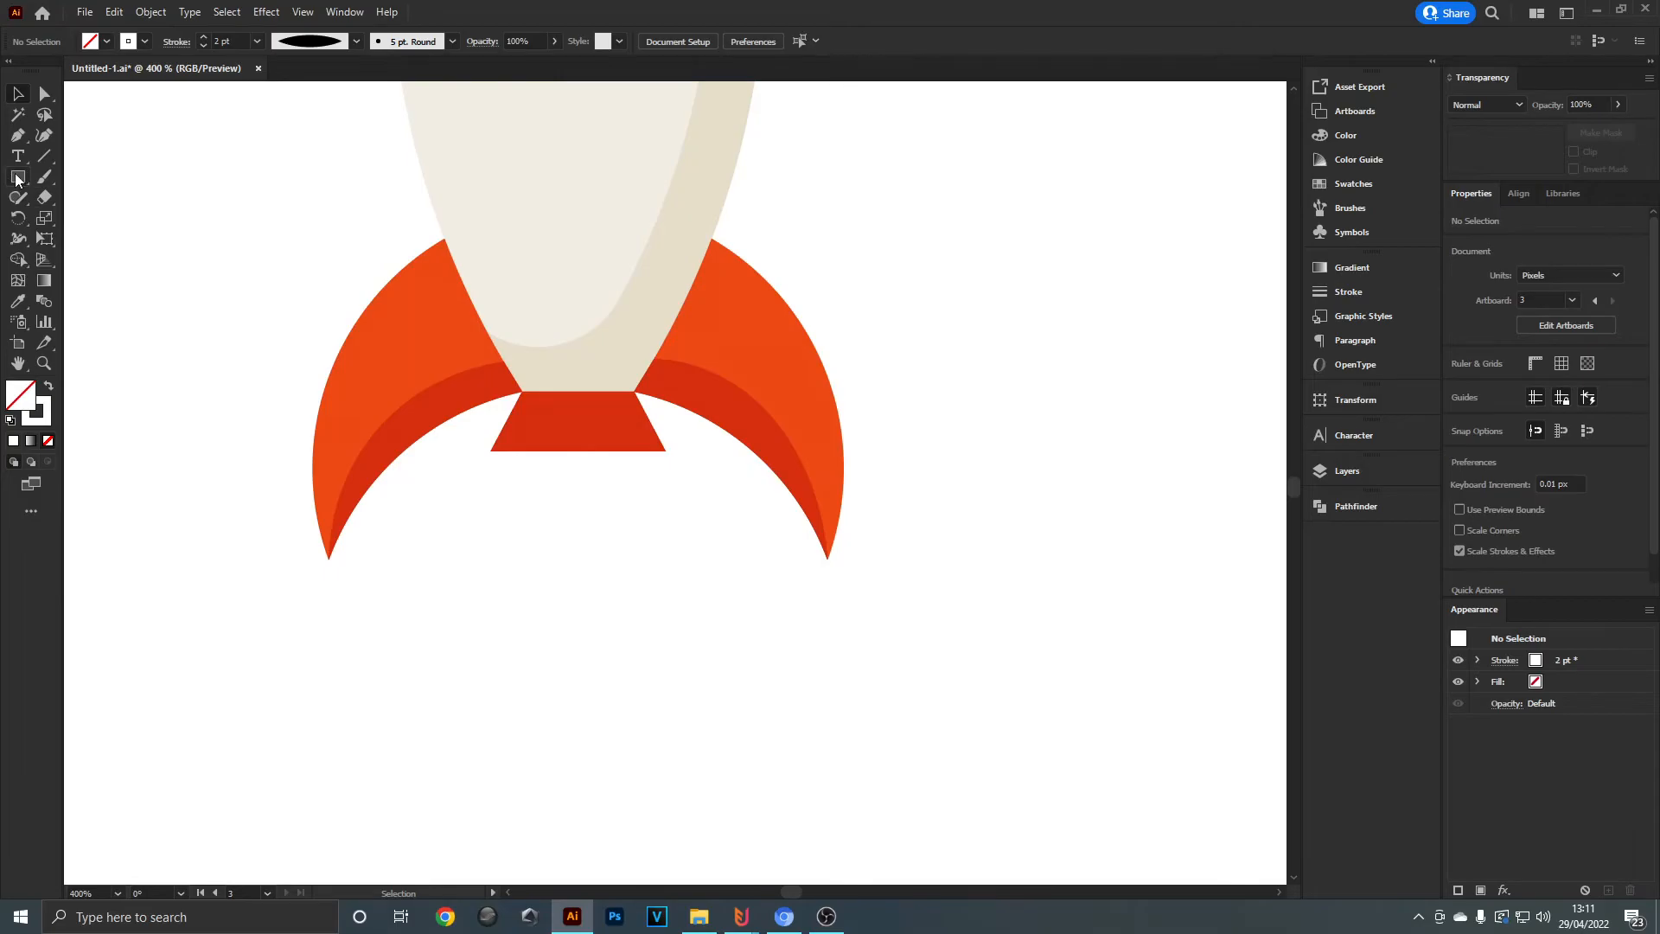
pyautogui.moveTo(17, 179)
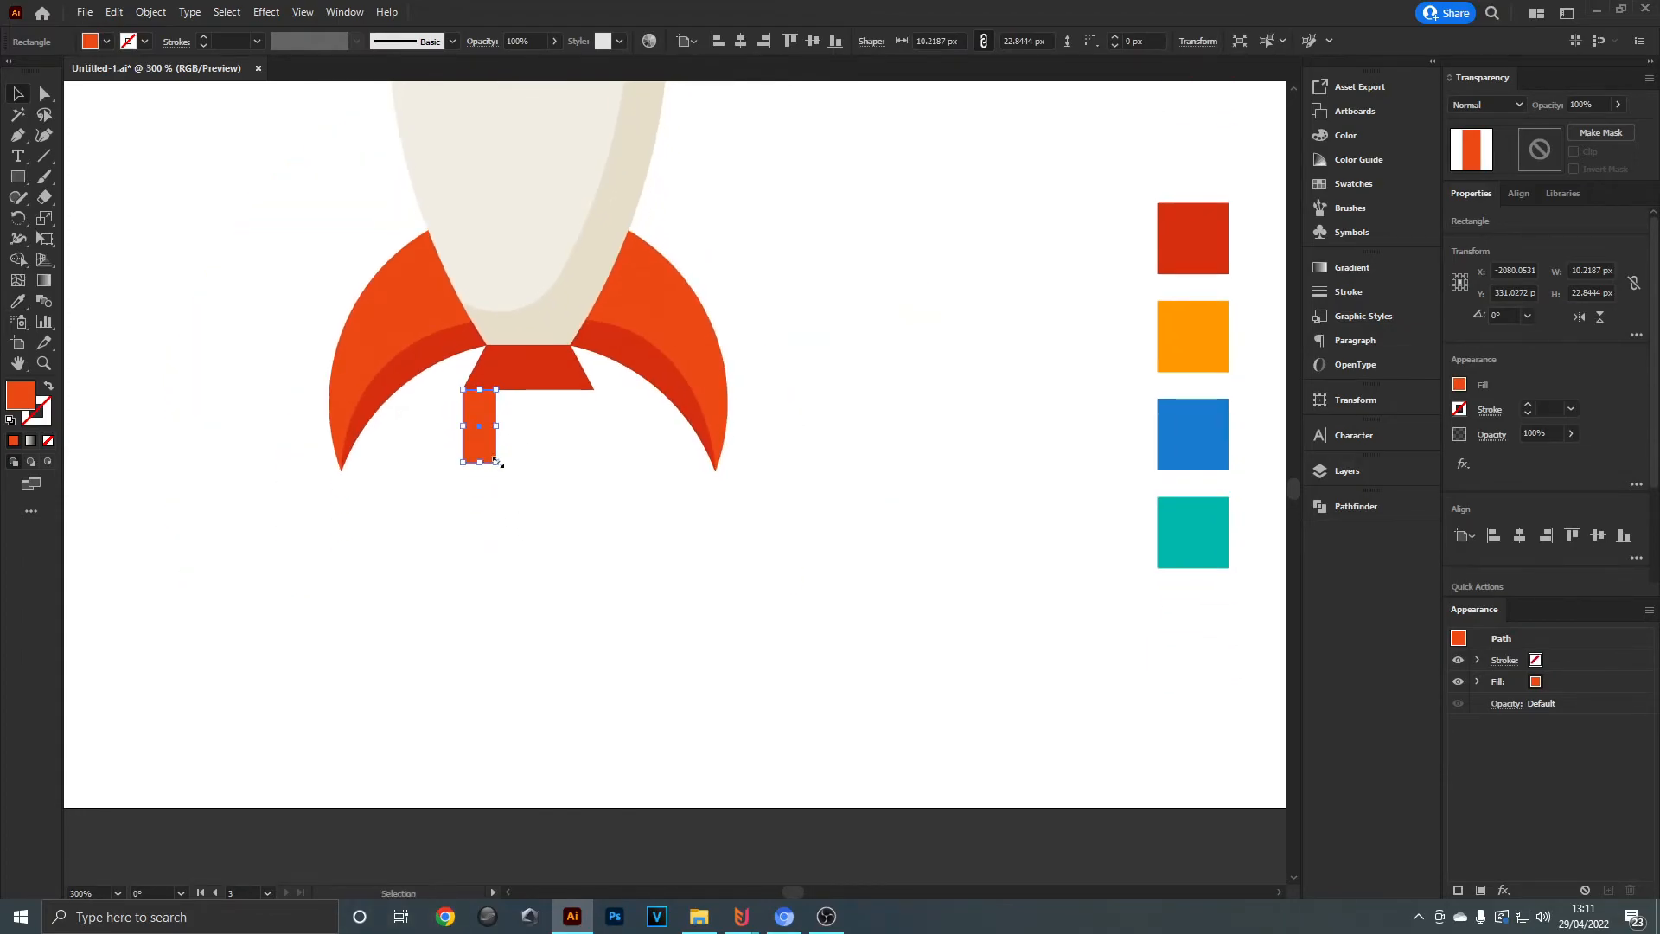
# - Draw a narrow stripe below the nozzle, duplicate it with Ctrl+D repeats, and widen the stripe set
pyautogui.moveTo(495, 463); pyautogui.dragTo(487, 698)
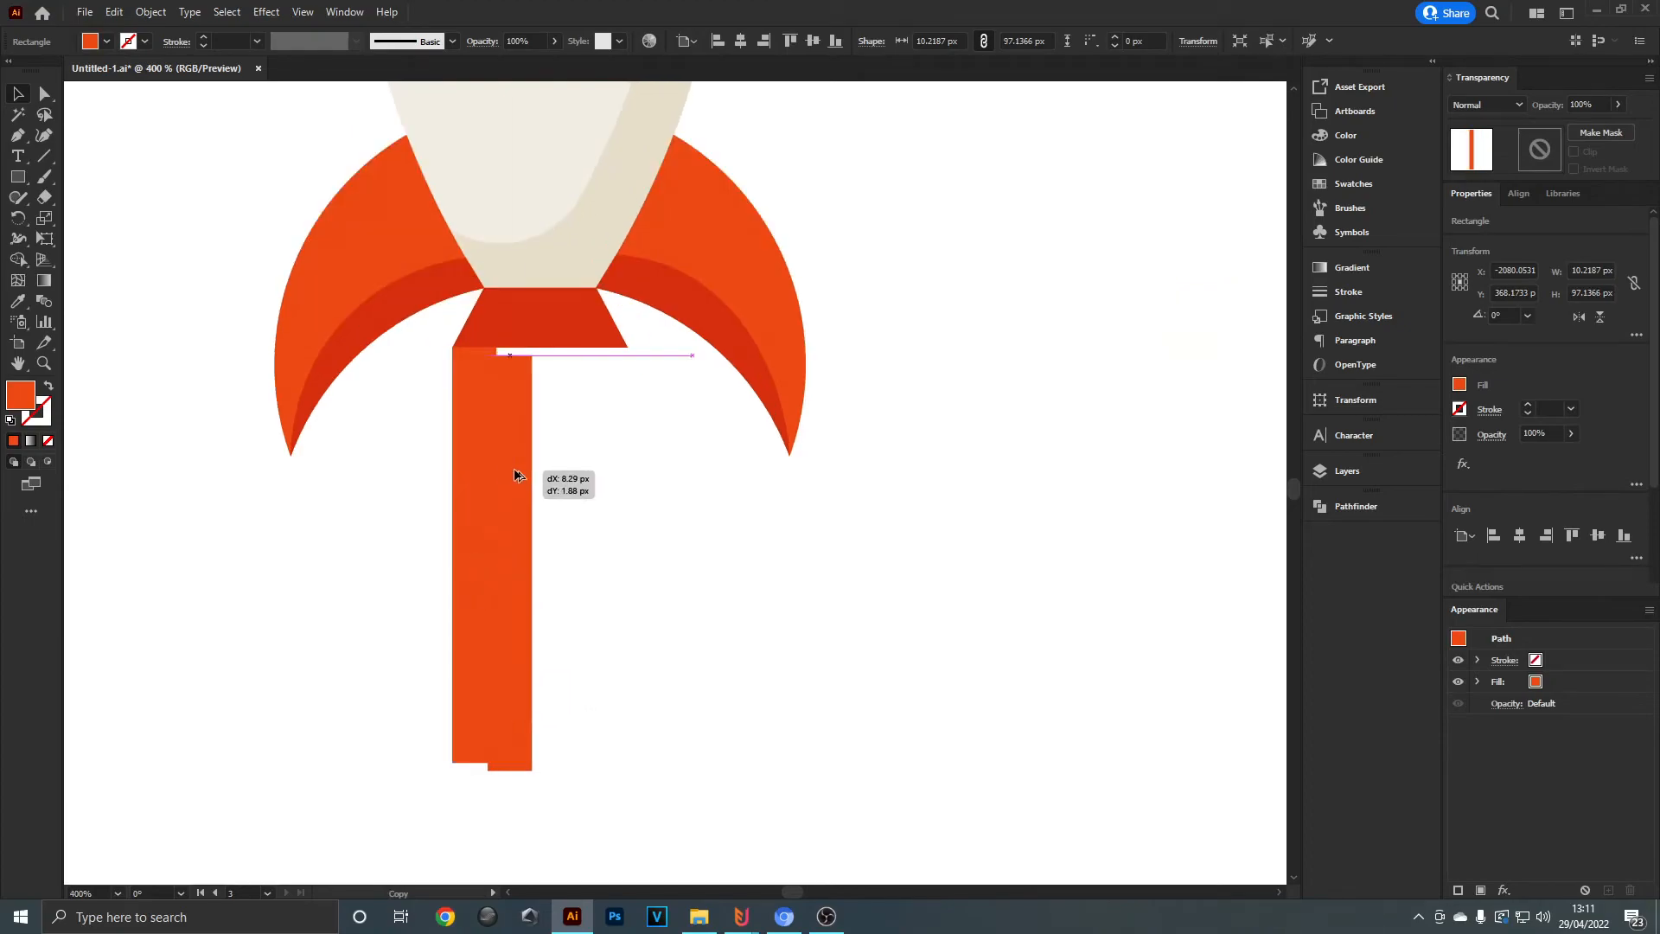
pyautogui.moveTo(508, 476); pyautogui.dragTo(529, 477)
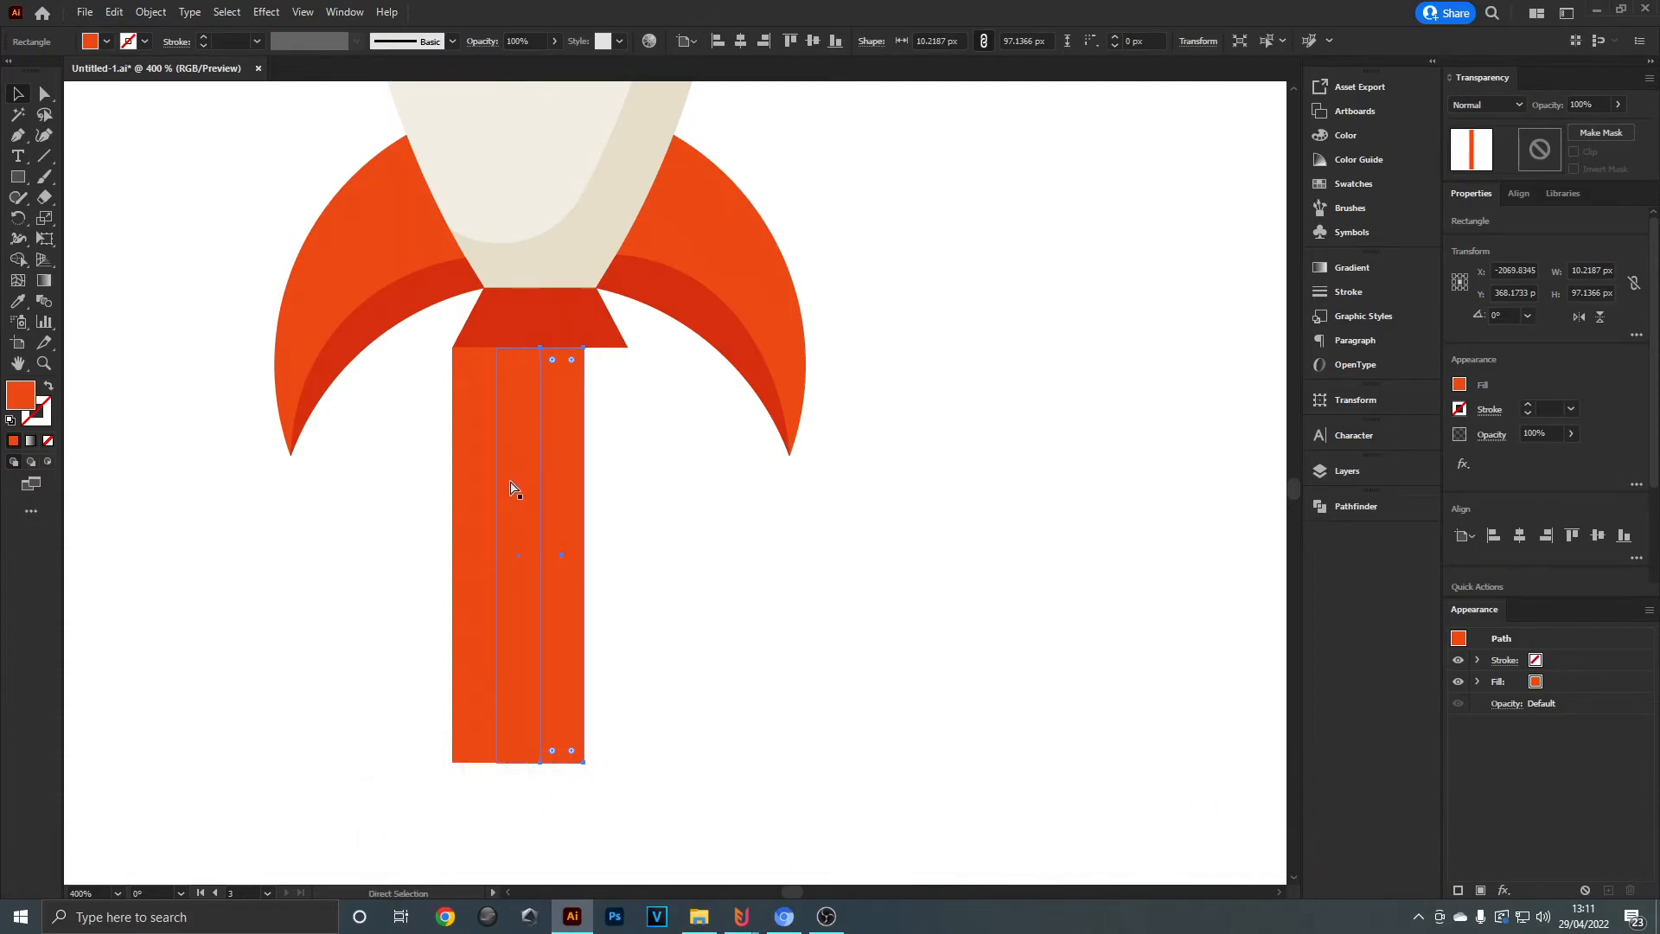
pyautogui.press('Ctrl+D')
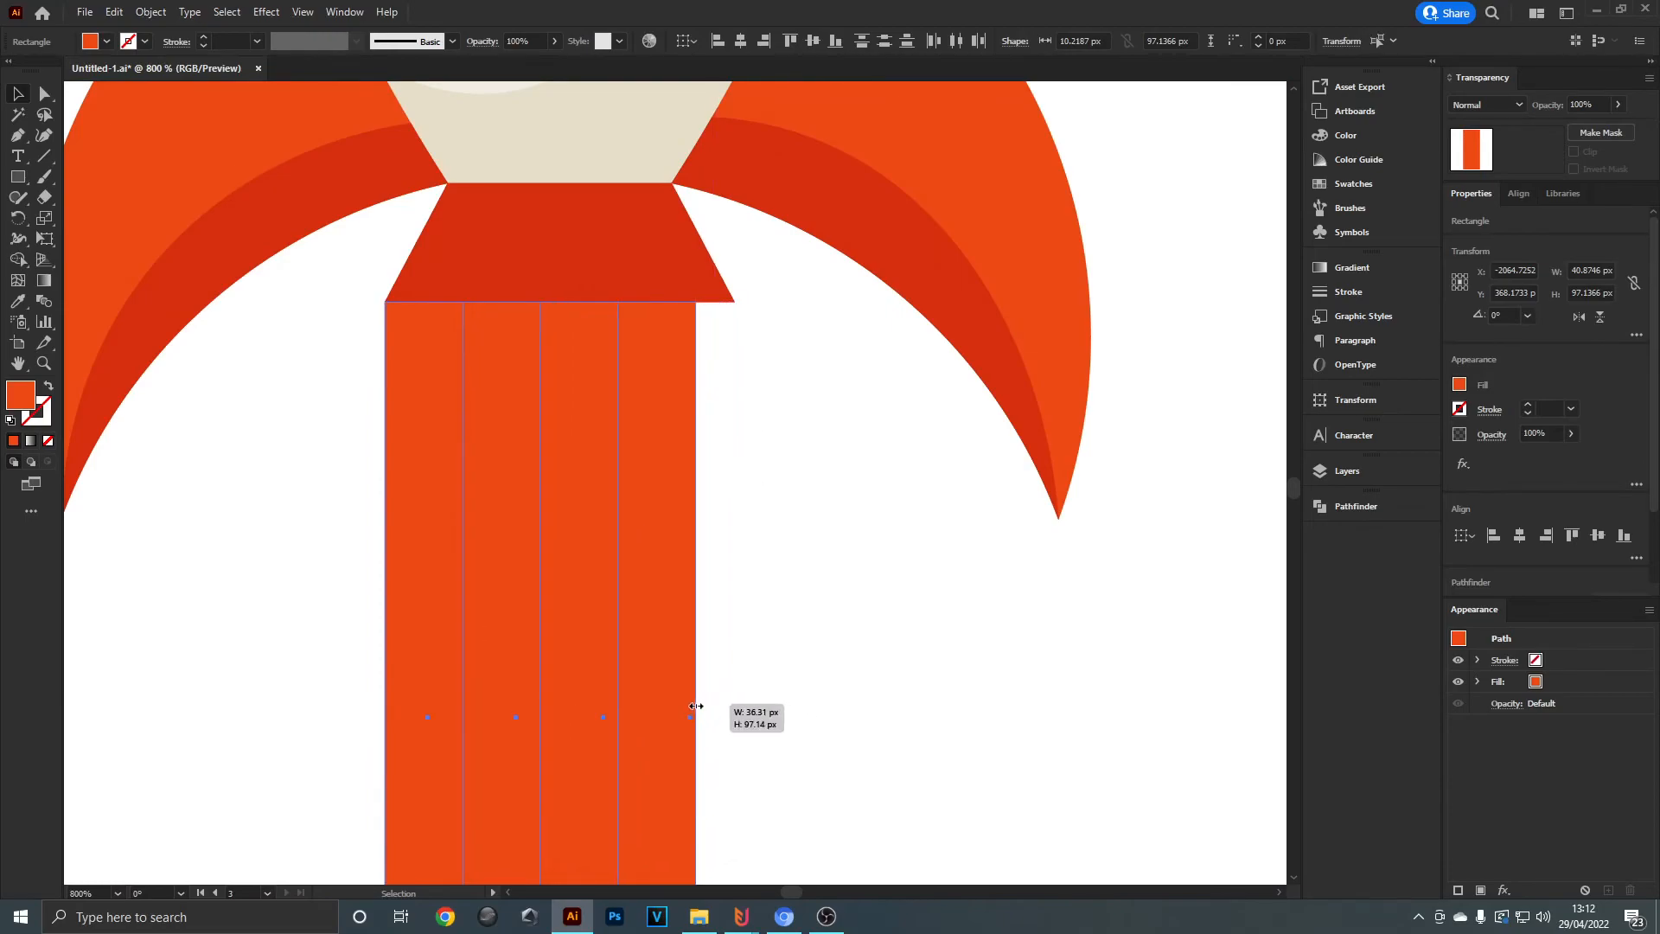
pyautogui.moveTo(694, 708); pyautogui.dragTo(730, 707)
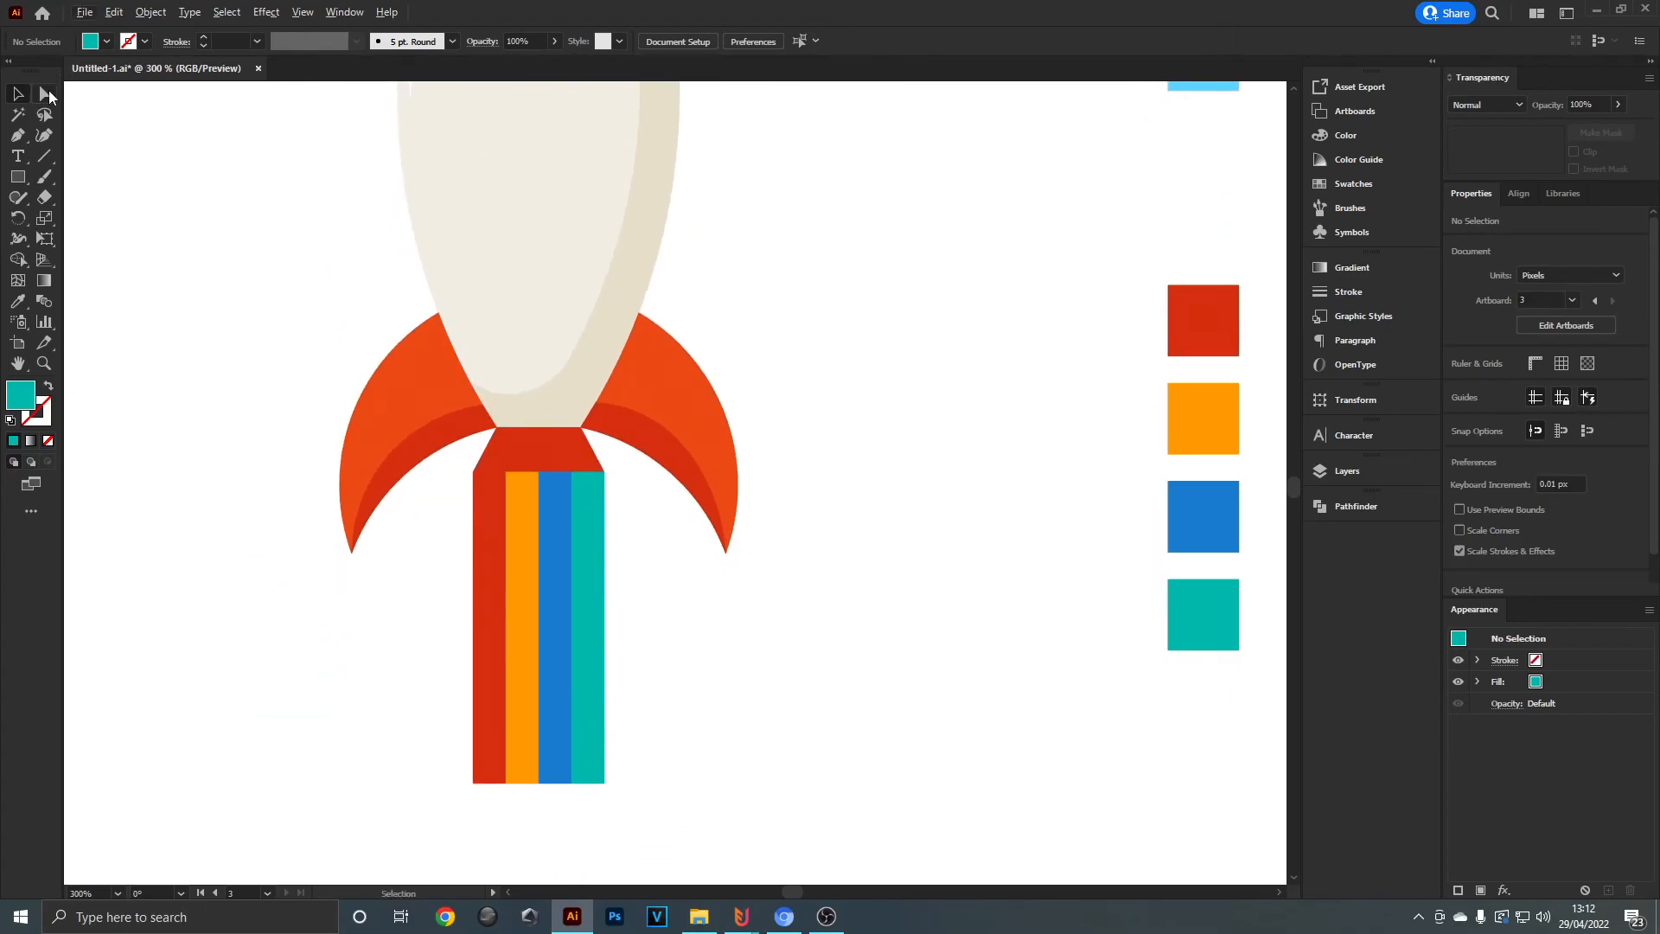
# - Switch to the Direct Selection tool to work on the flame stripes' bottom anchors
pyautogui.press('a')
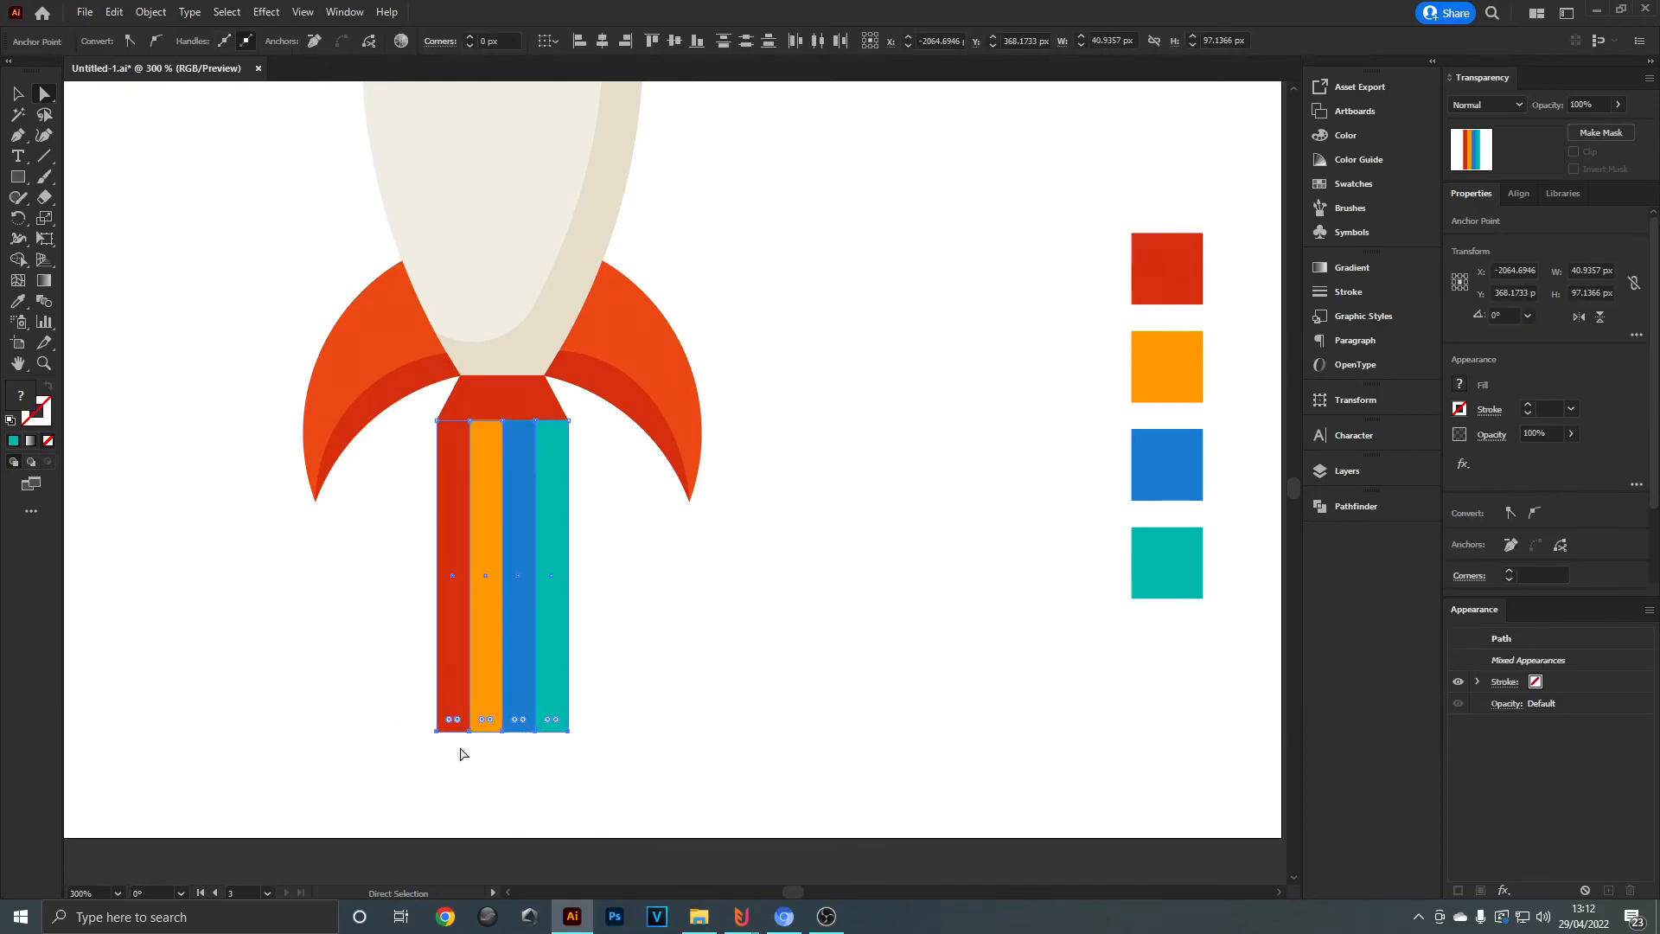
pyautogui.moveTo(110, 217)
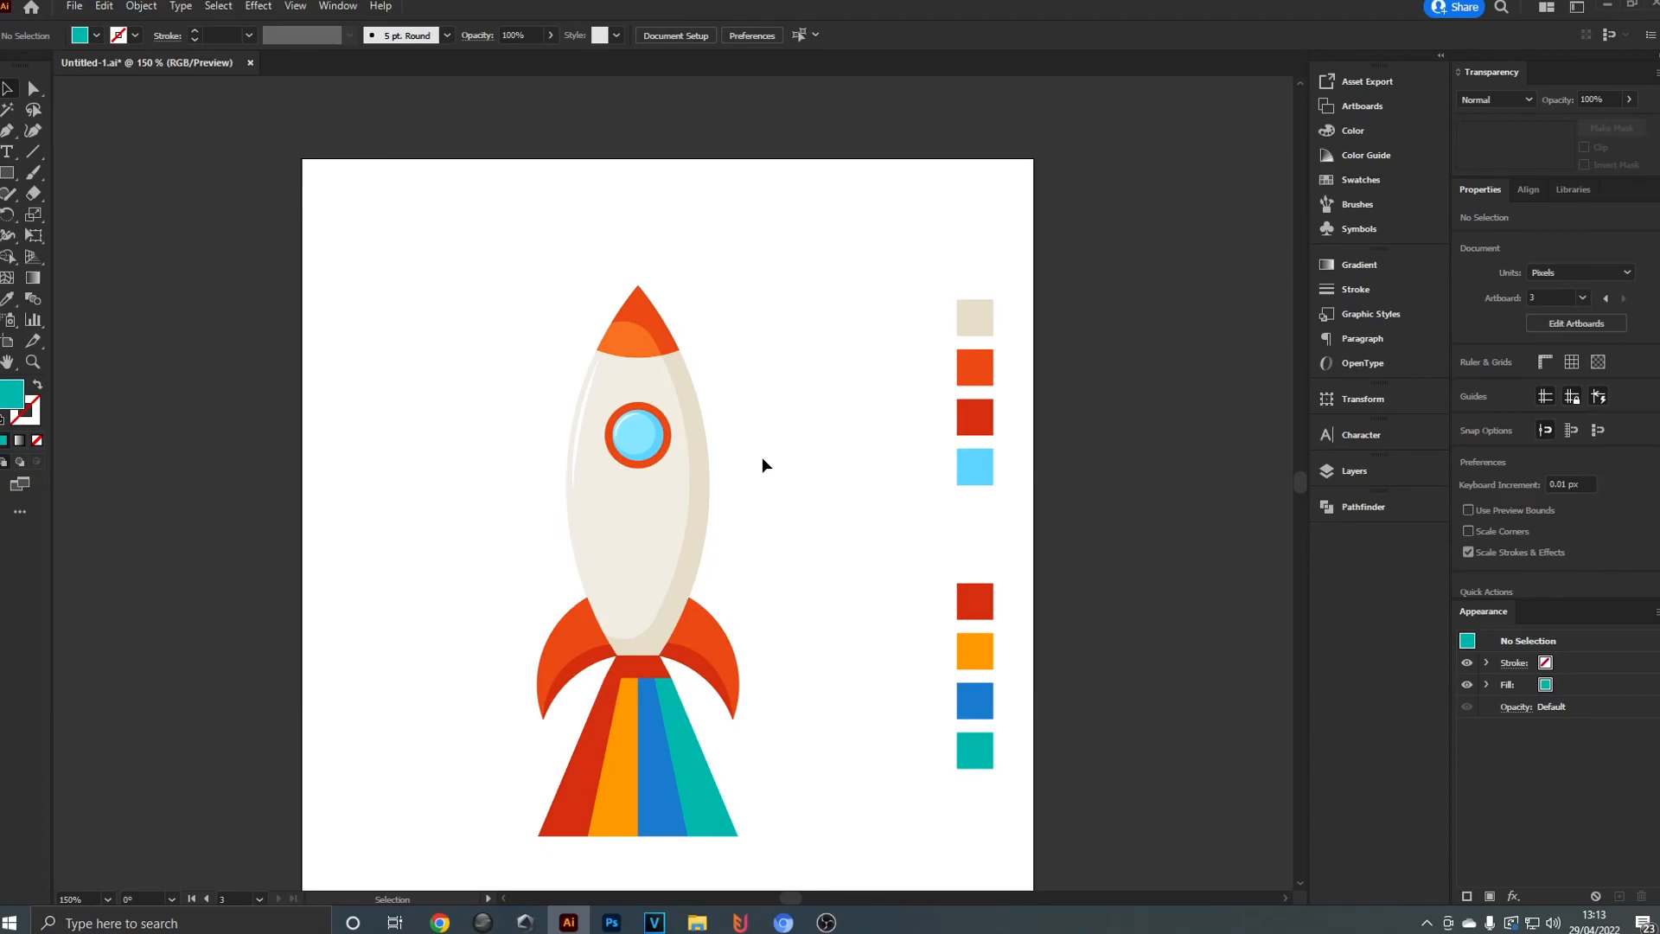
pyautogui.moveTo(753, 461)
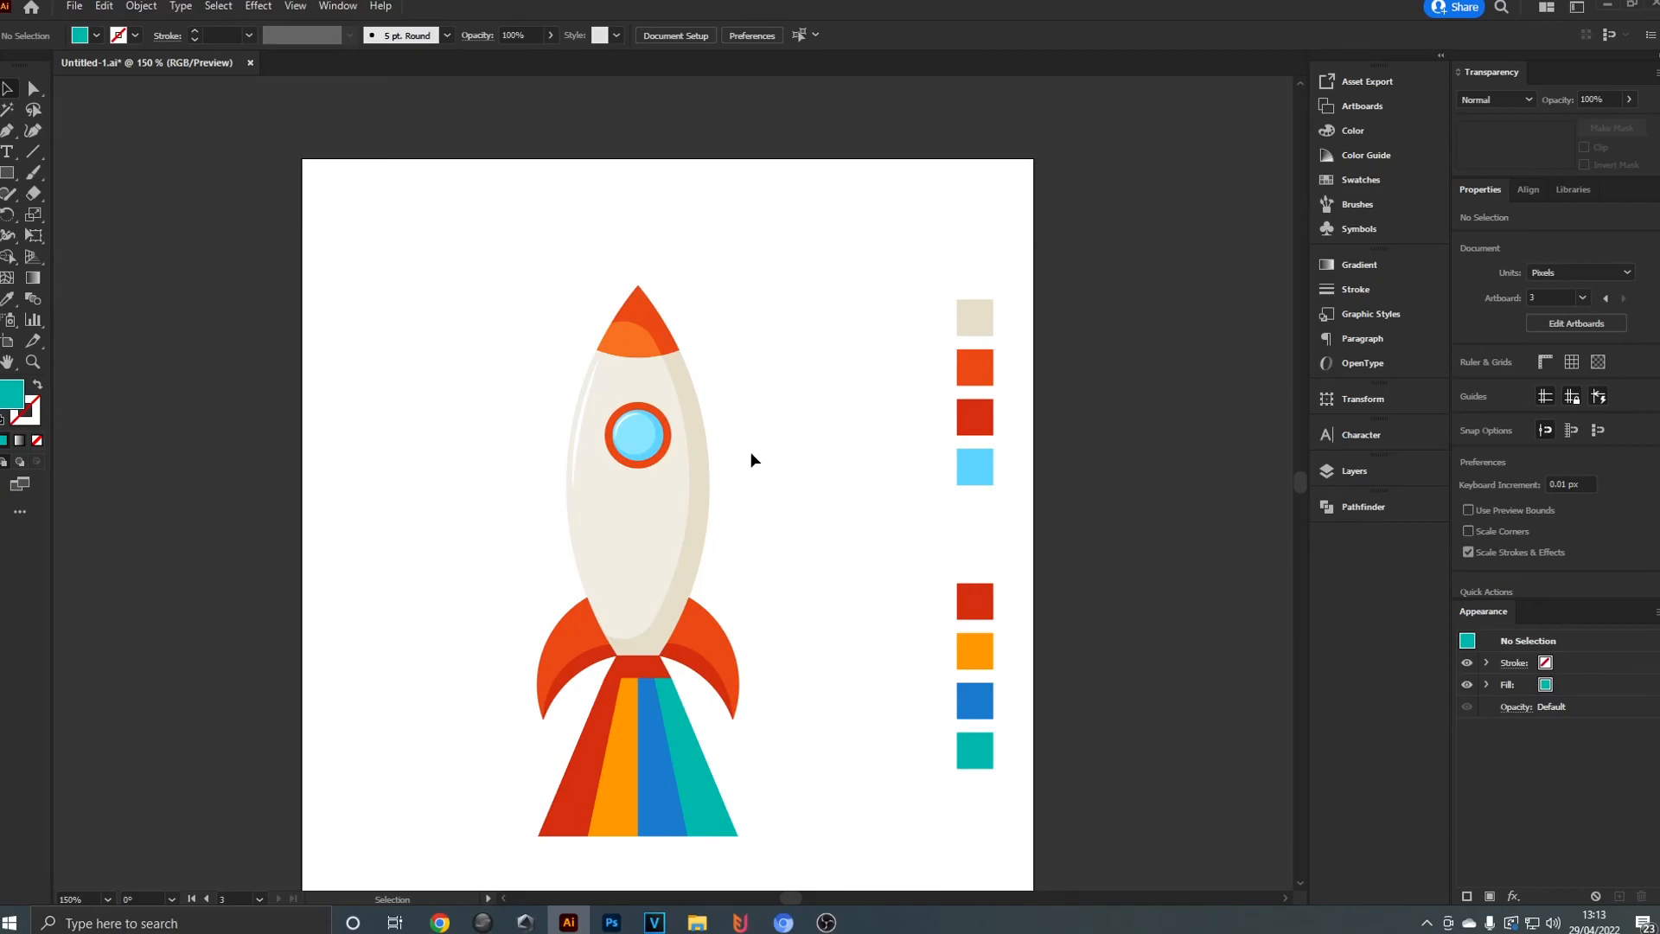